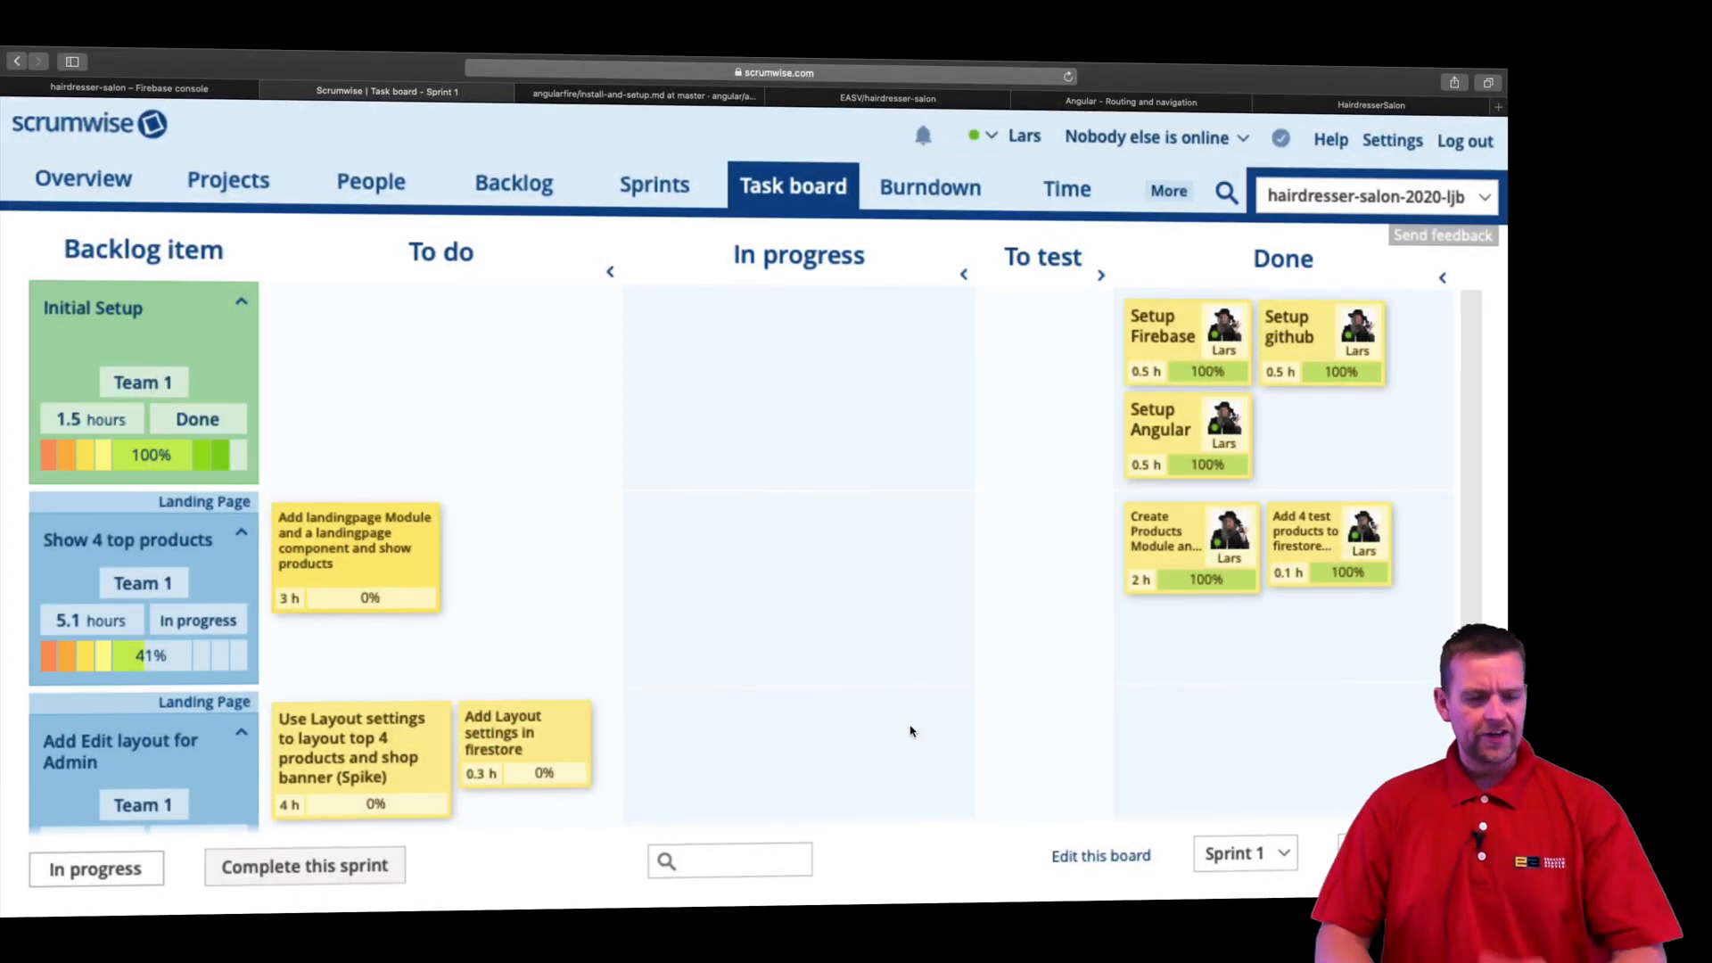
mouse_move(480, 596)
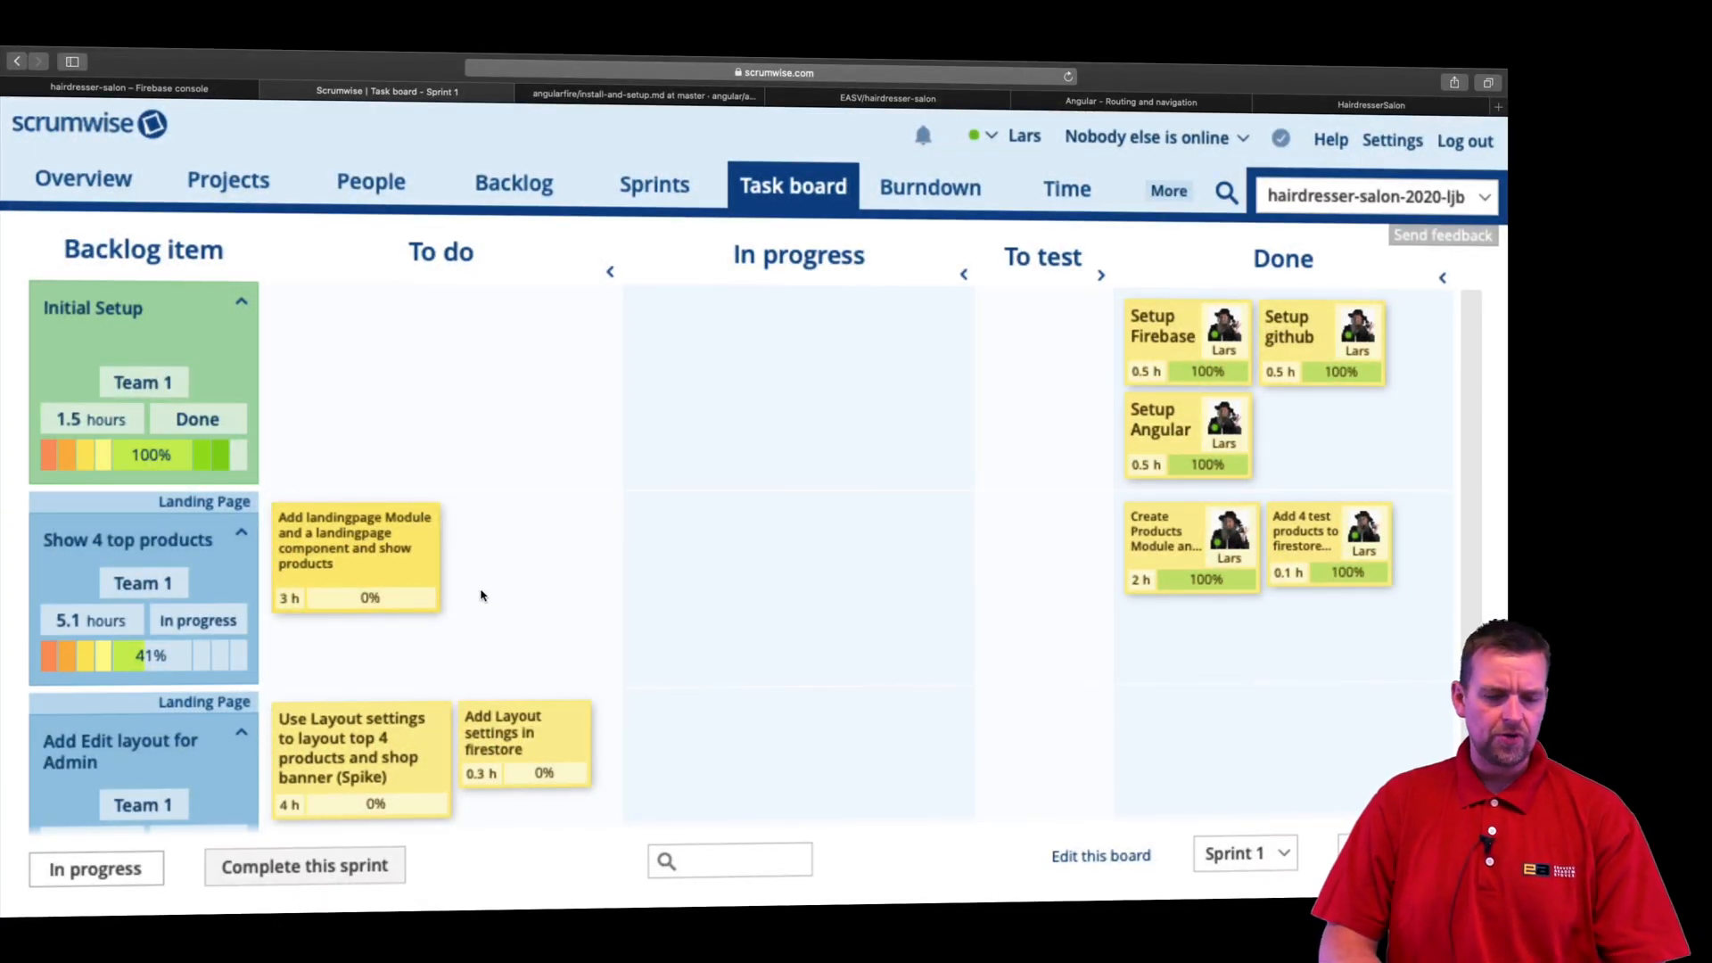
Step: Set the landing page module task to In progress, assigned to yourself, and close its card
click(353, 539)
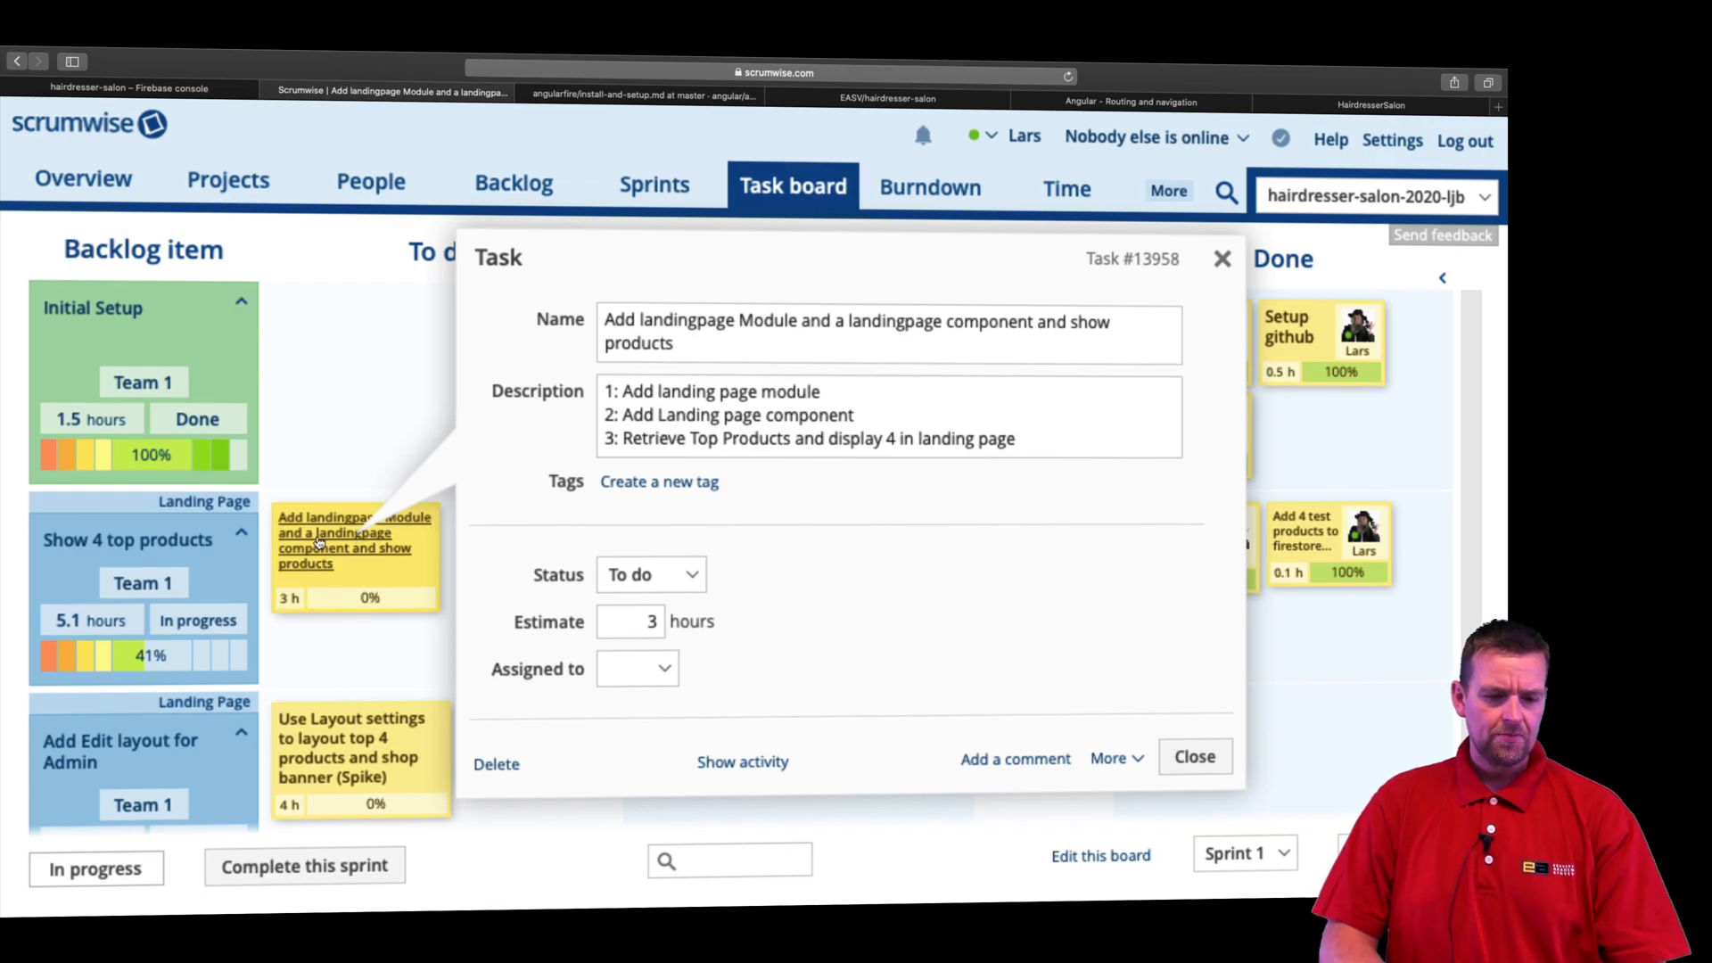
click(1193, 756)
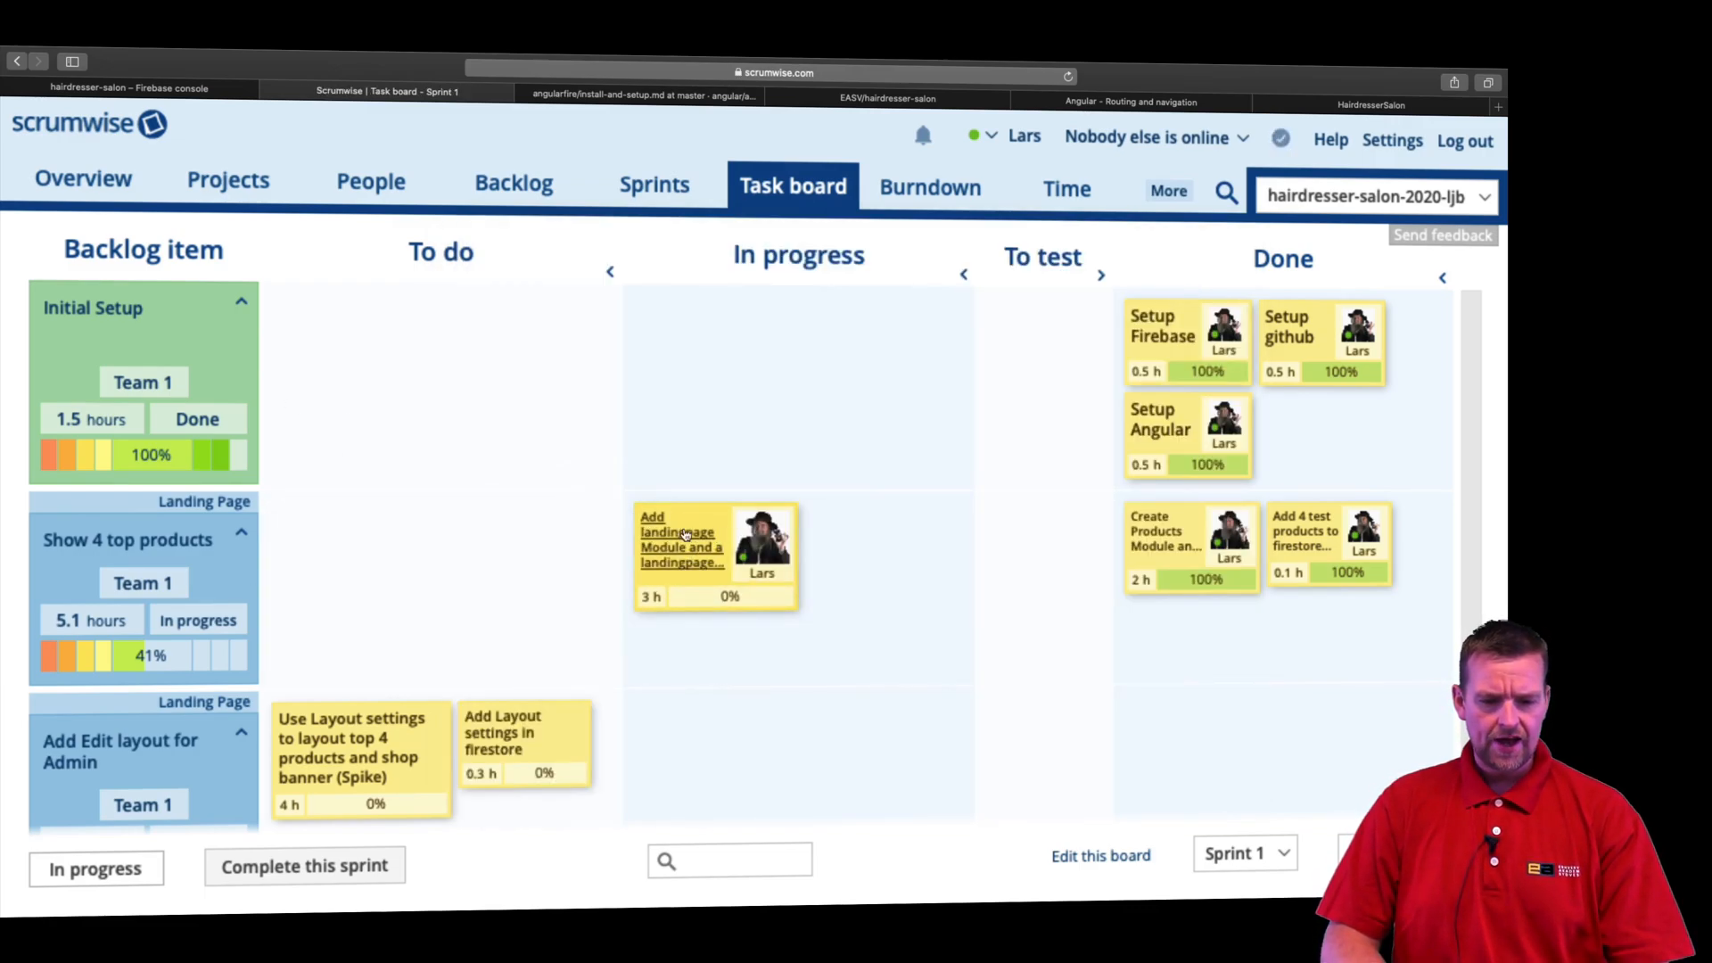
click(716, 543)
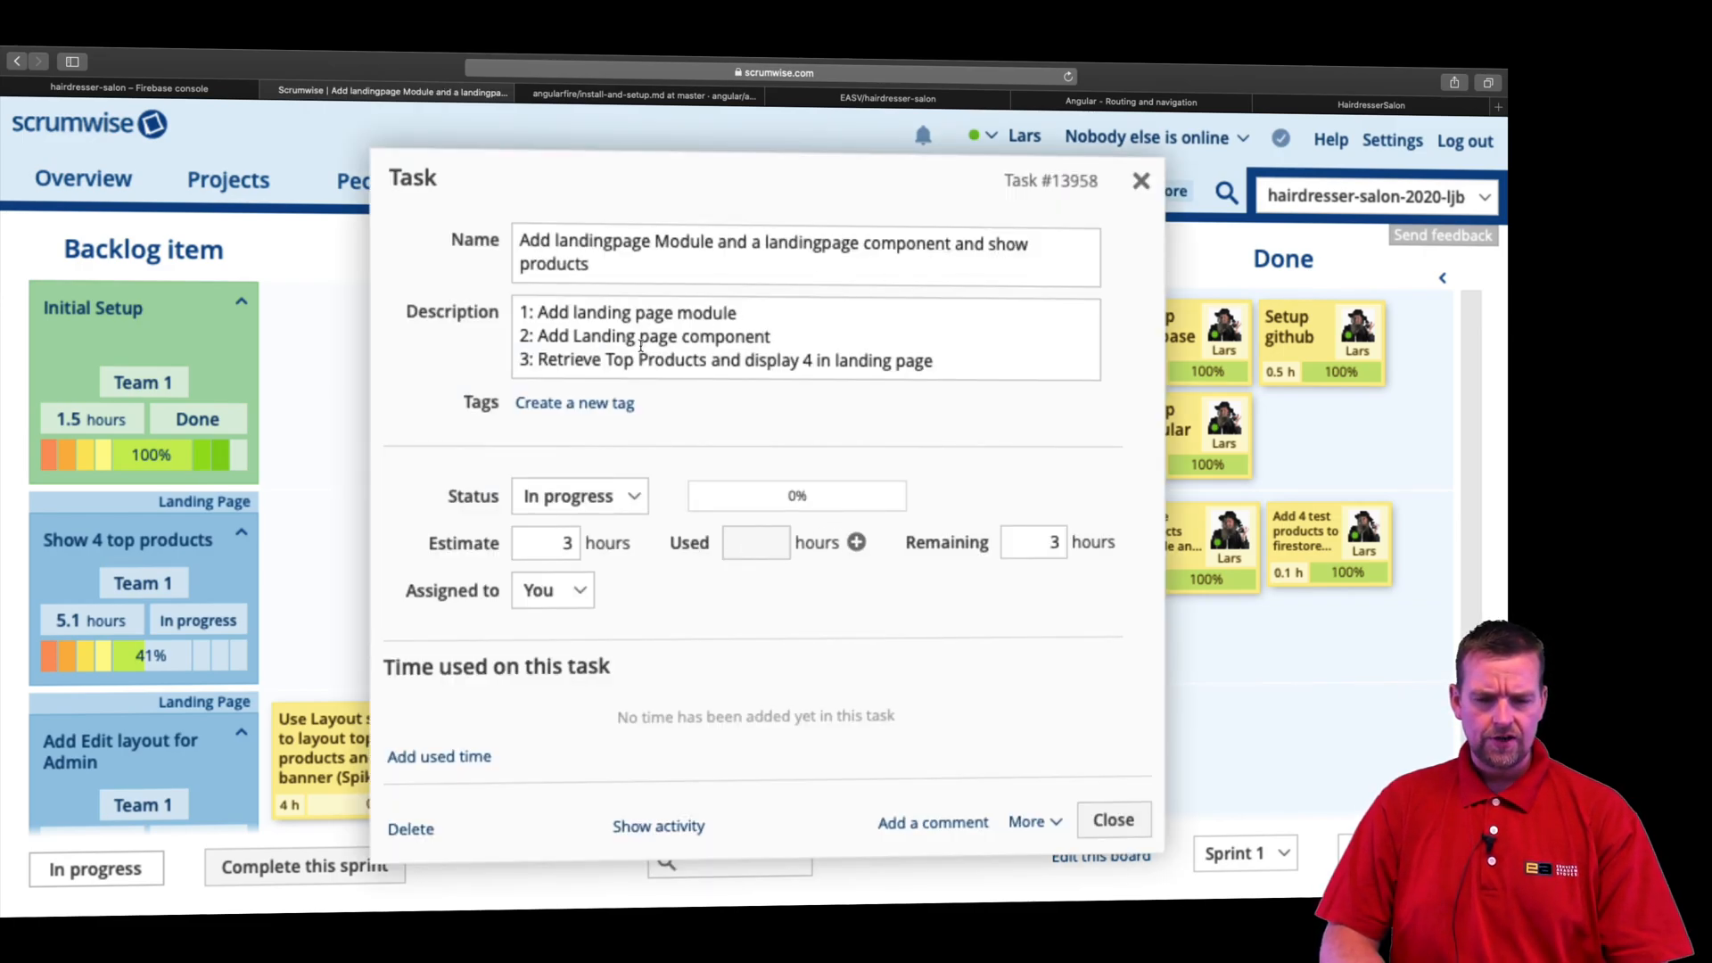
mouse_move(913, 642)
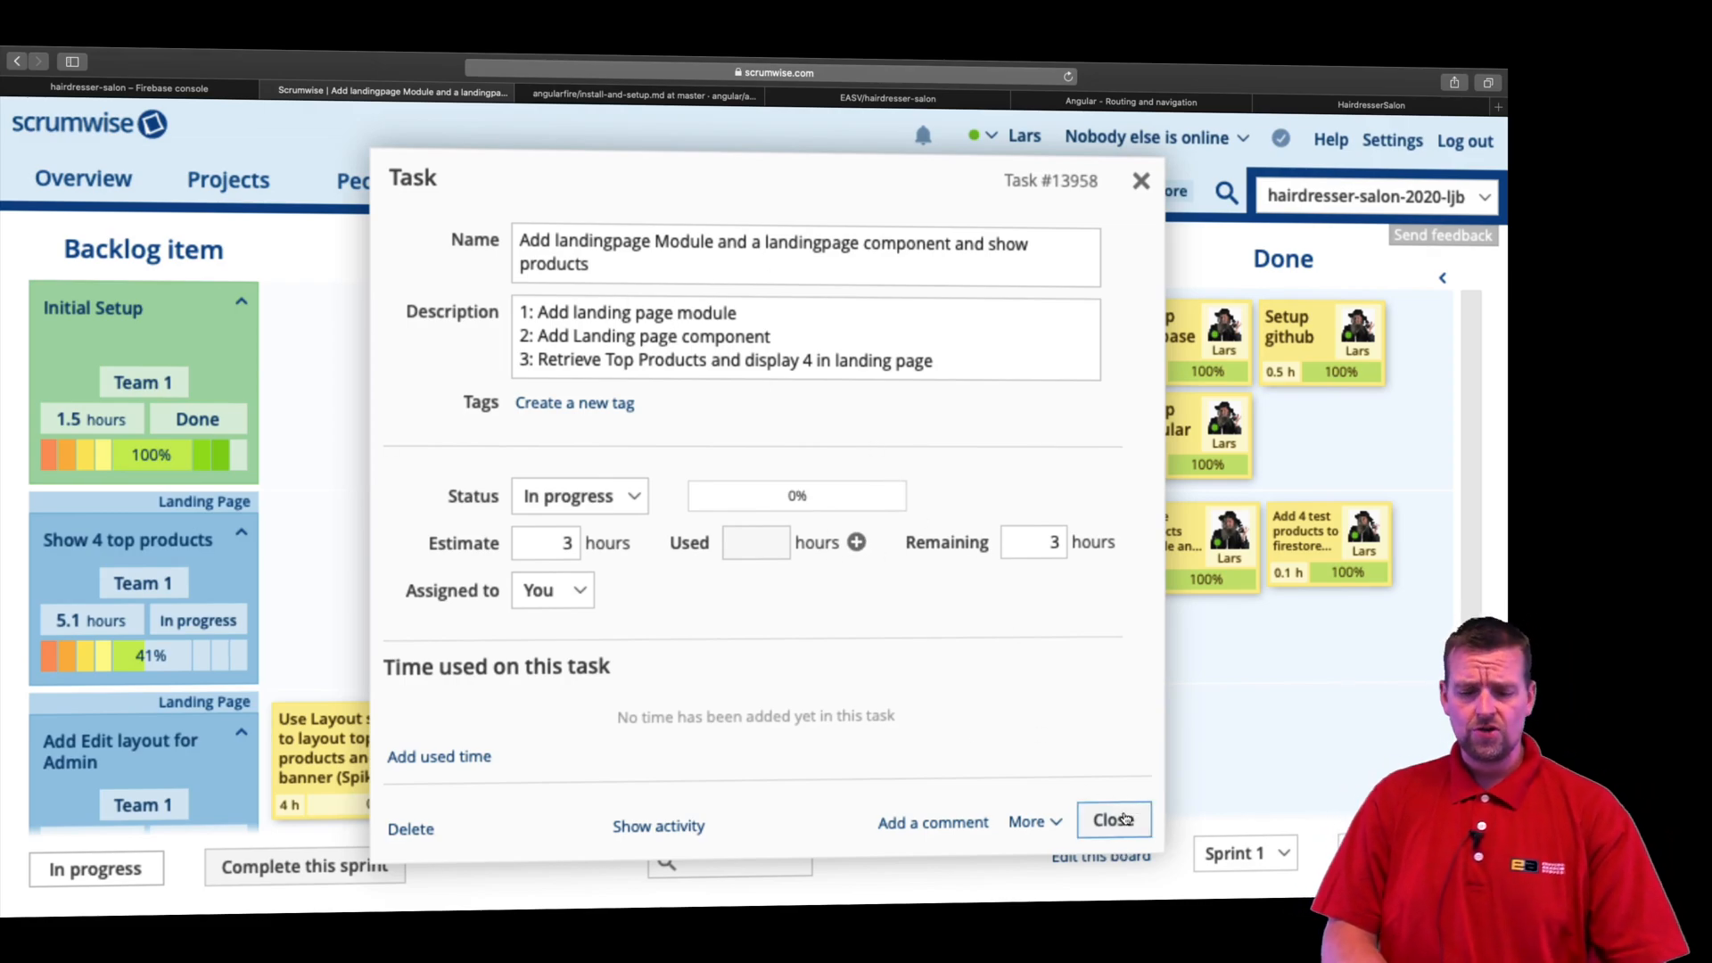
click(1113, 820)
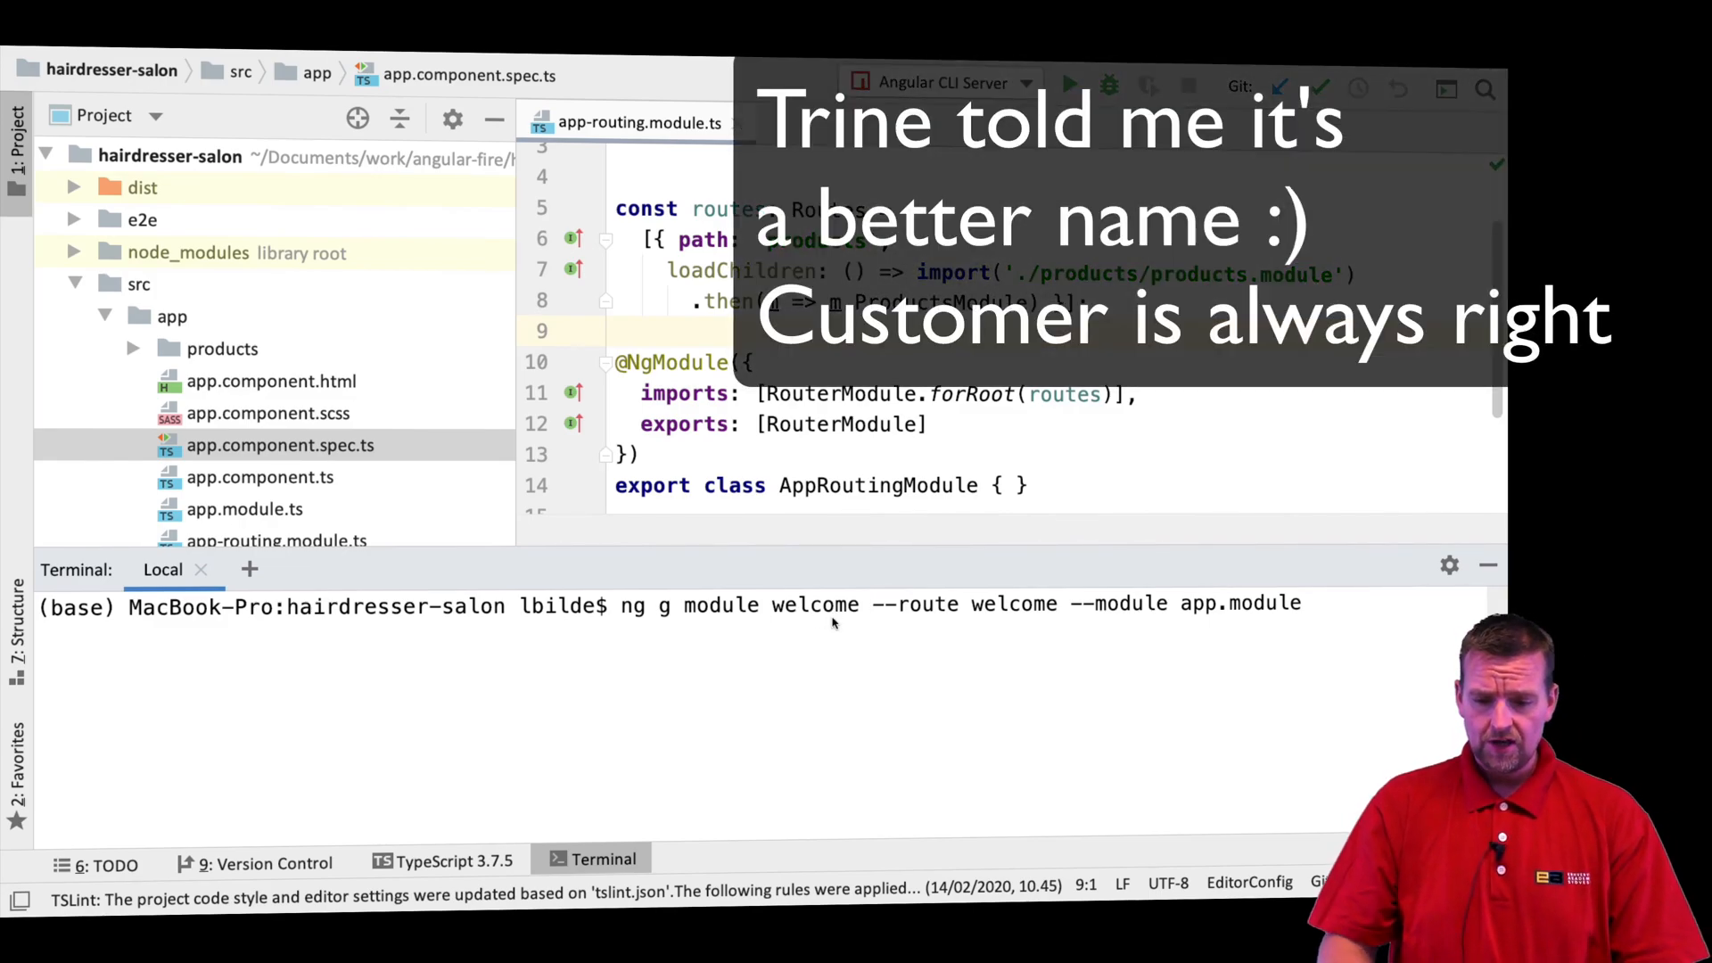
Step: Run ng g module welcome --route welcome --module app.module and tidy the new welcome route entry
double_click(1013, 605)
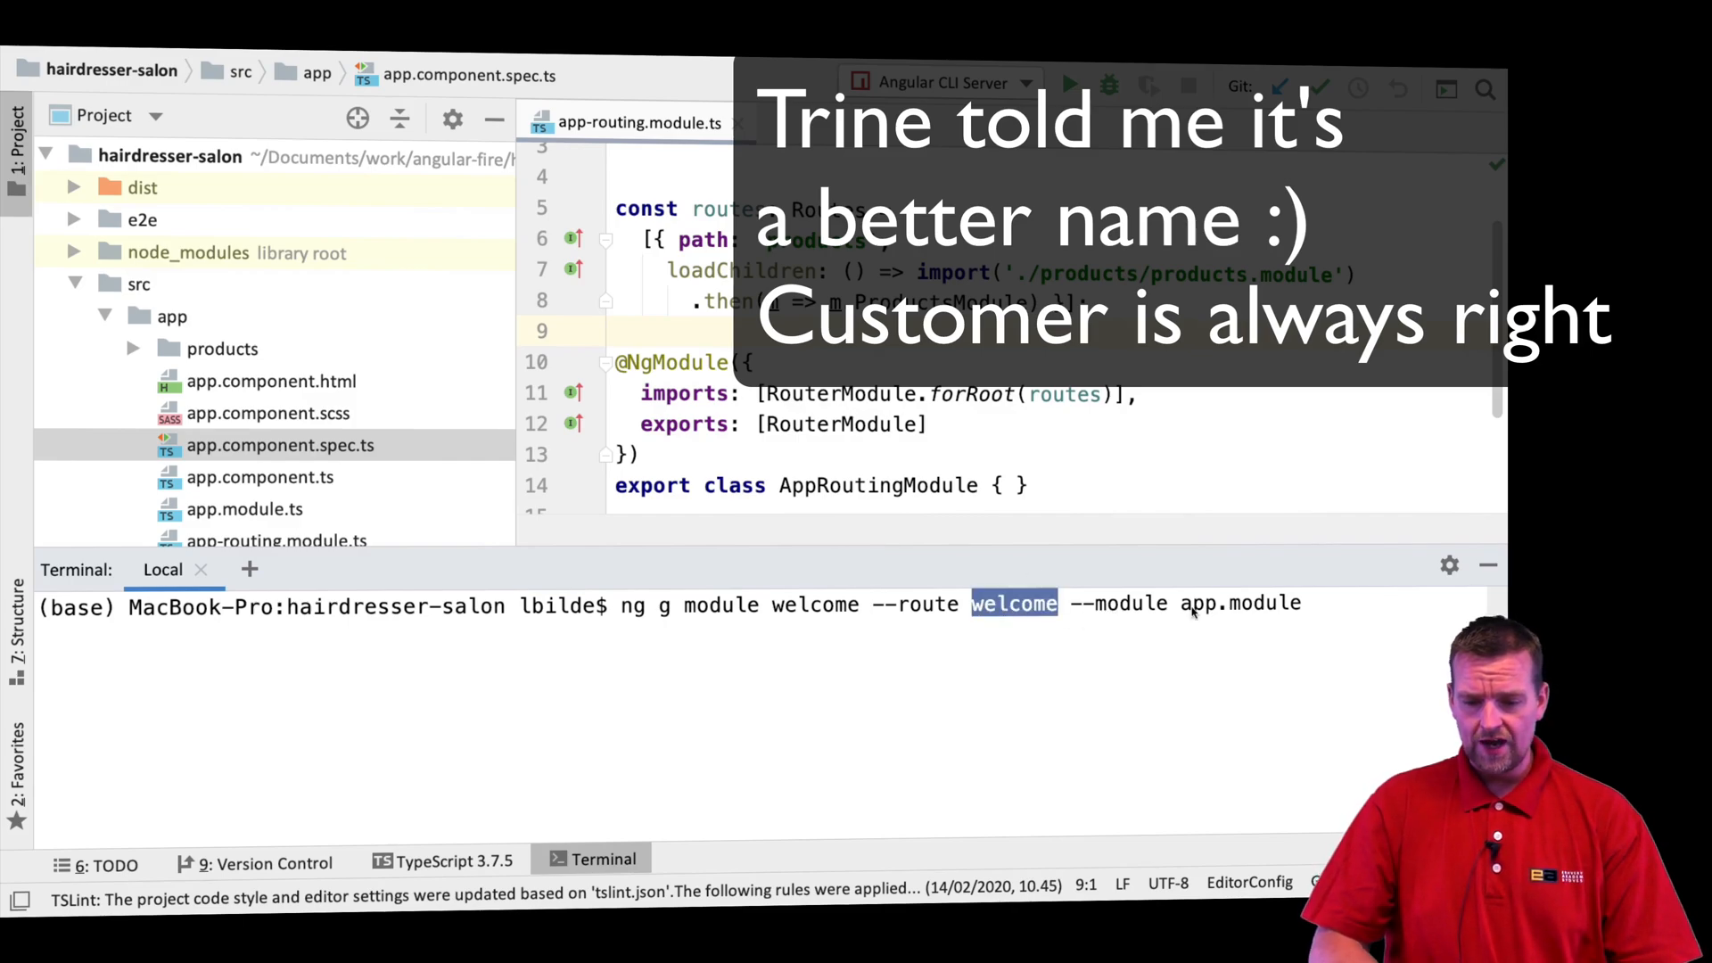
key(Return)
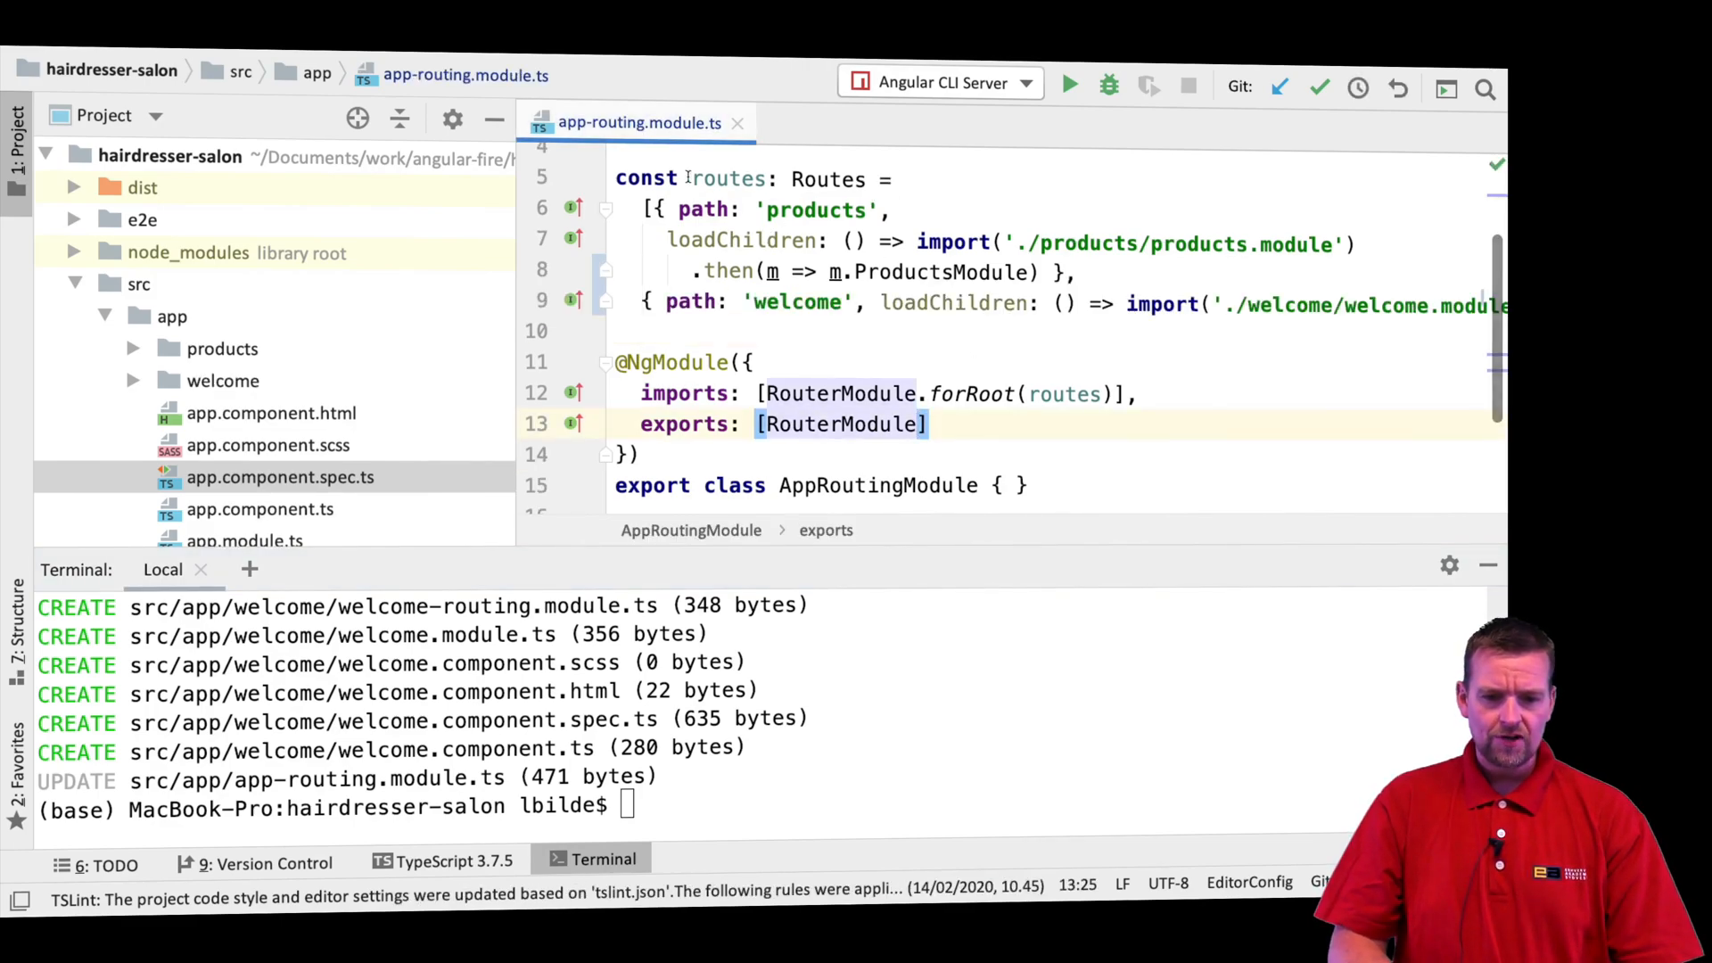
double_click(798, 303)
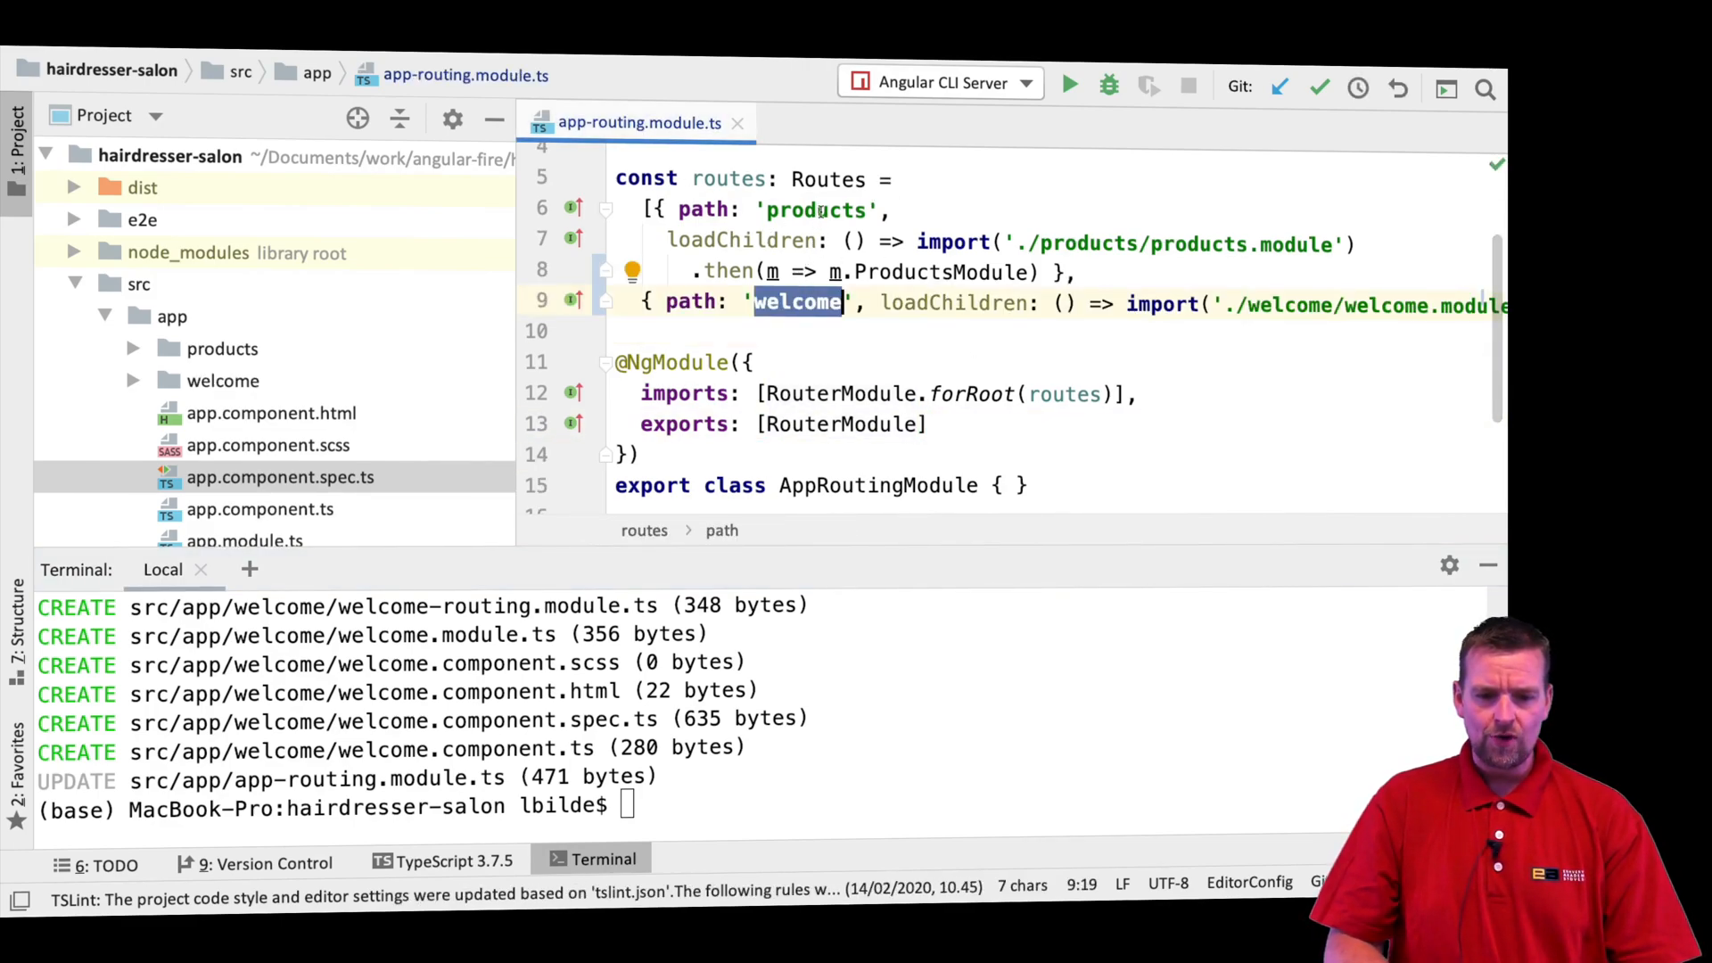
scroll(right, 3)
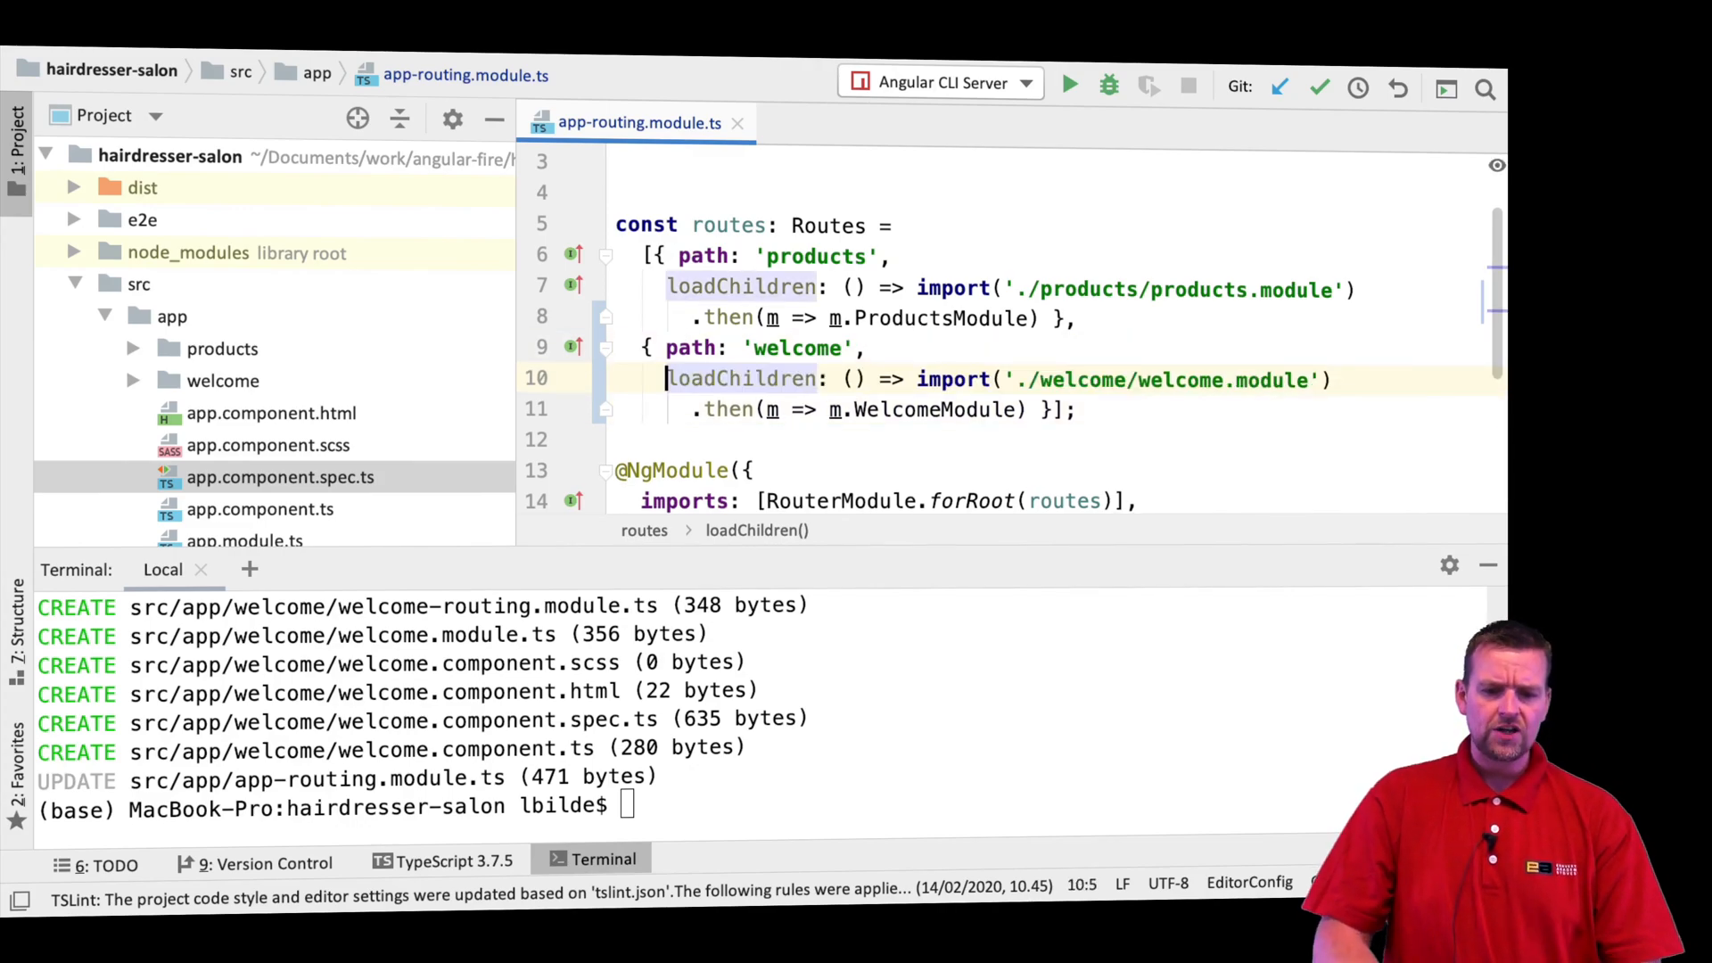
Step: Switch from WebStorm back to Safari showing the Scrumwise task board
click(869, 348)
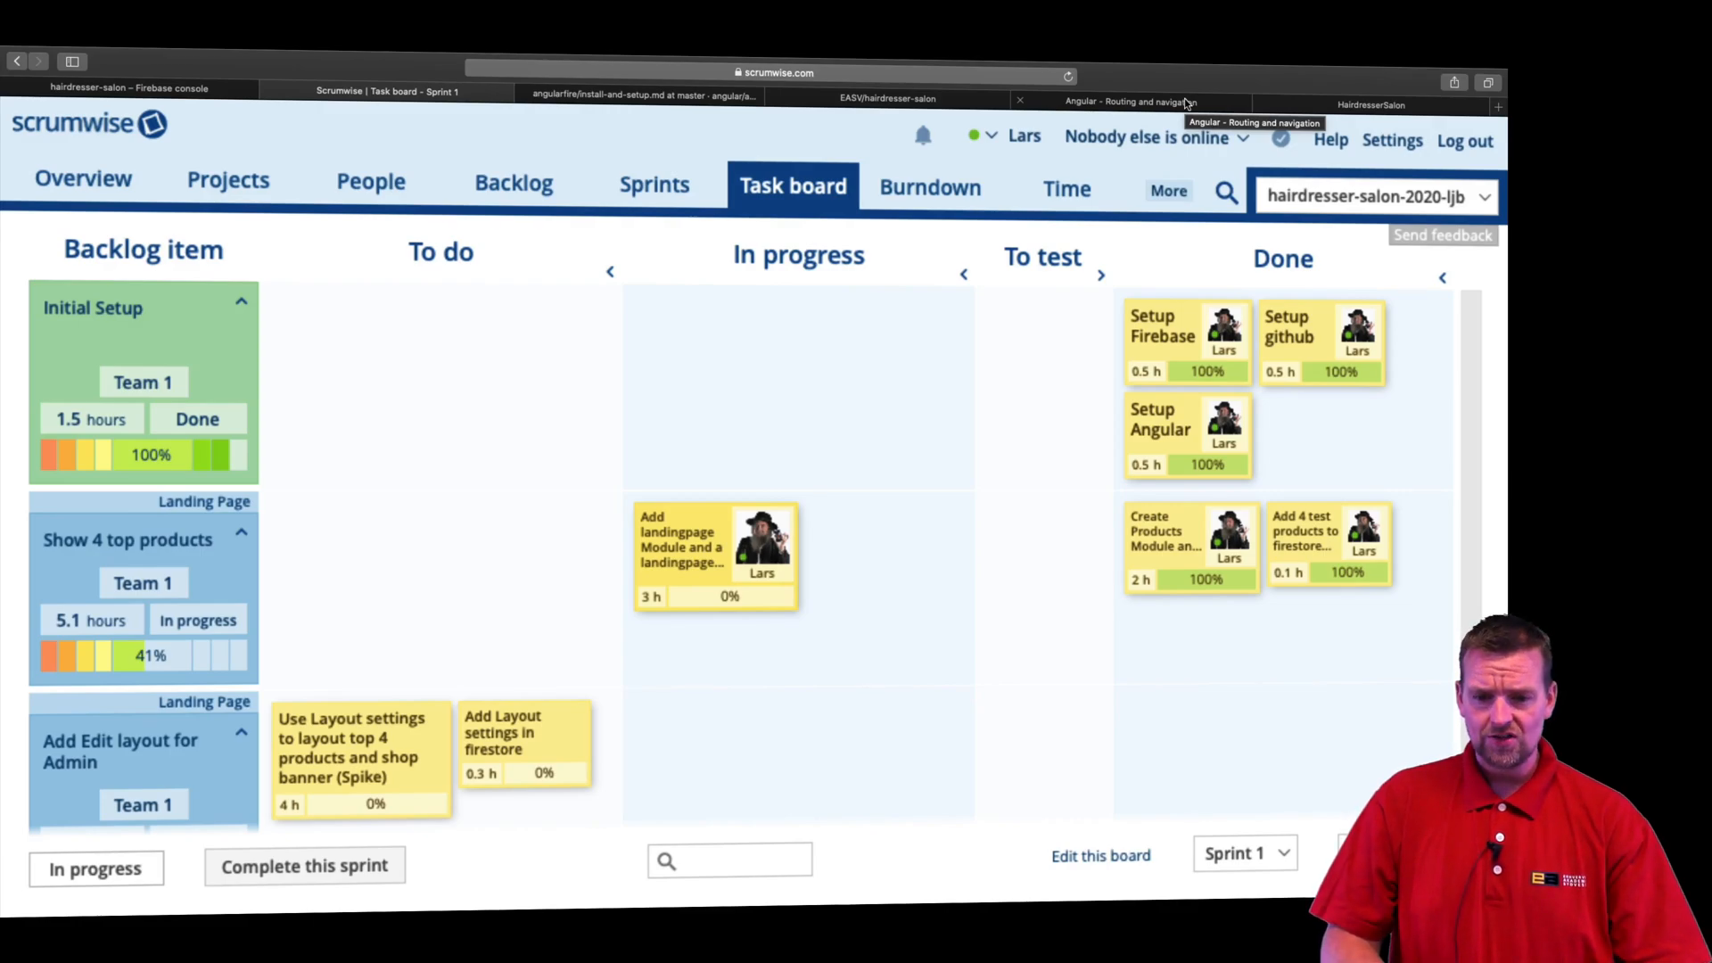
Step: Bring up the Angular routing guide's Set up redirects example with its redirect and wildcard routes
click(1130, 102)
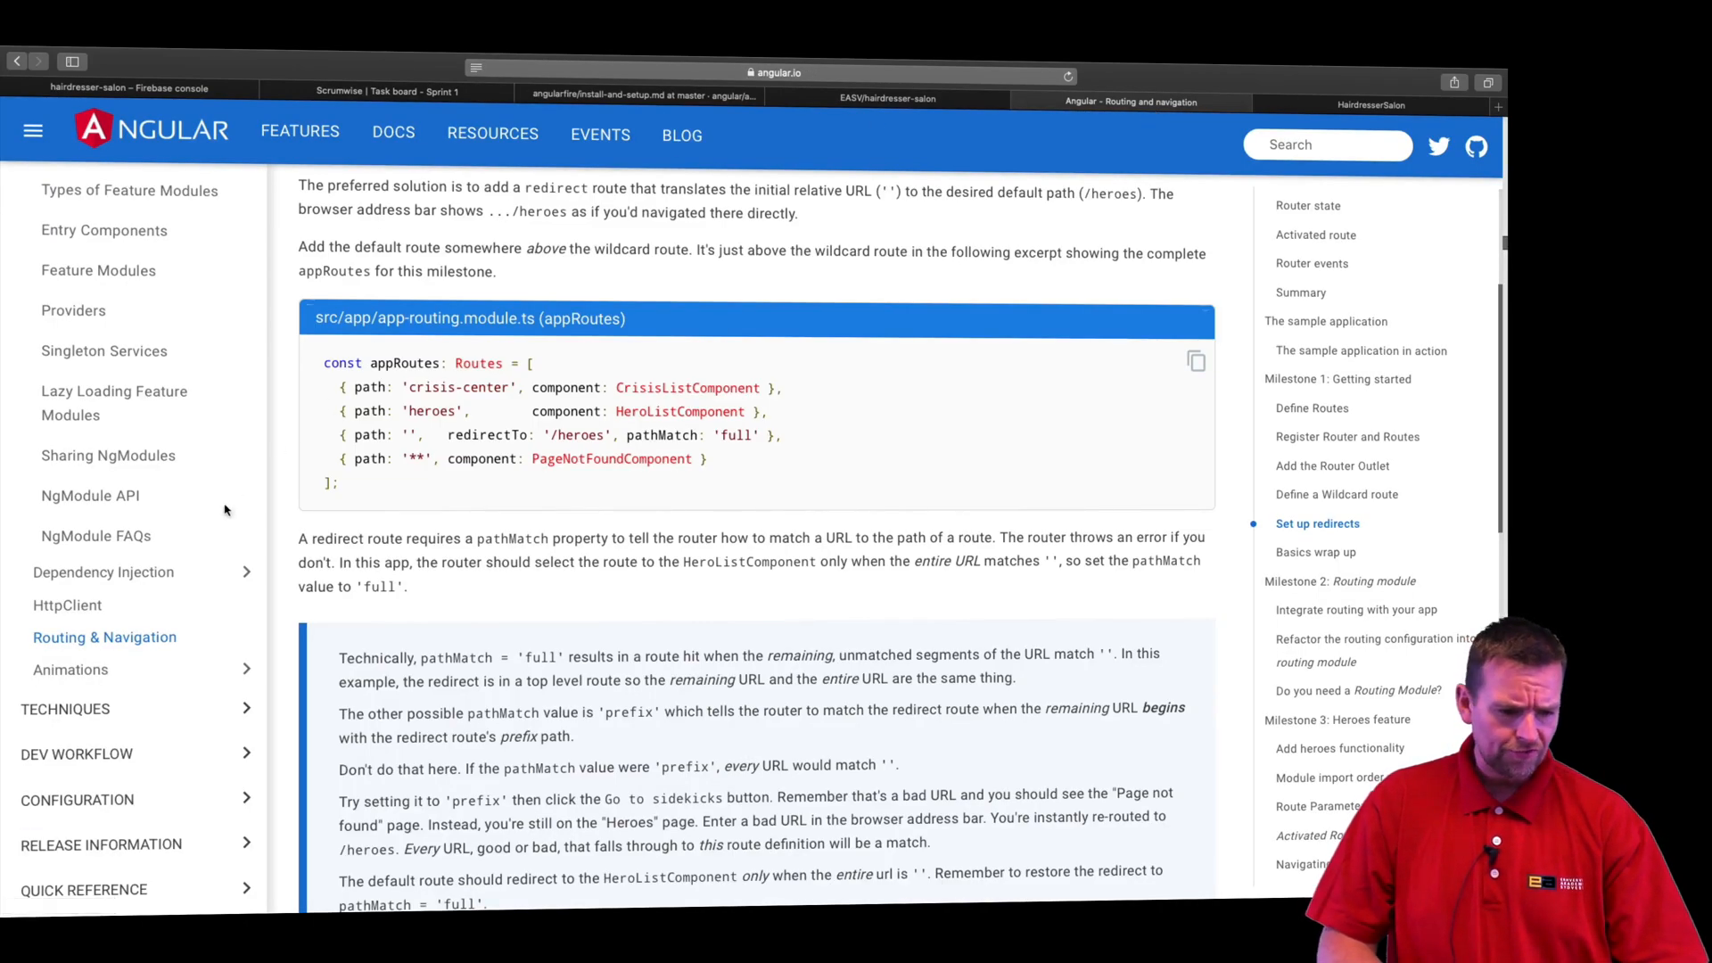
scroll(up, 3)
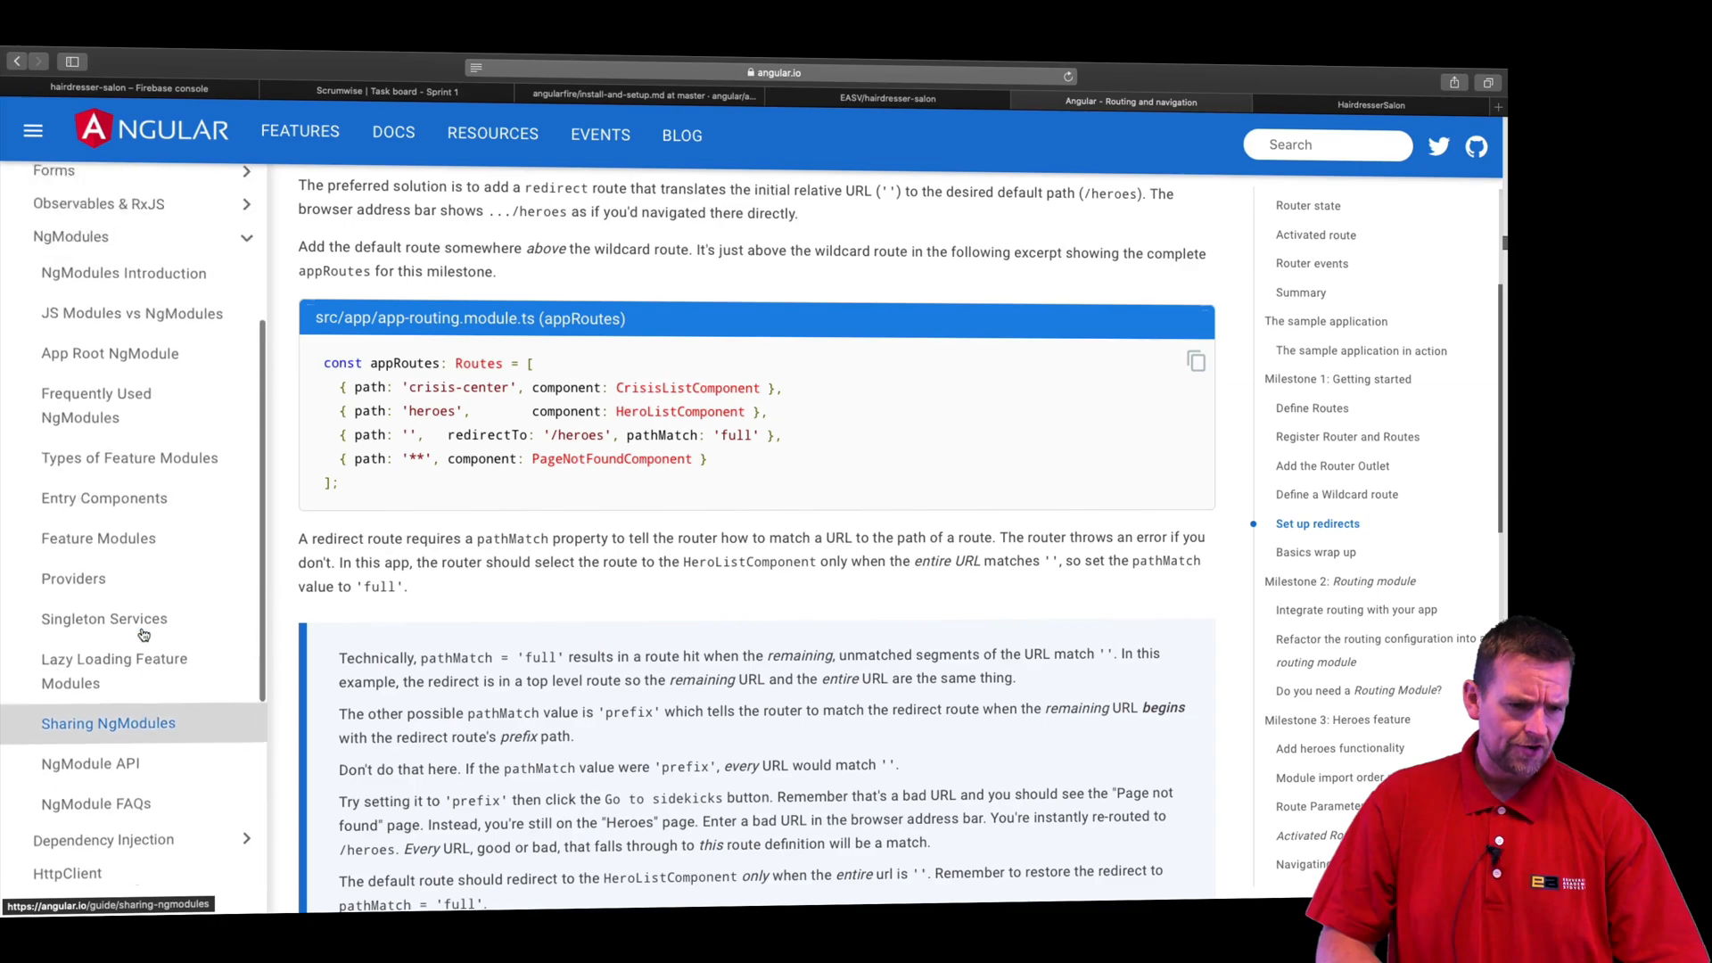
scroll(down, 3)
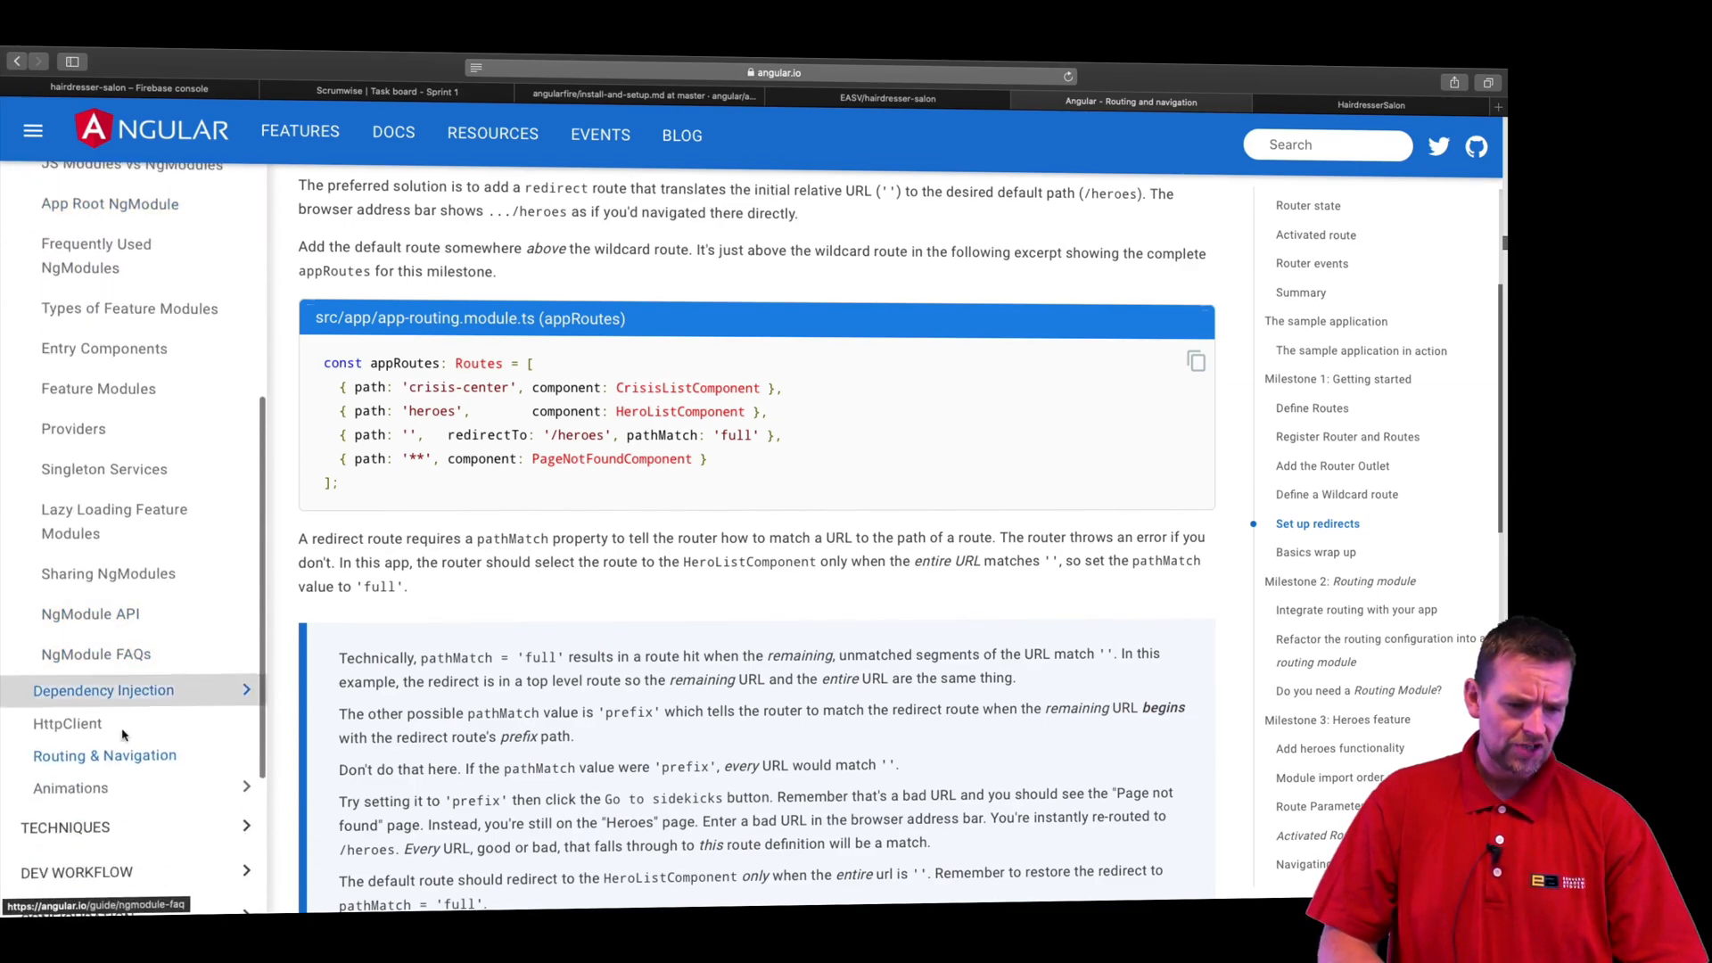
scroll(down, 3)
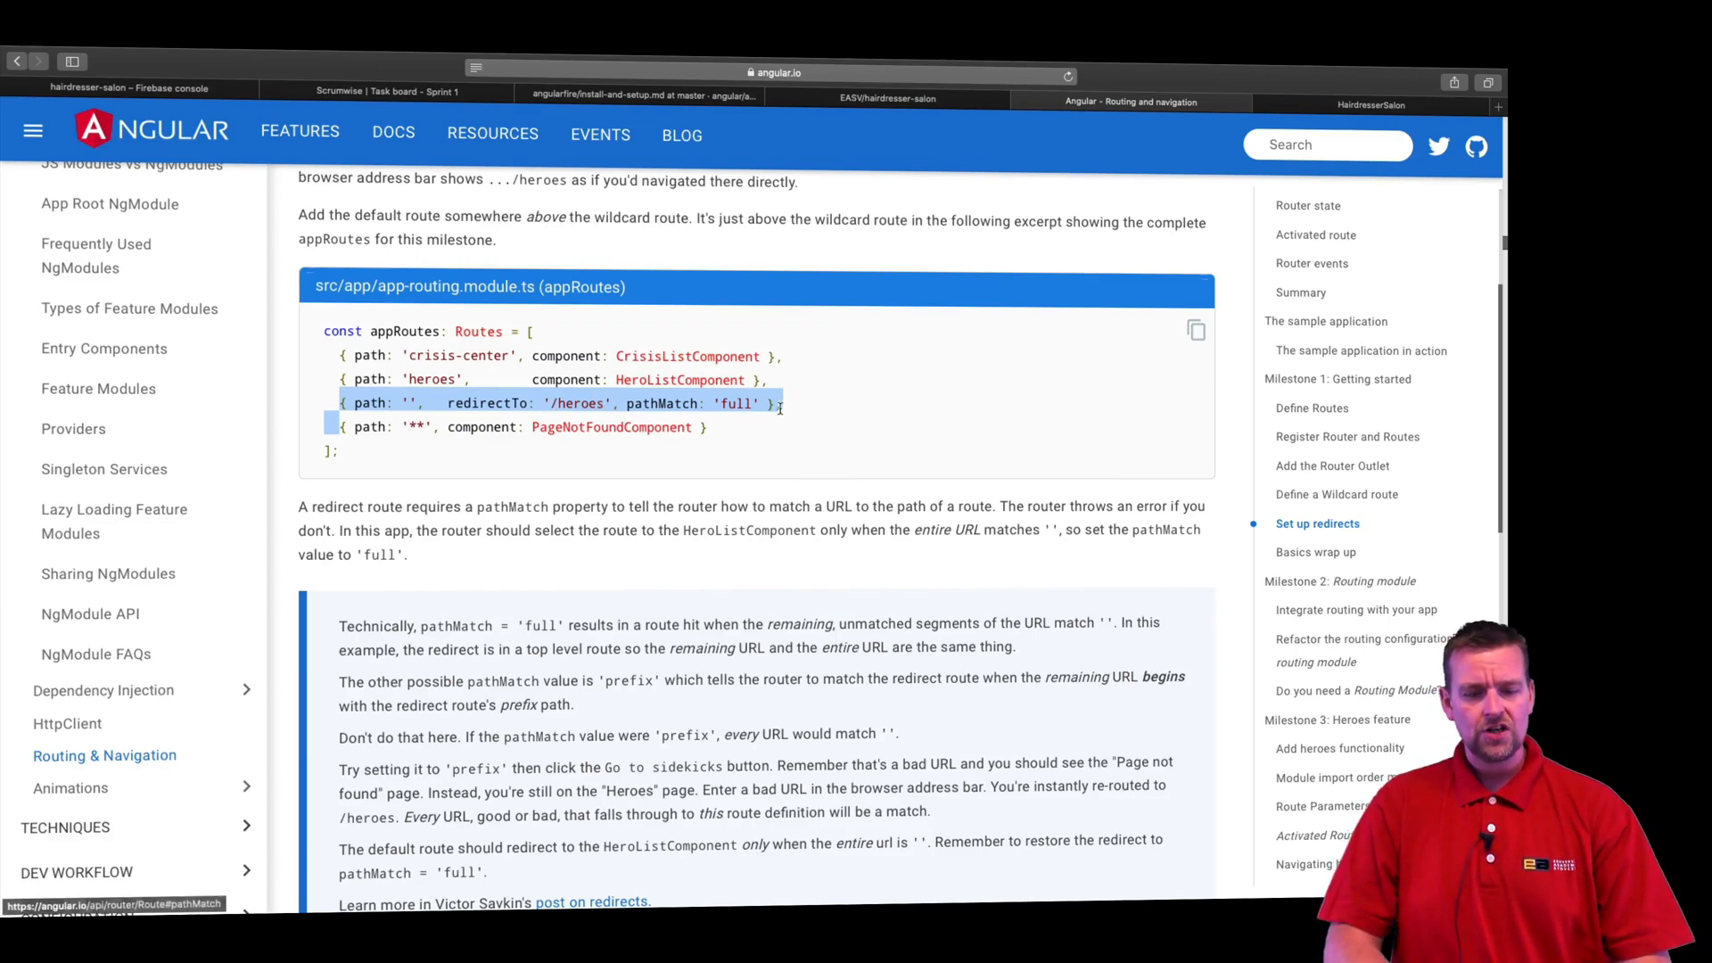
mouse_move(489, 403)
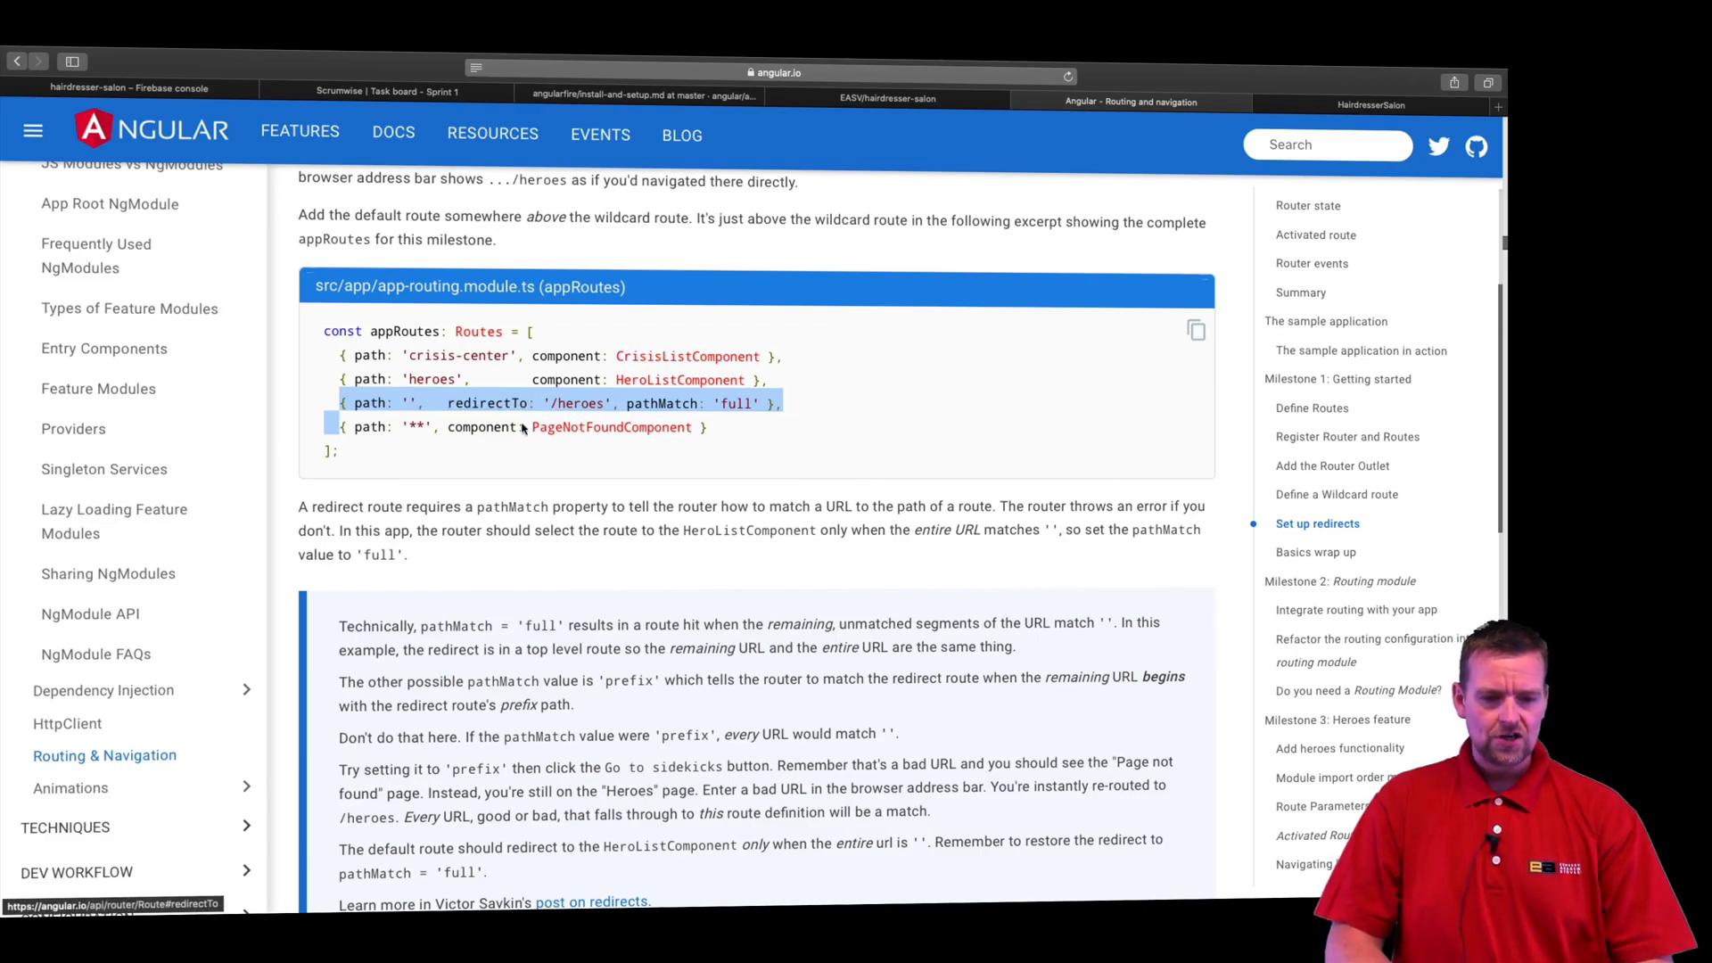
mouse_move(439, 476)
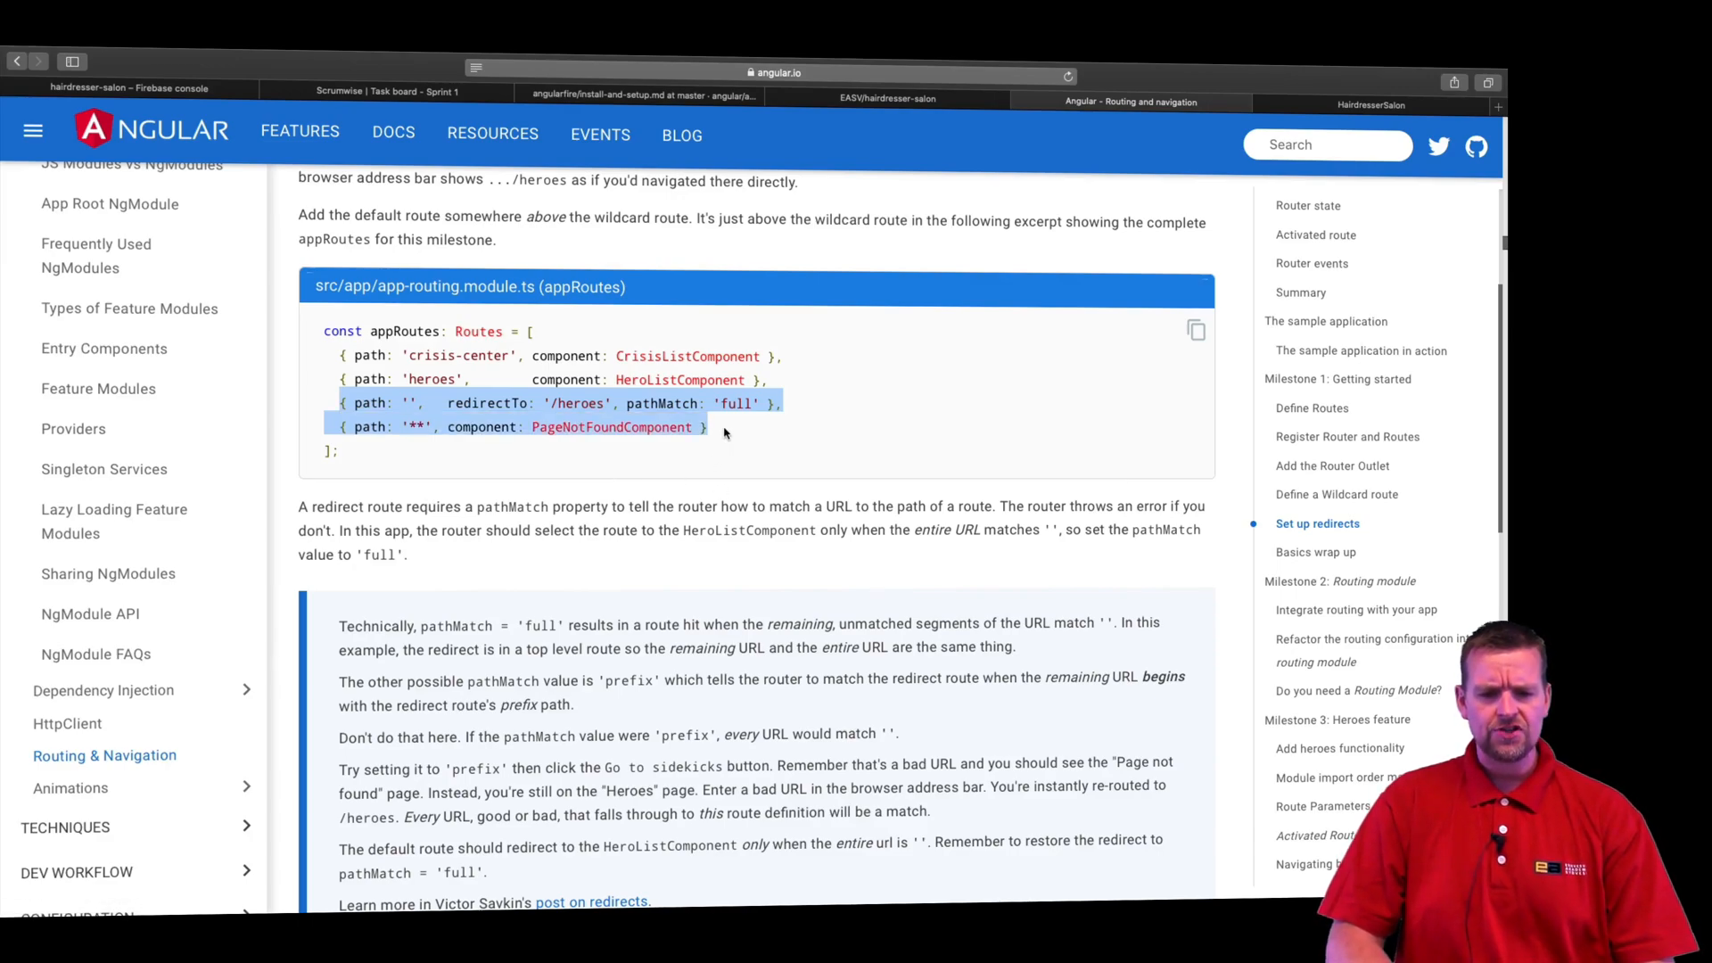
mouse_move(611, 455)
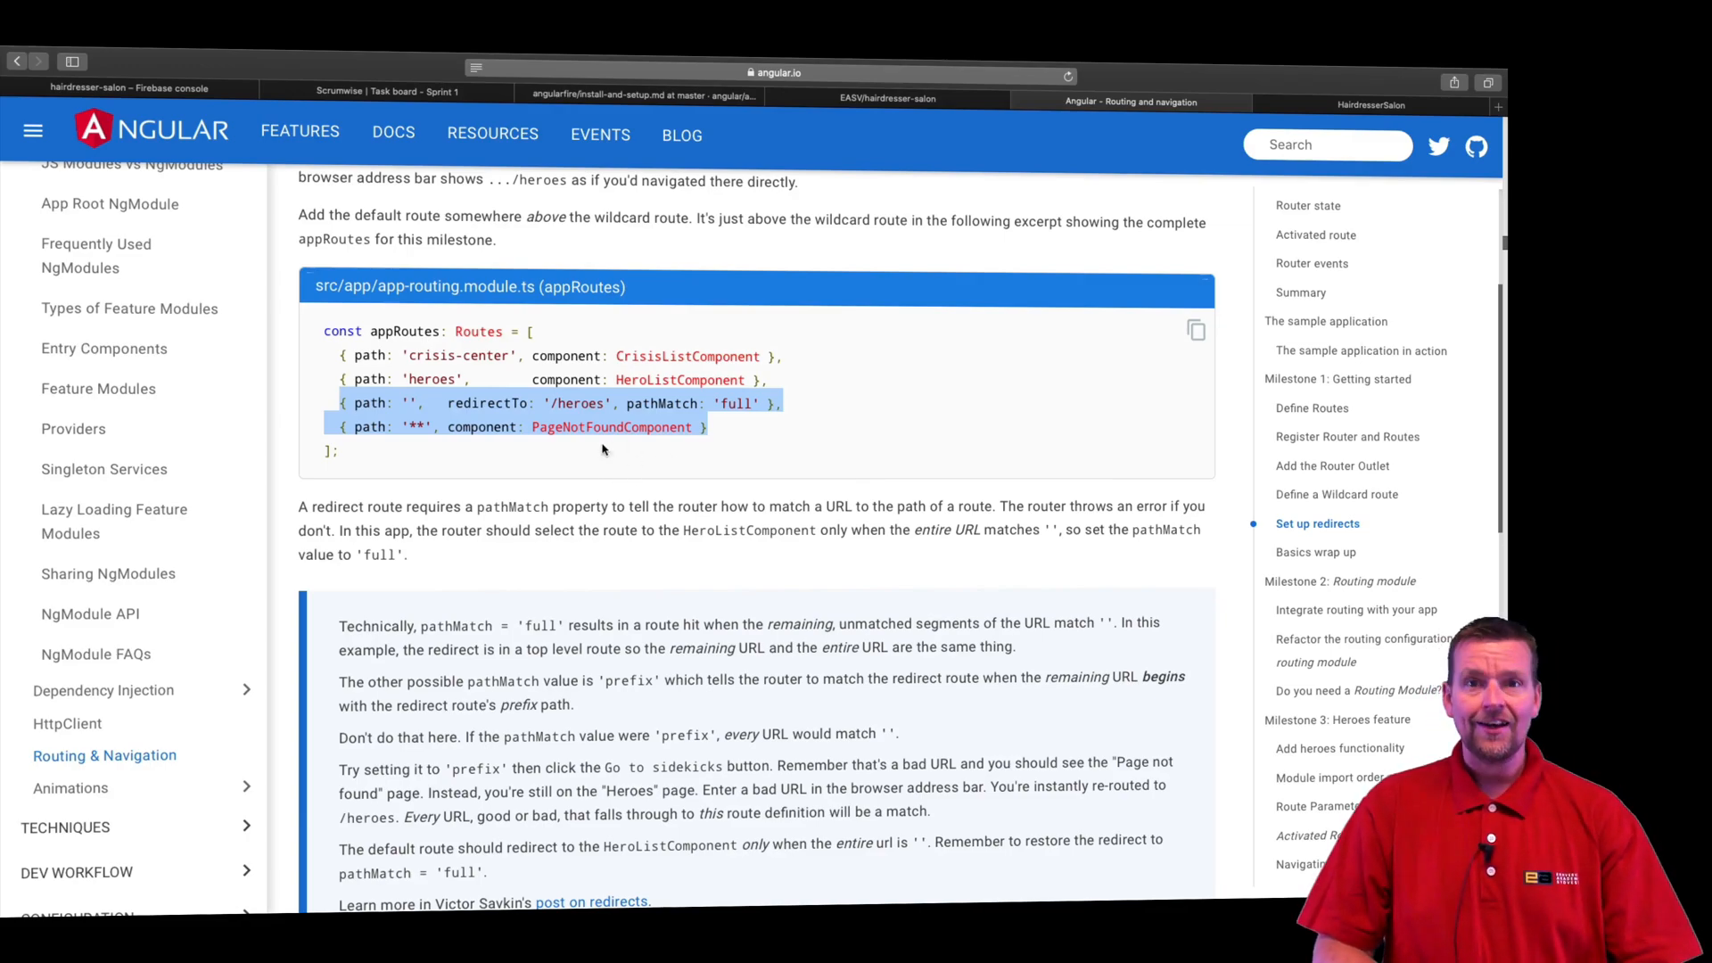
mouse_move(642, 488)
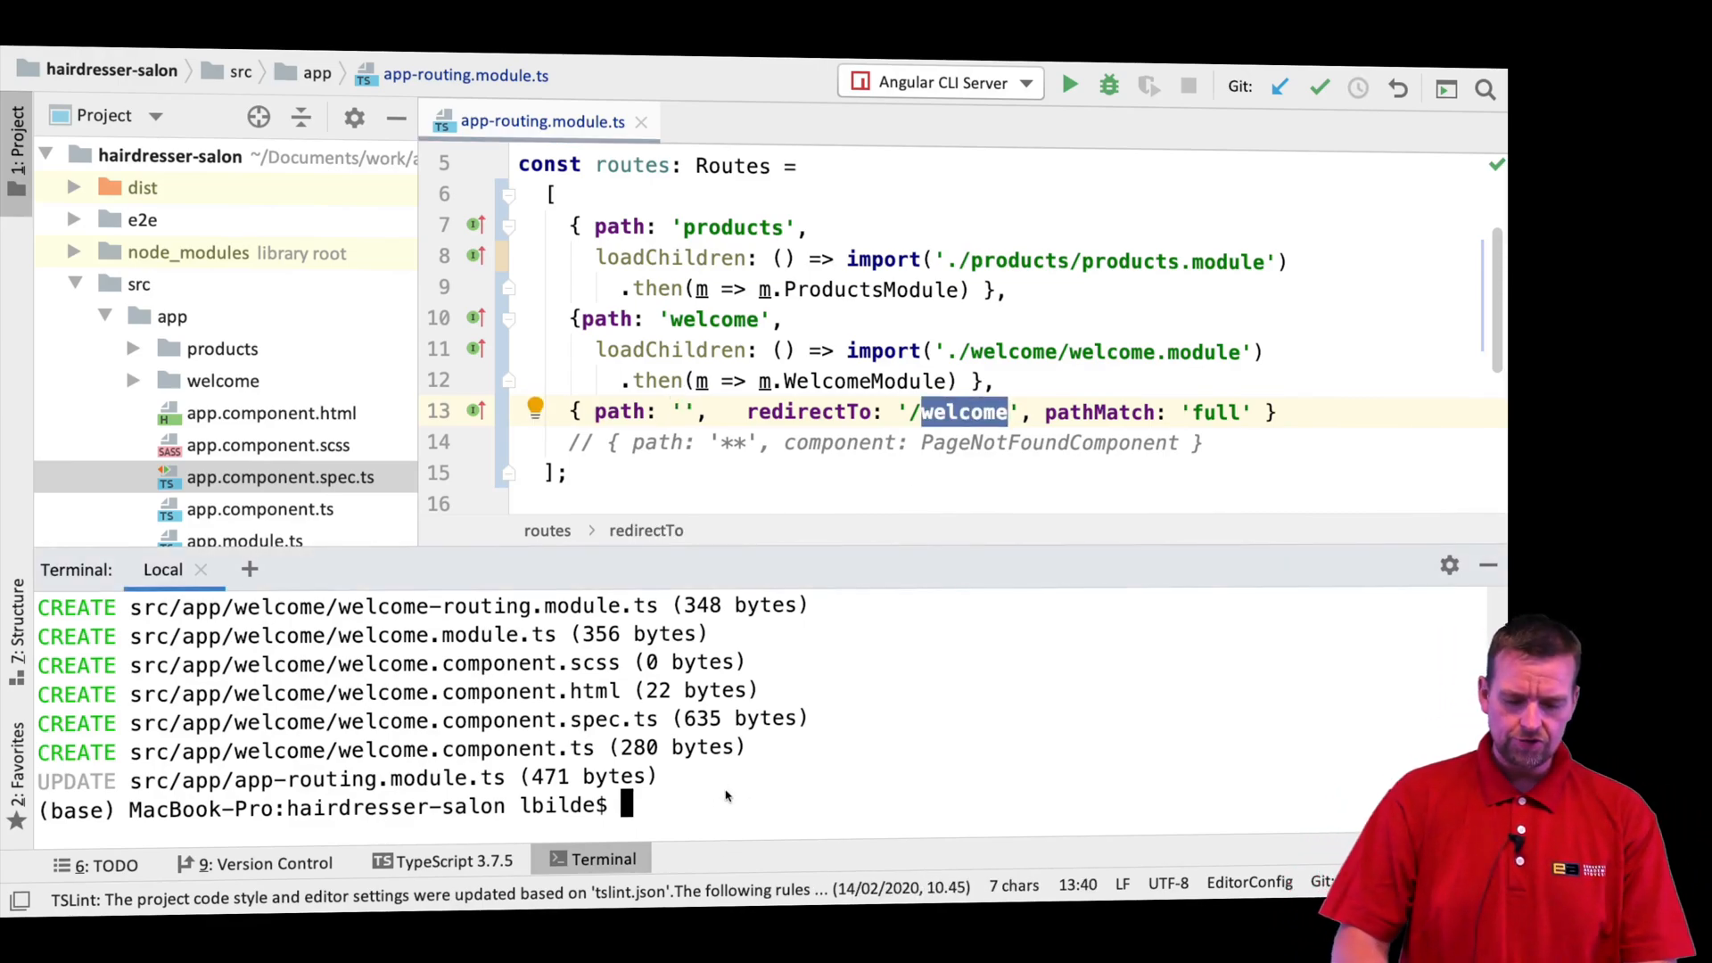
Step: Start the dev server with ng serve after redirecting the empty path to /welcome
text(ng serve)
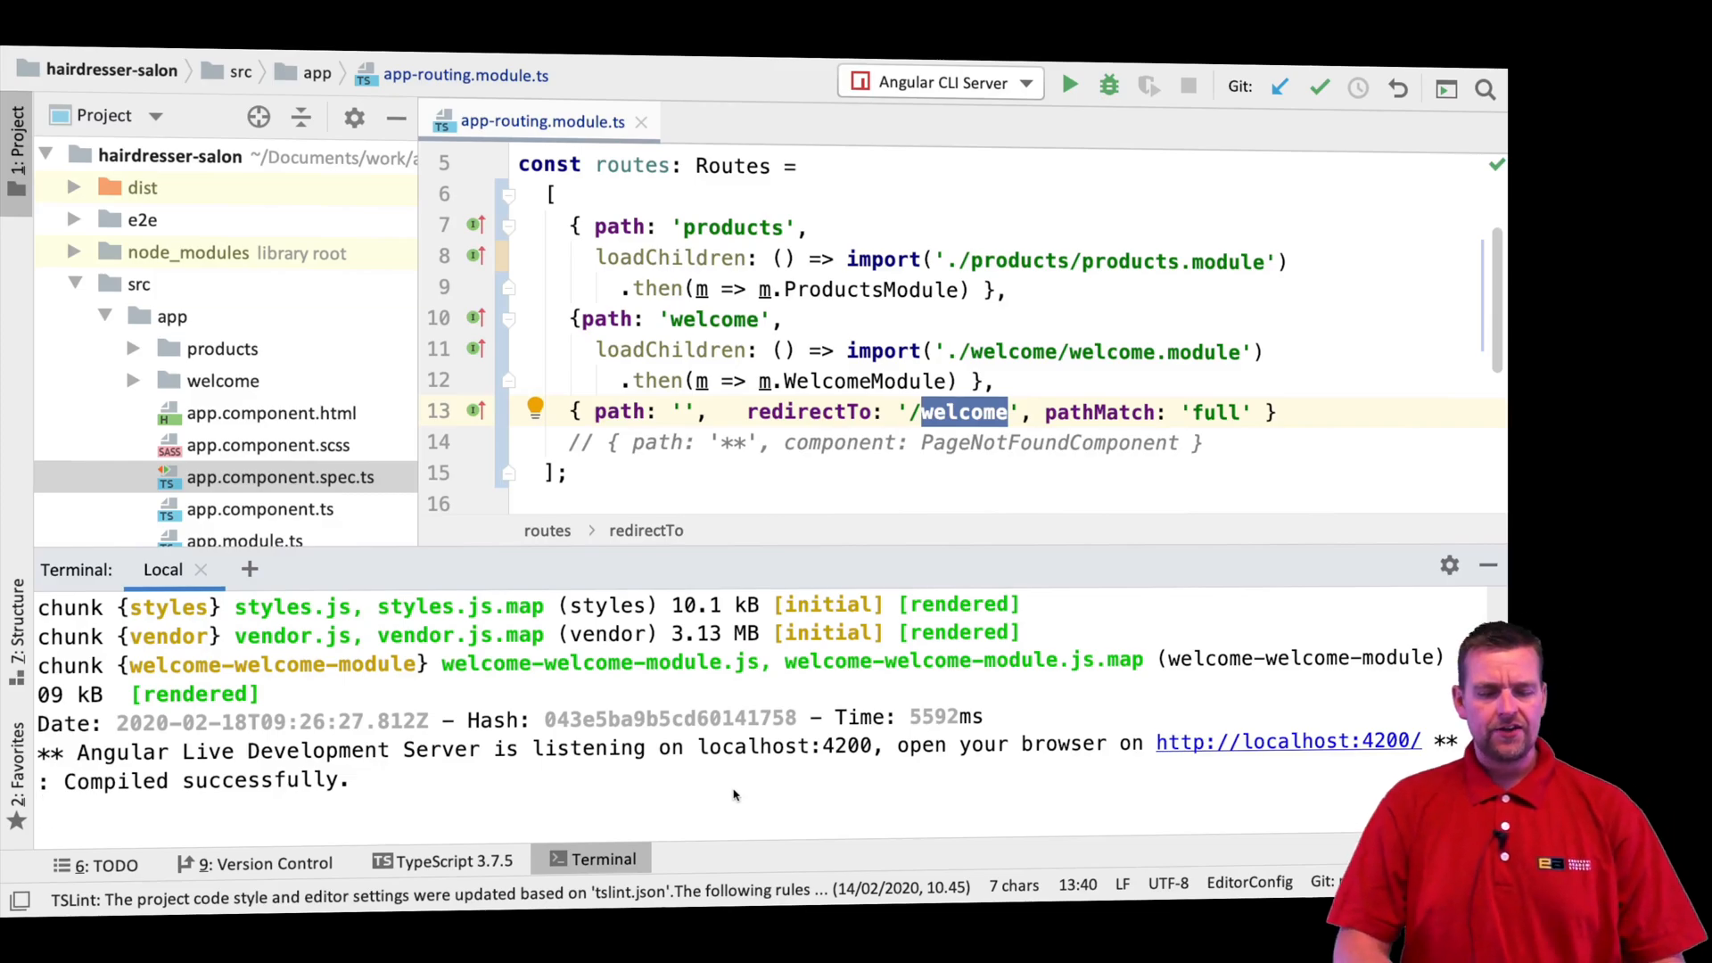
mouse_move(740, 786)
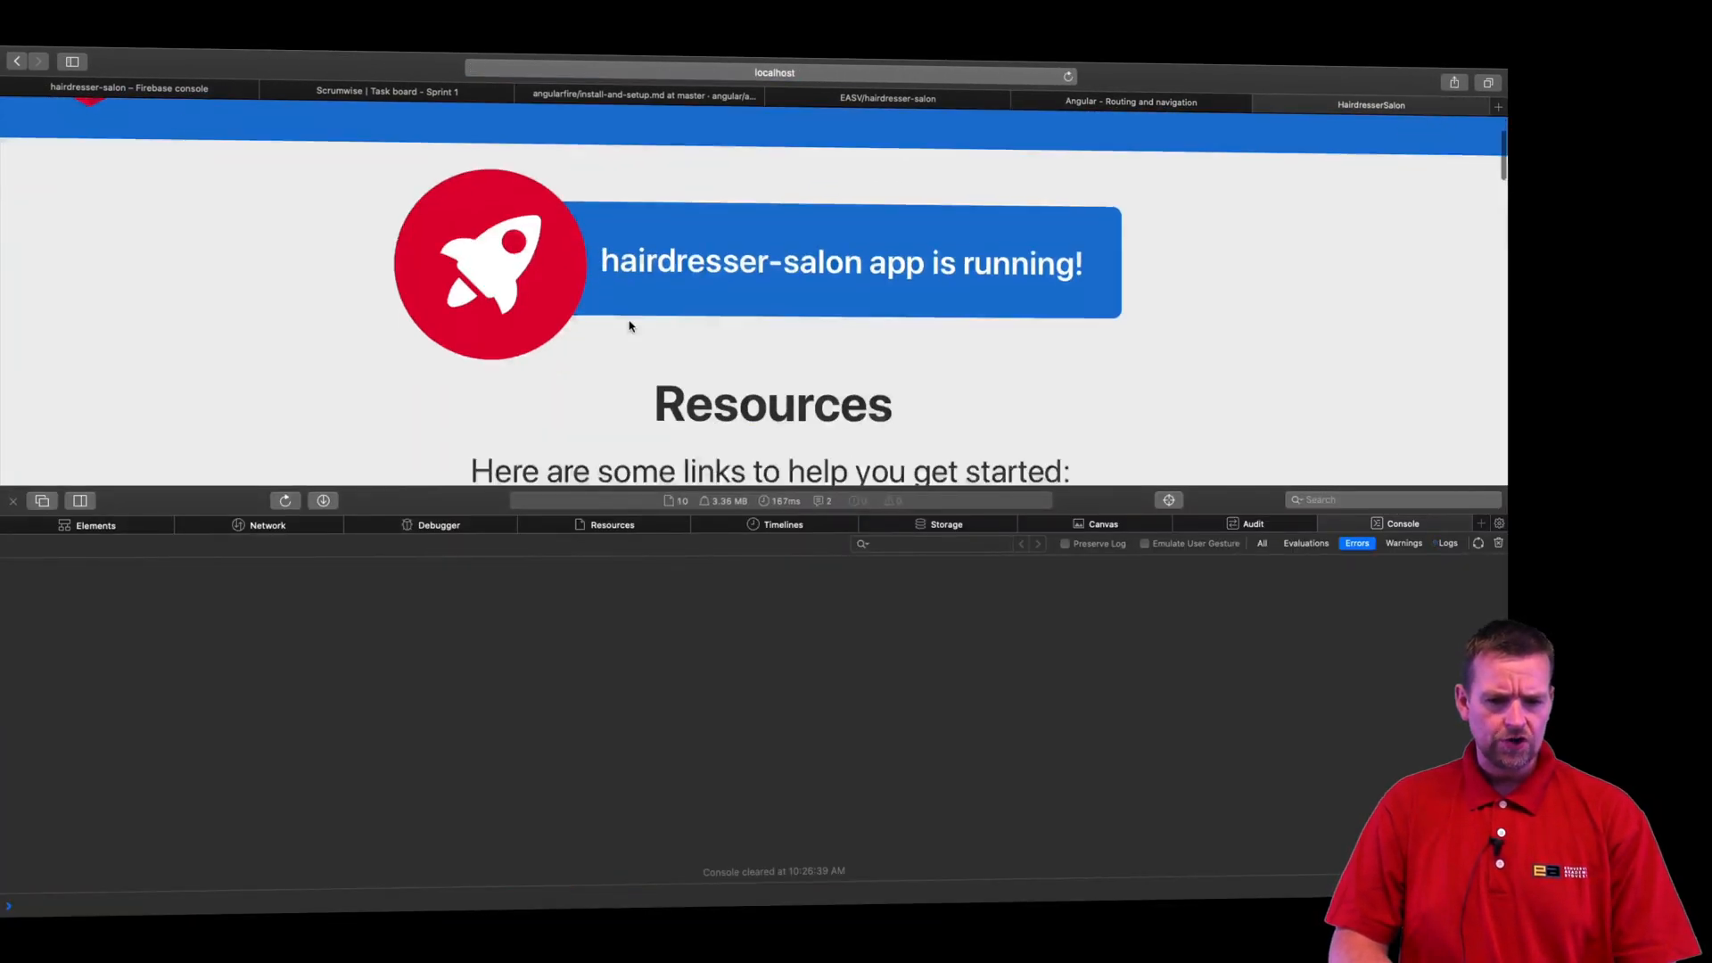
Step: Review the placeholder app.component.html template and the localhost app showing only 'welcome works!'
scroll(down, 3)
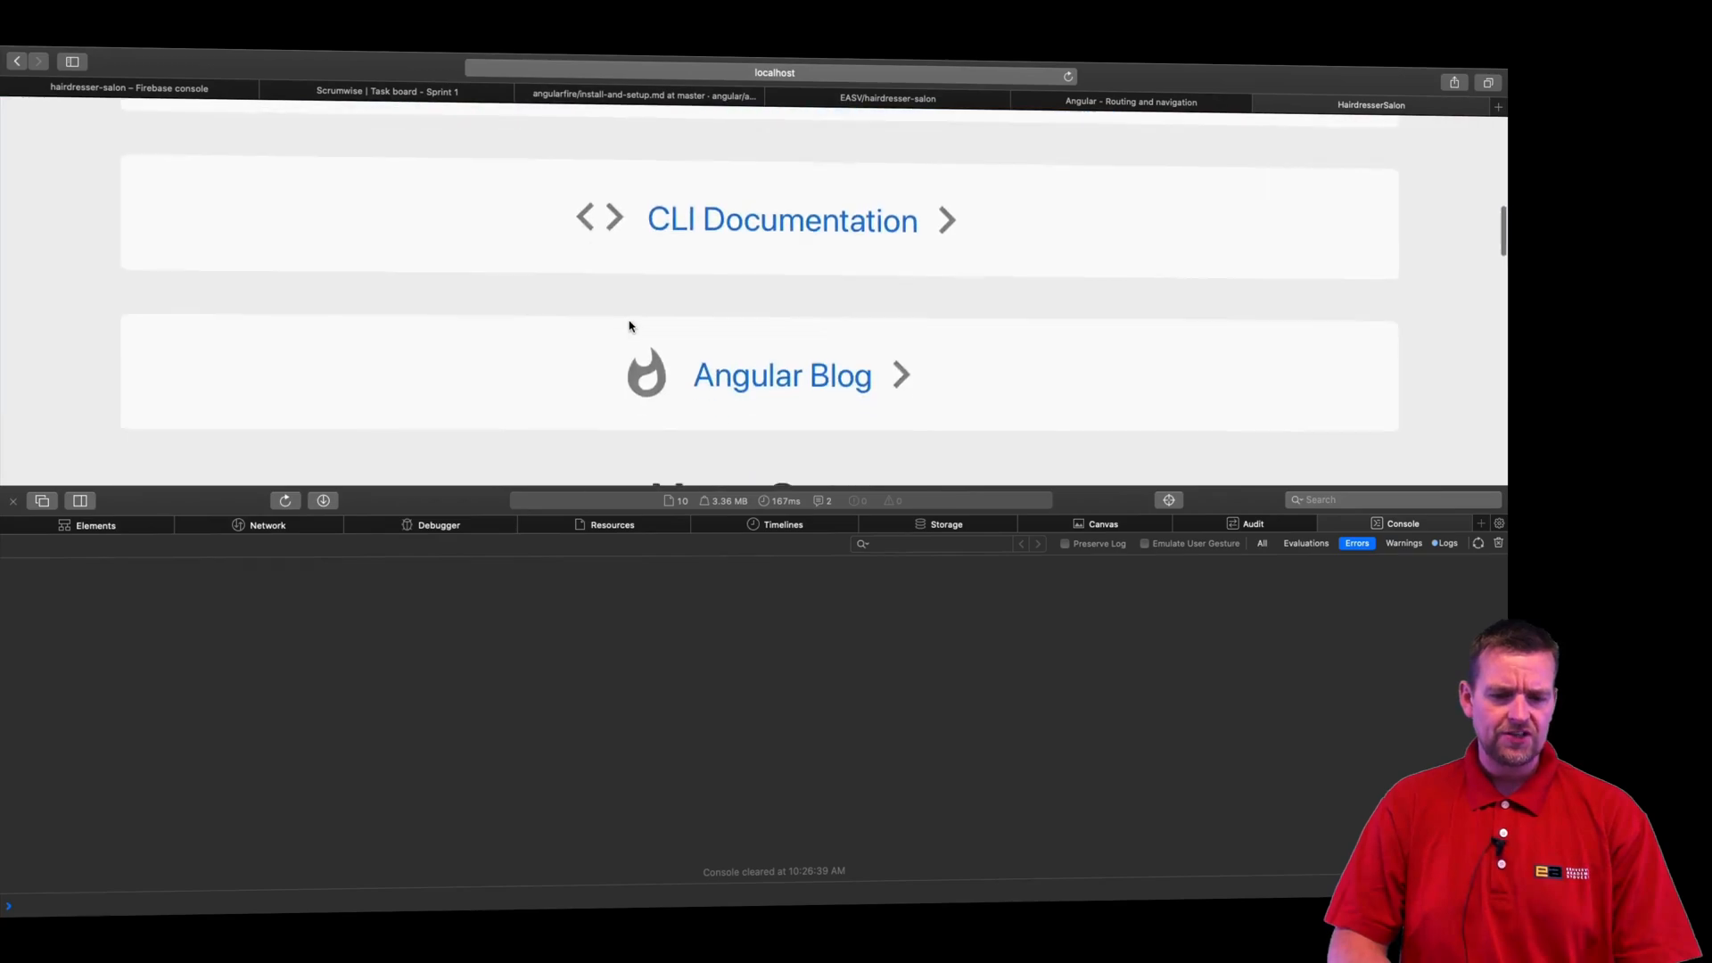
scroll(up, 3)
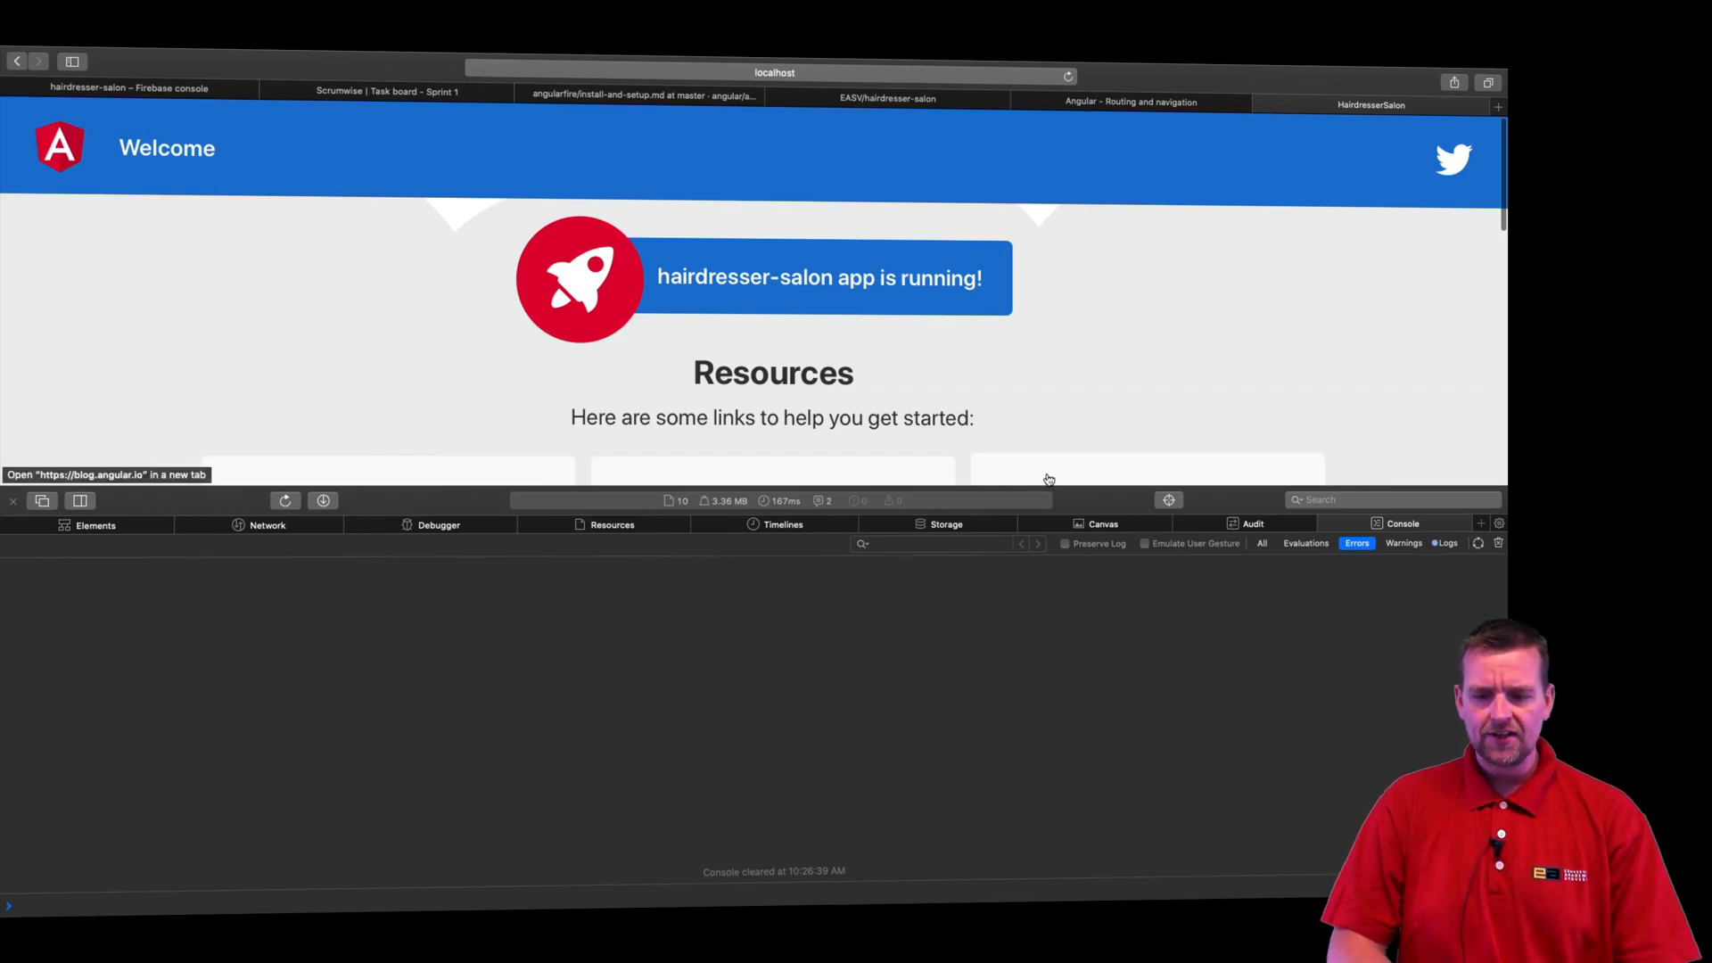
mouse_move(250, 485)
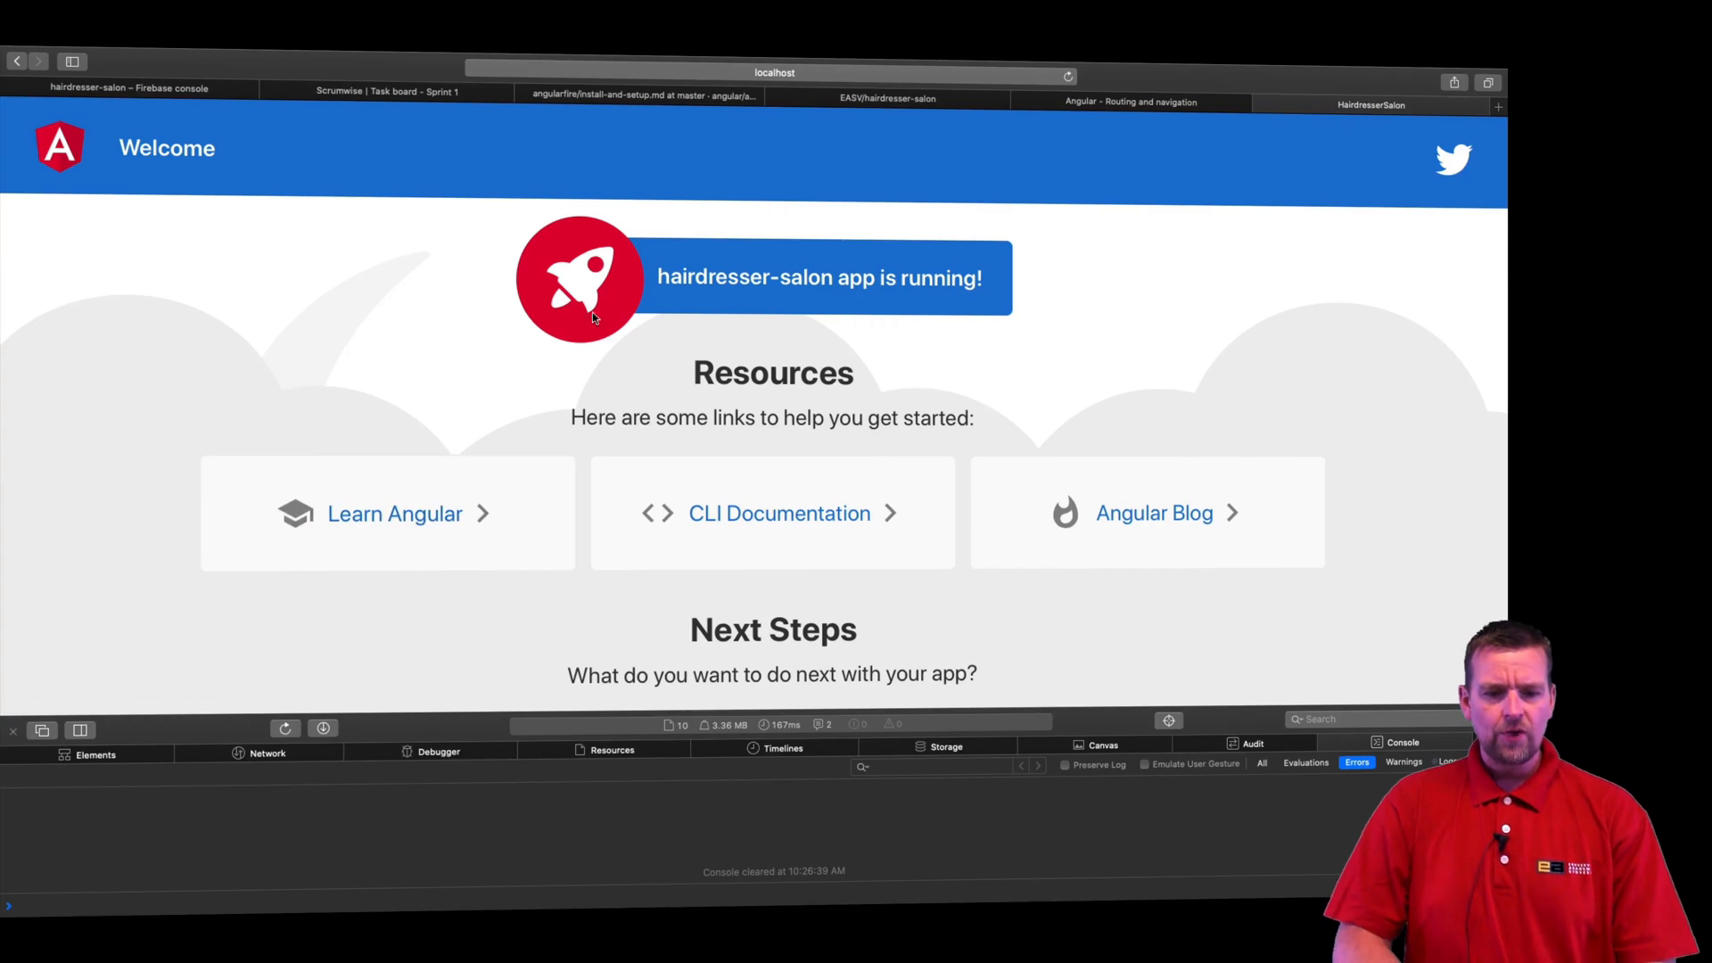
mouse_move(542, 370)
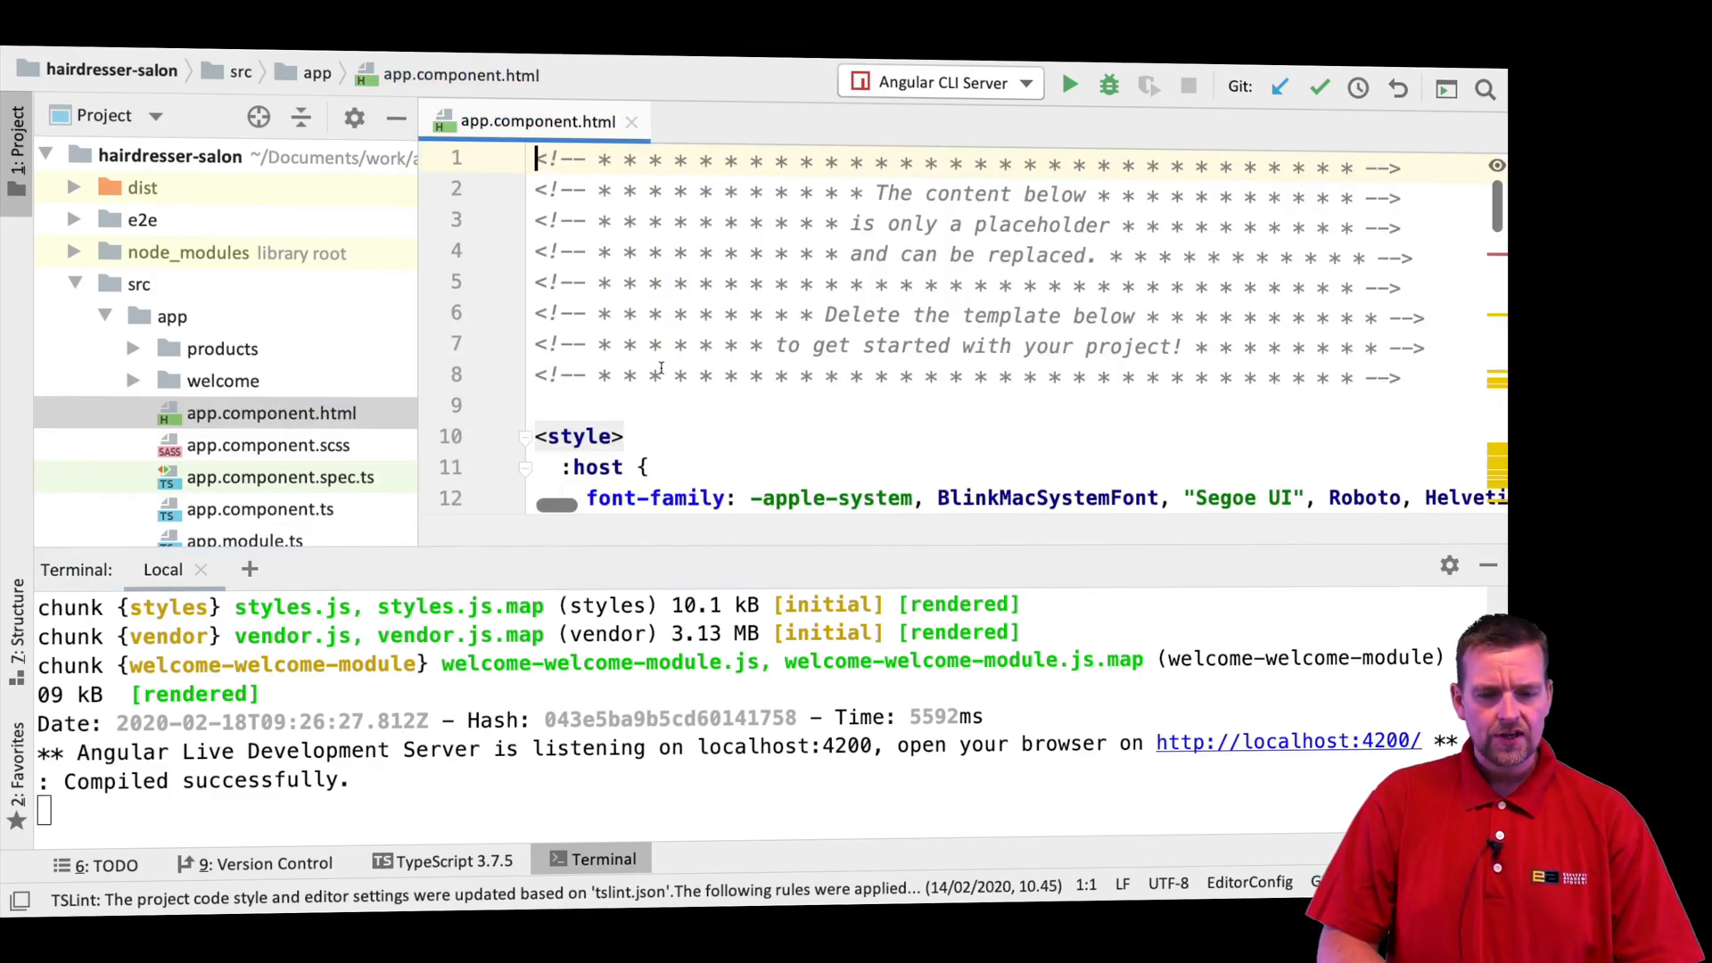
scroll(down, 3)
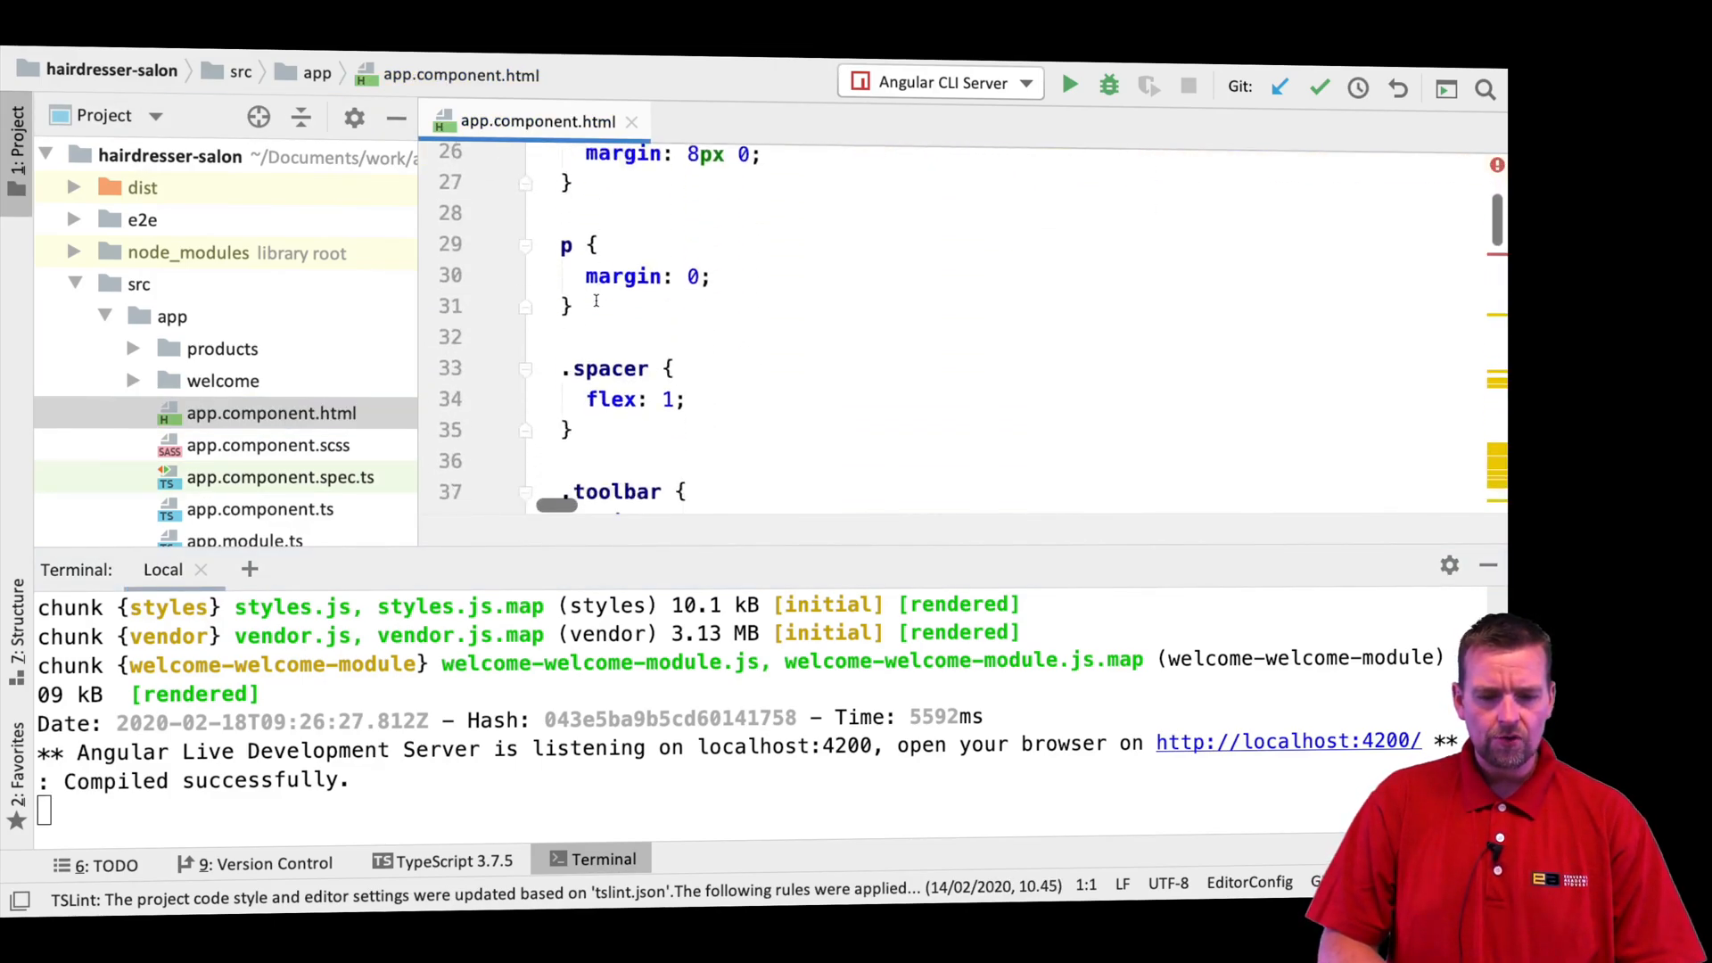
scroll(down, 3)
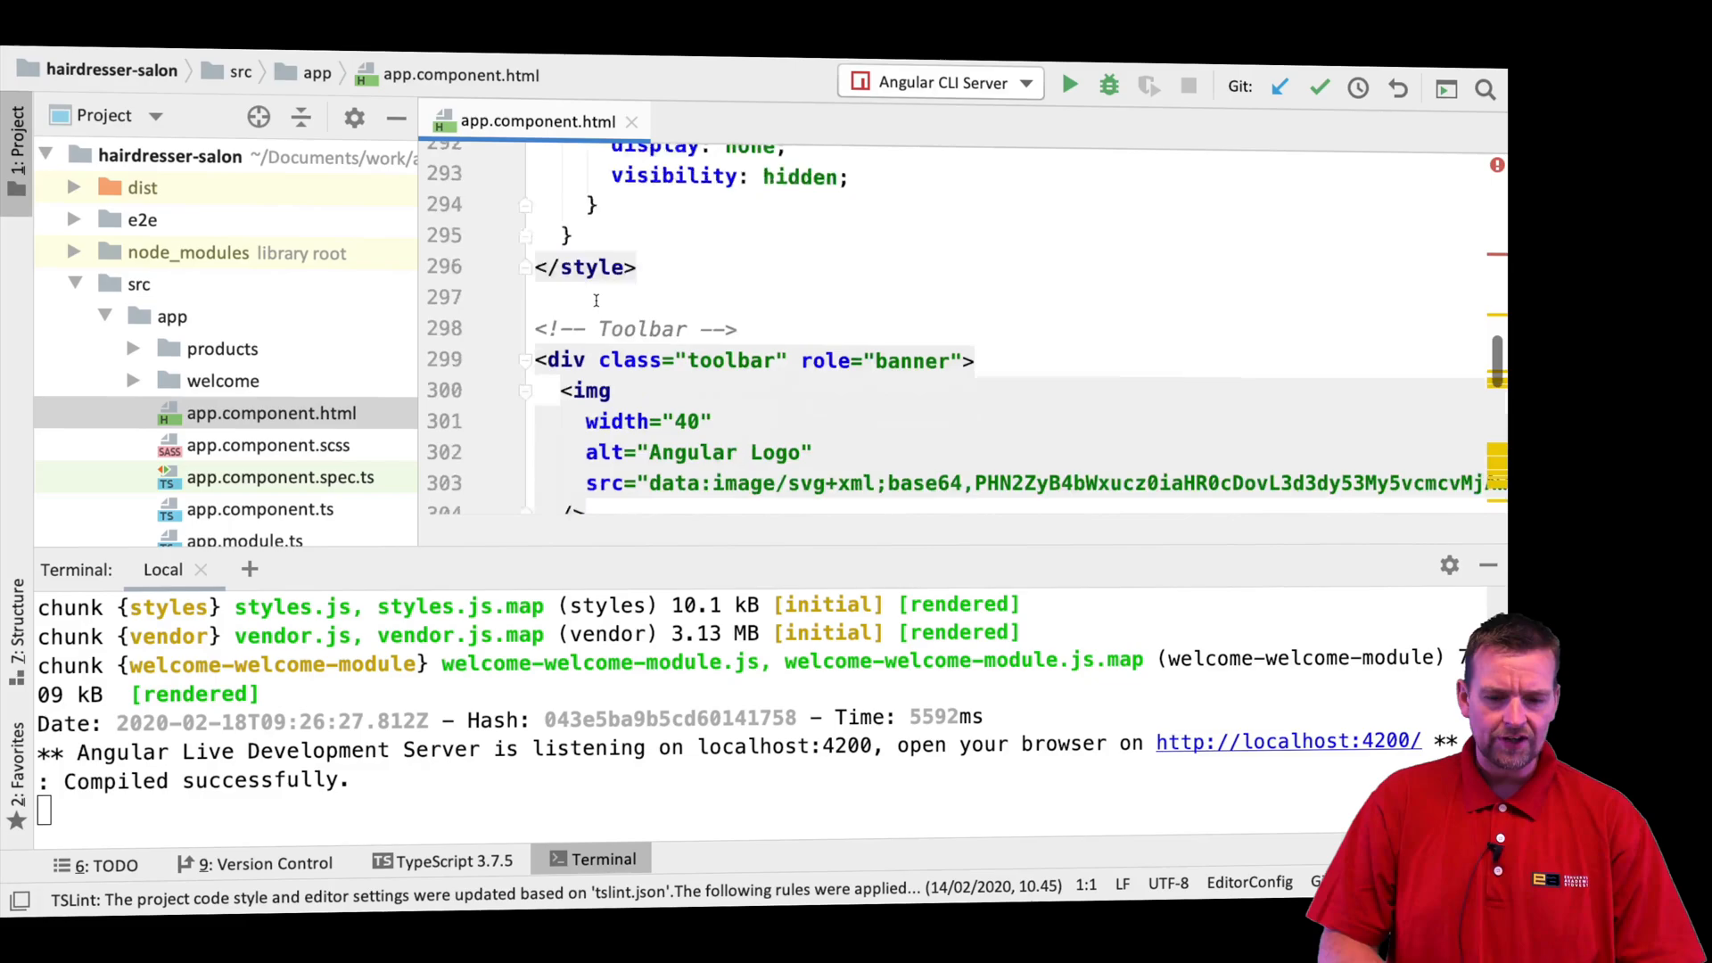
scroll(down, 3)
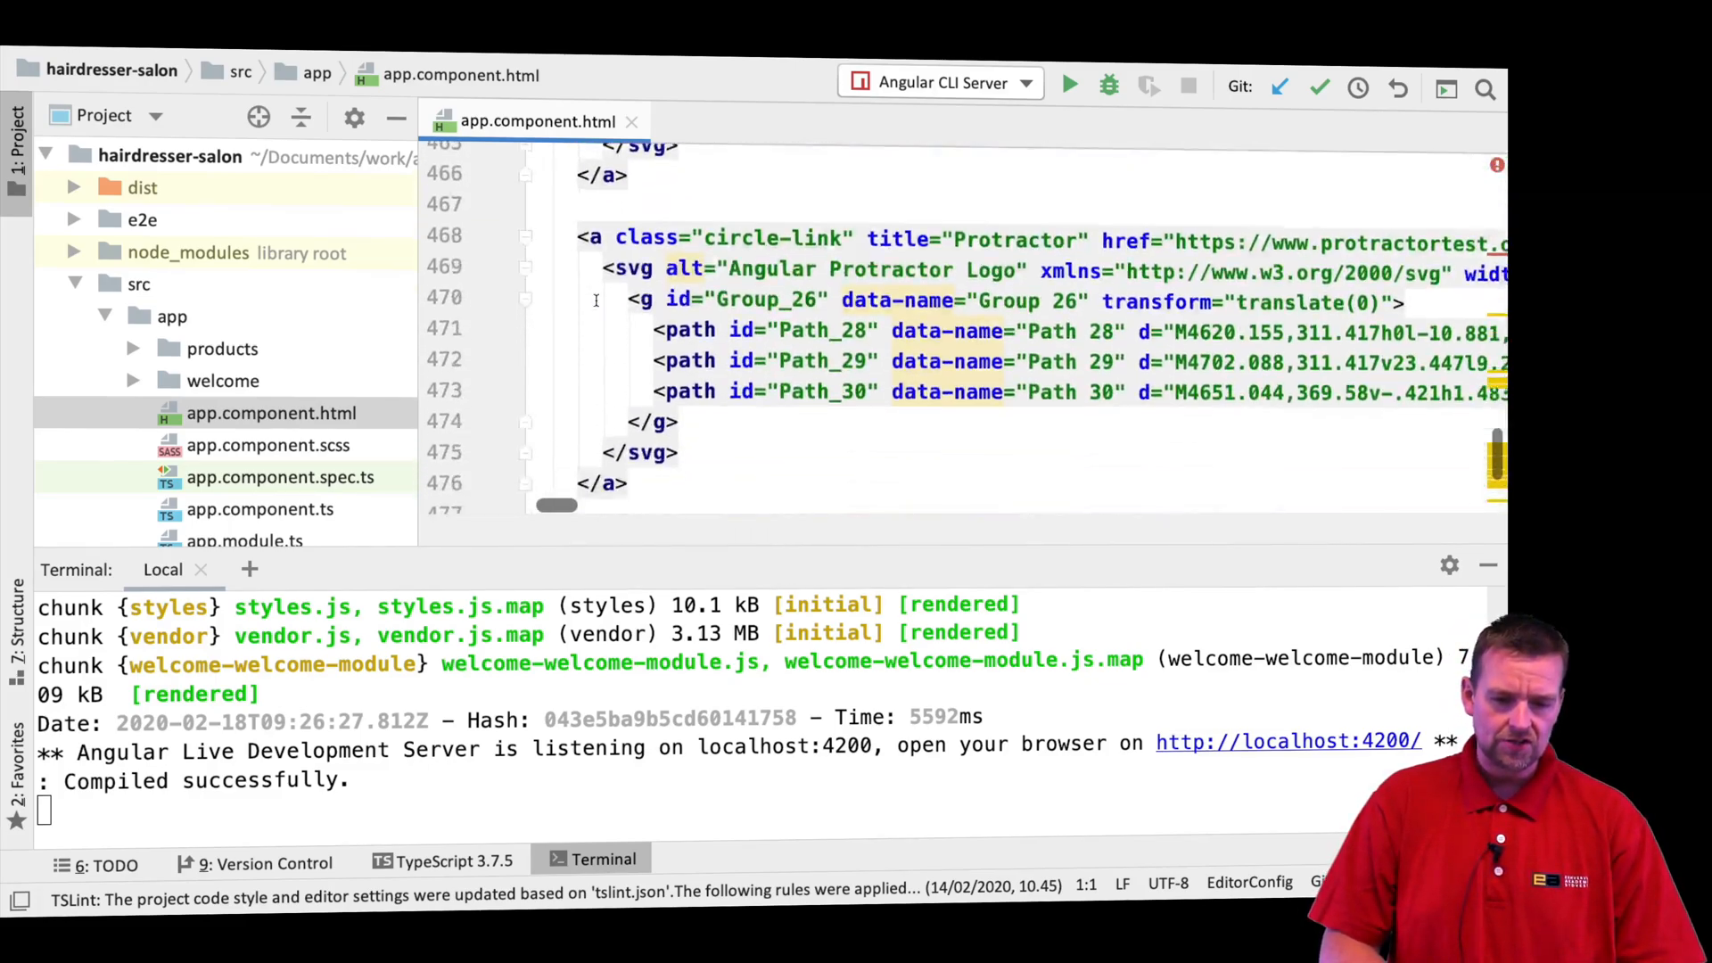
scroll(down, 3)
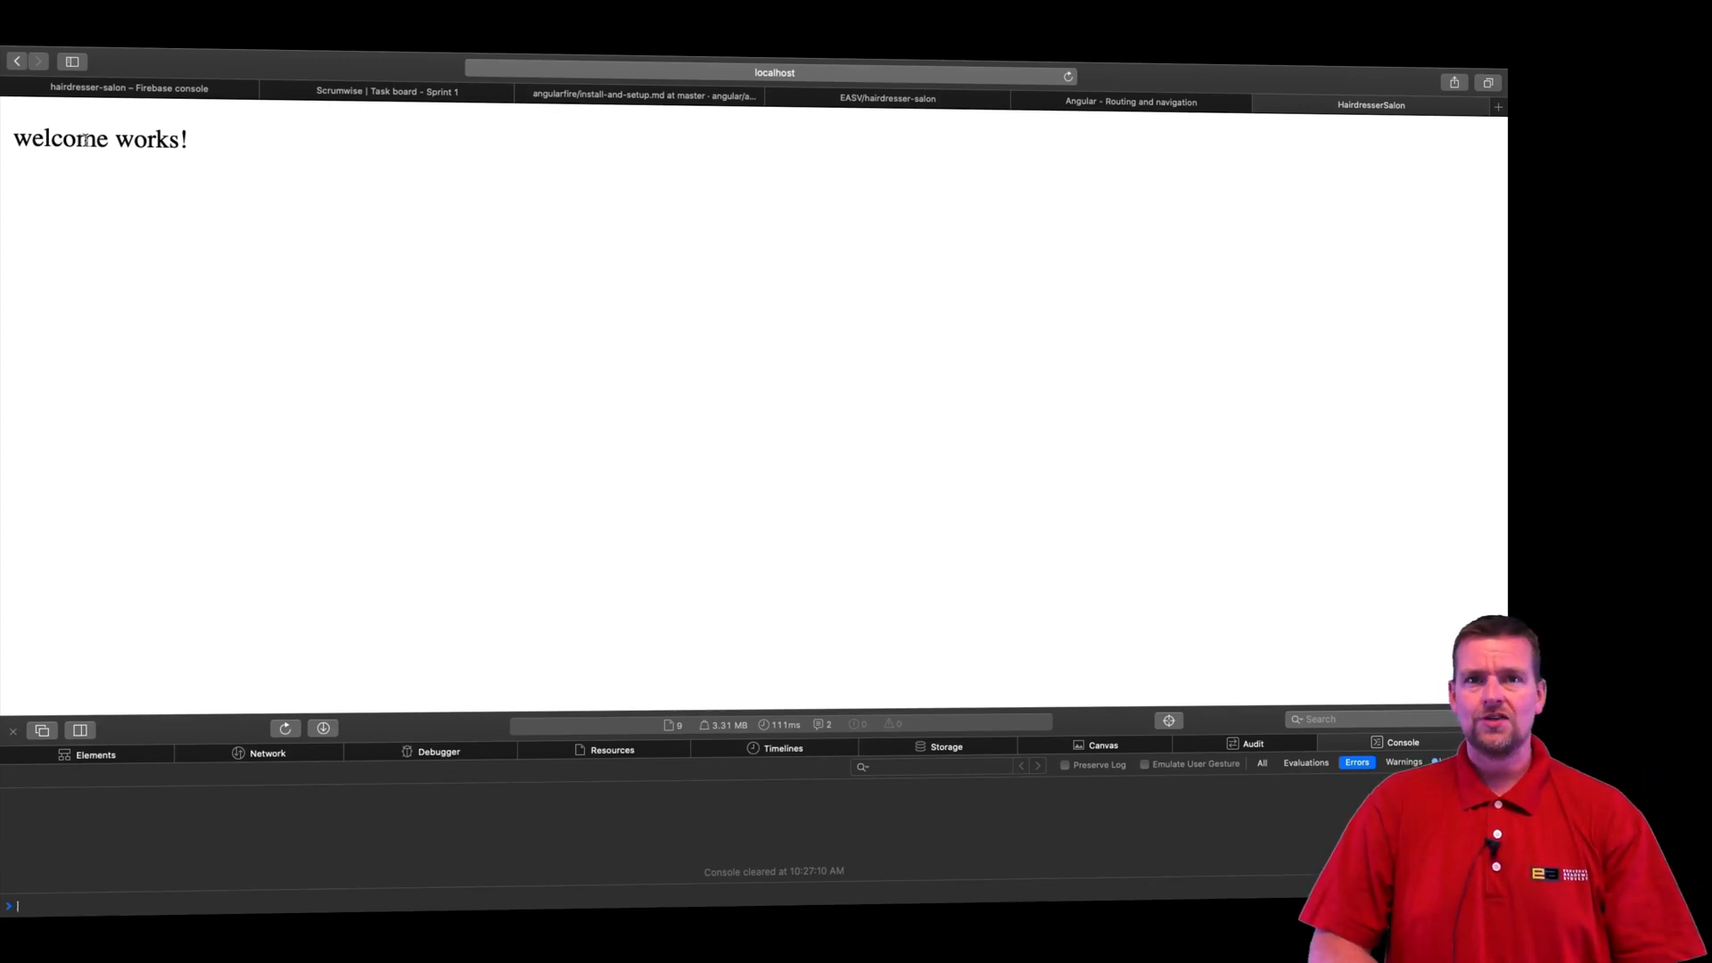
Step: Navigate Safari to localhost:4200/products so the page shows 'products works!'
click(772, 73)
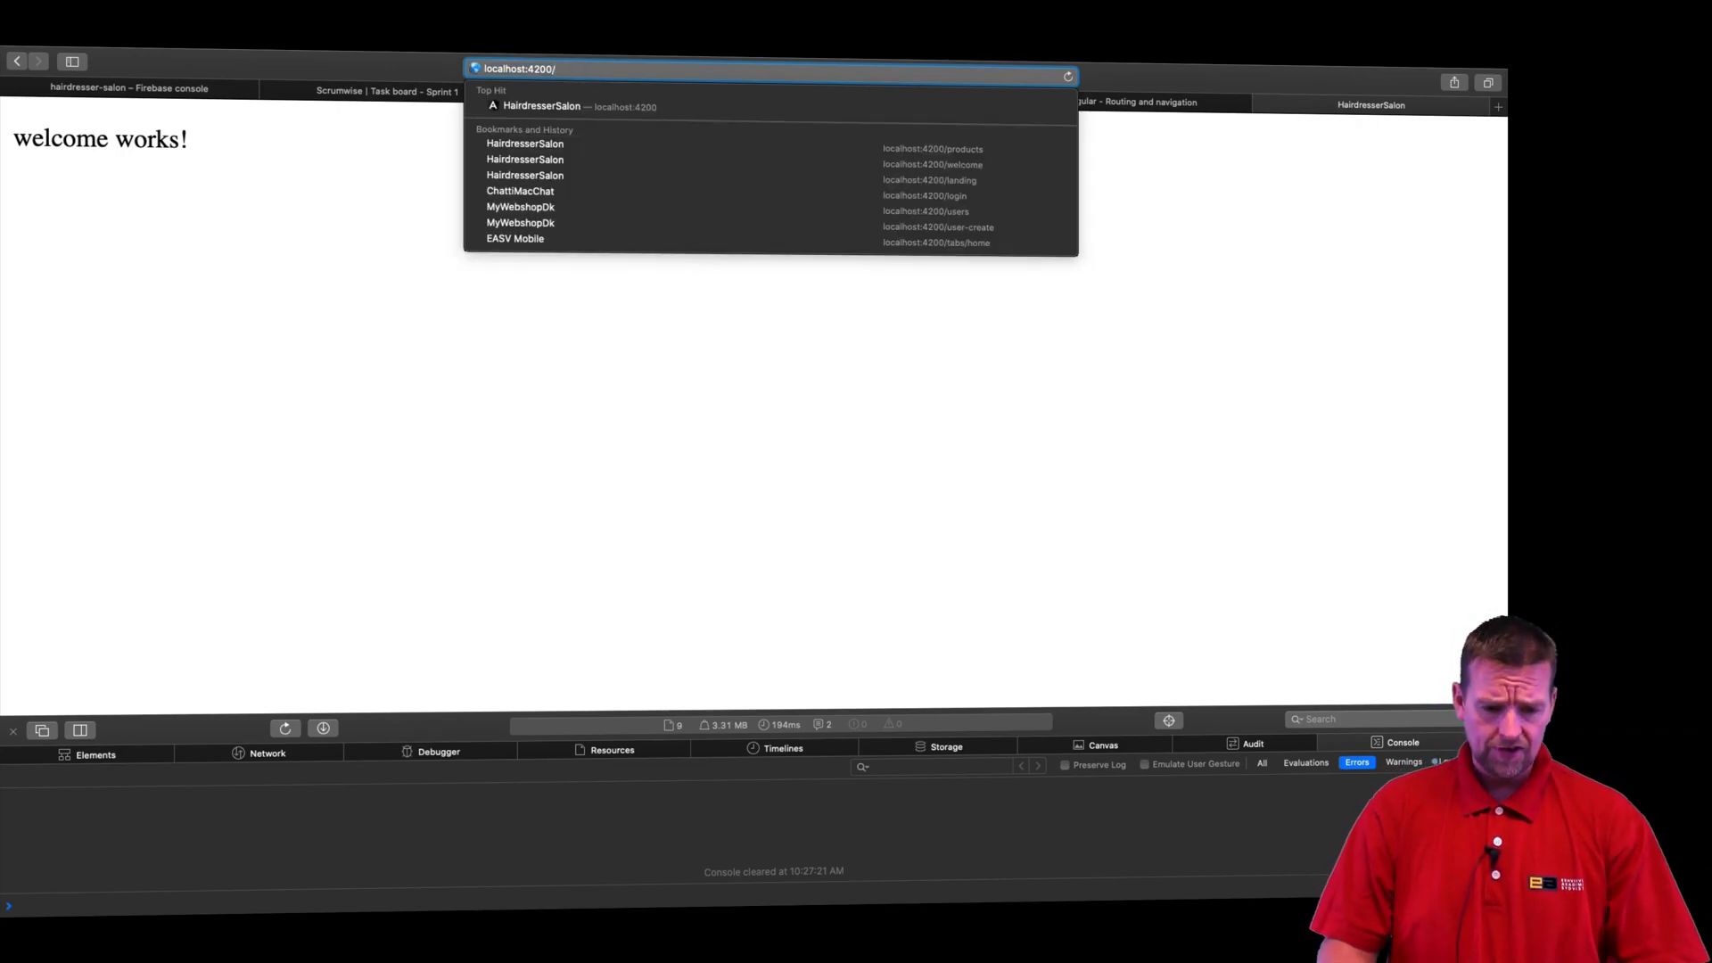
text(products)
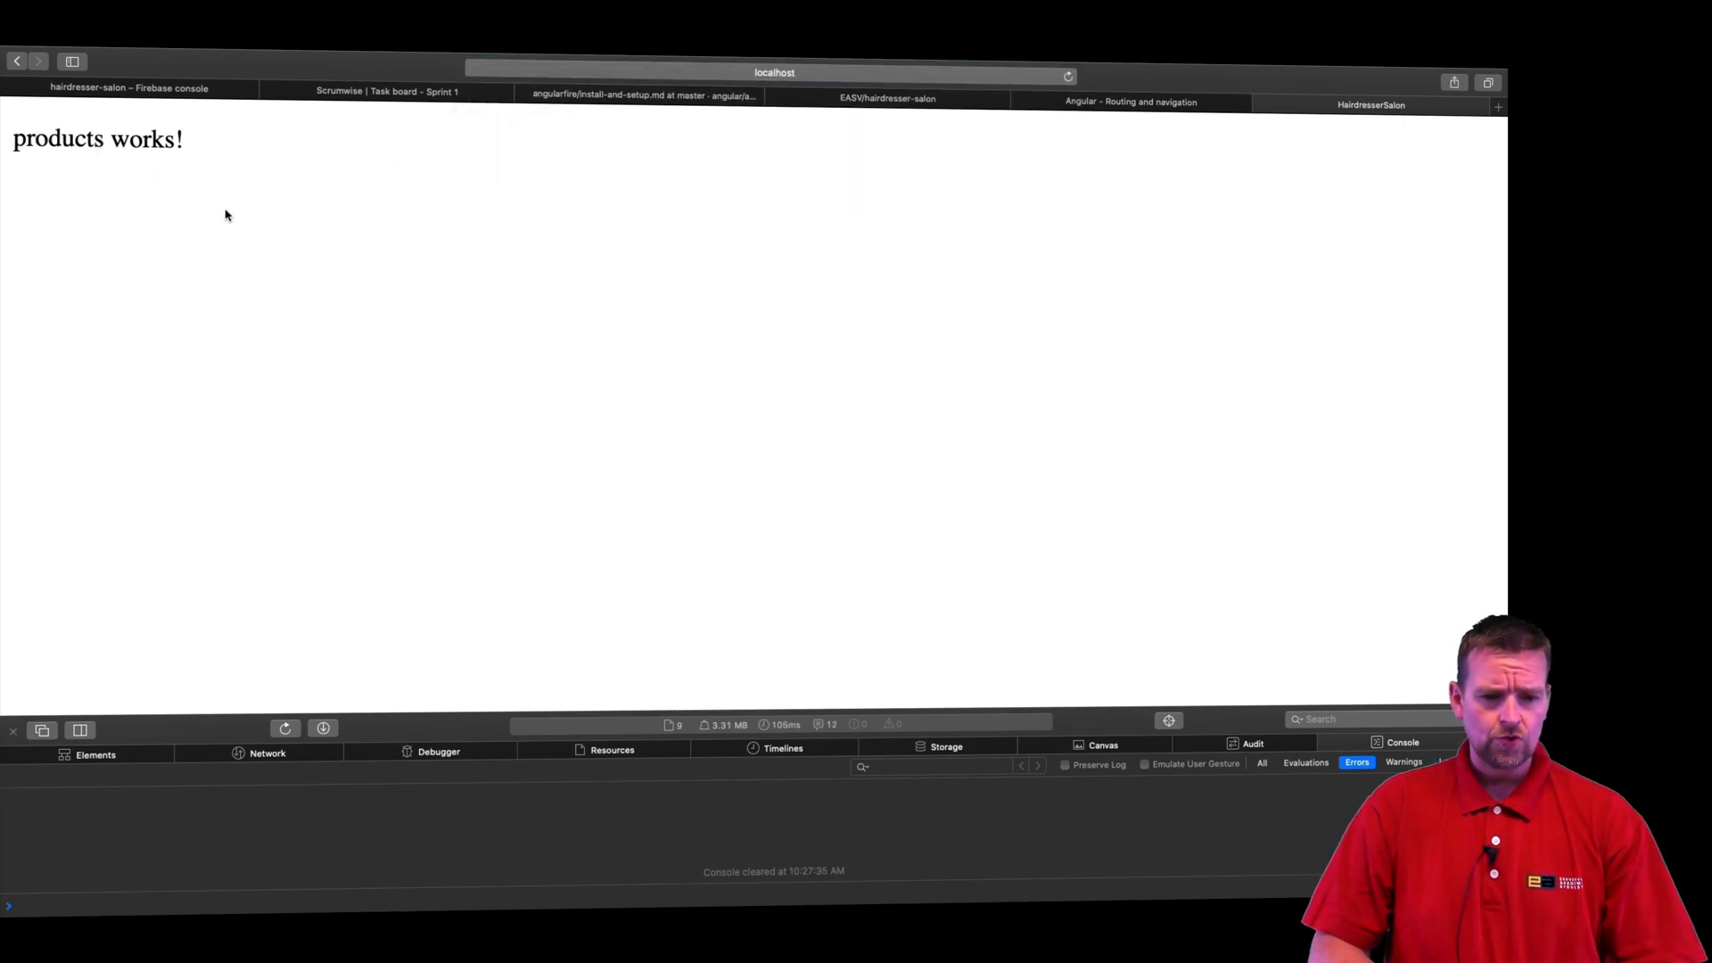
mouse_move(335, 278)
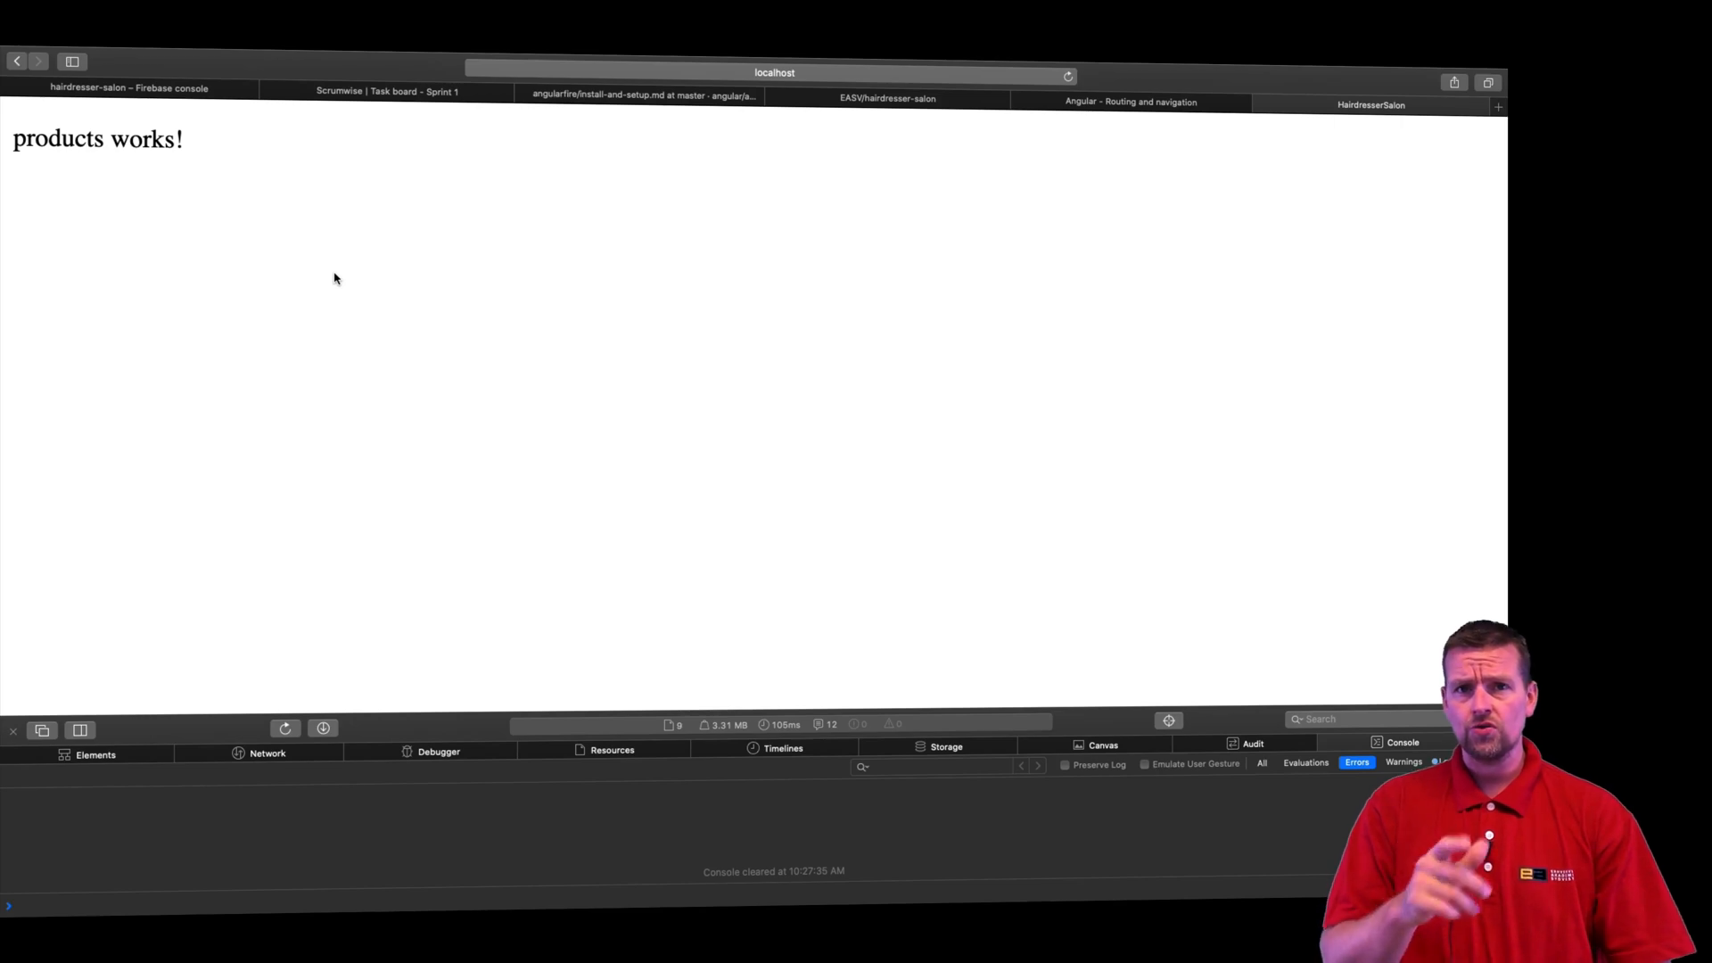
mouse_move(246, 726)
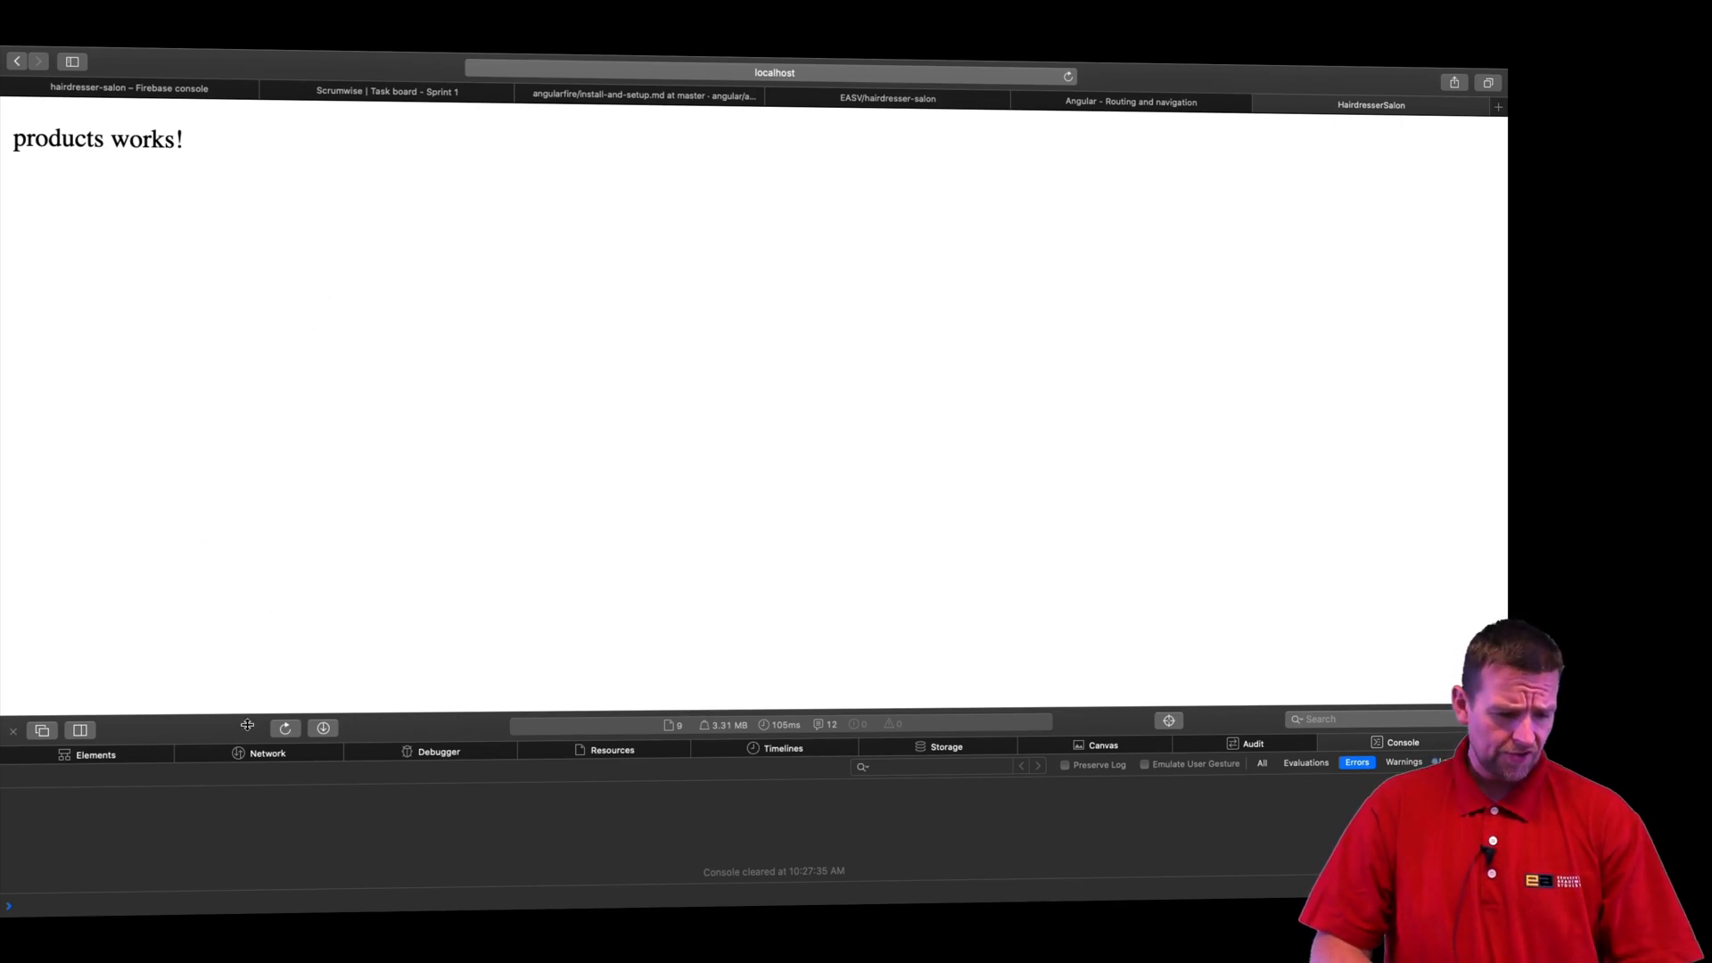
Step: Record the products page's network requests in Web Inspector, showing its separate module file
click(268, 753)
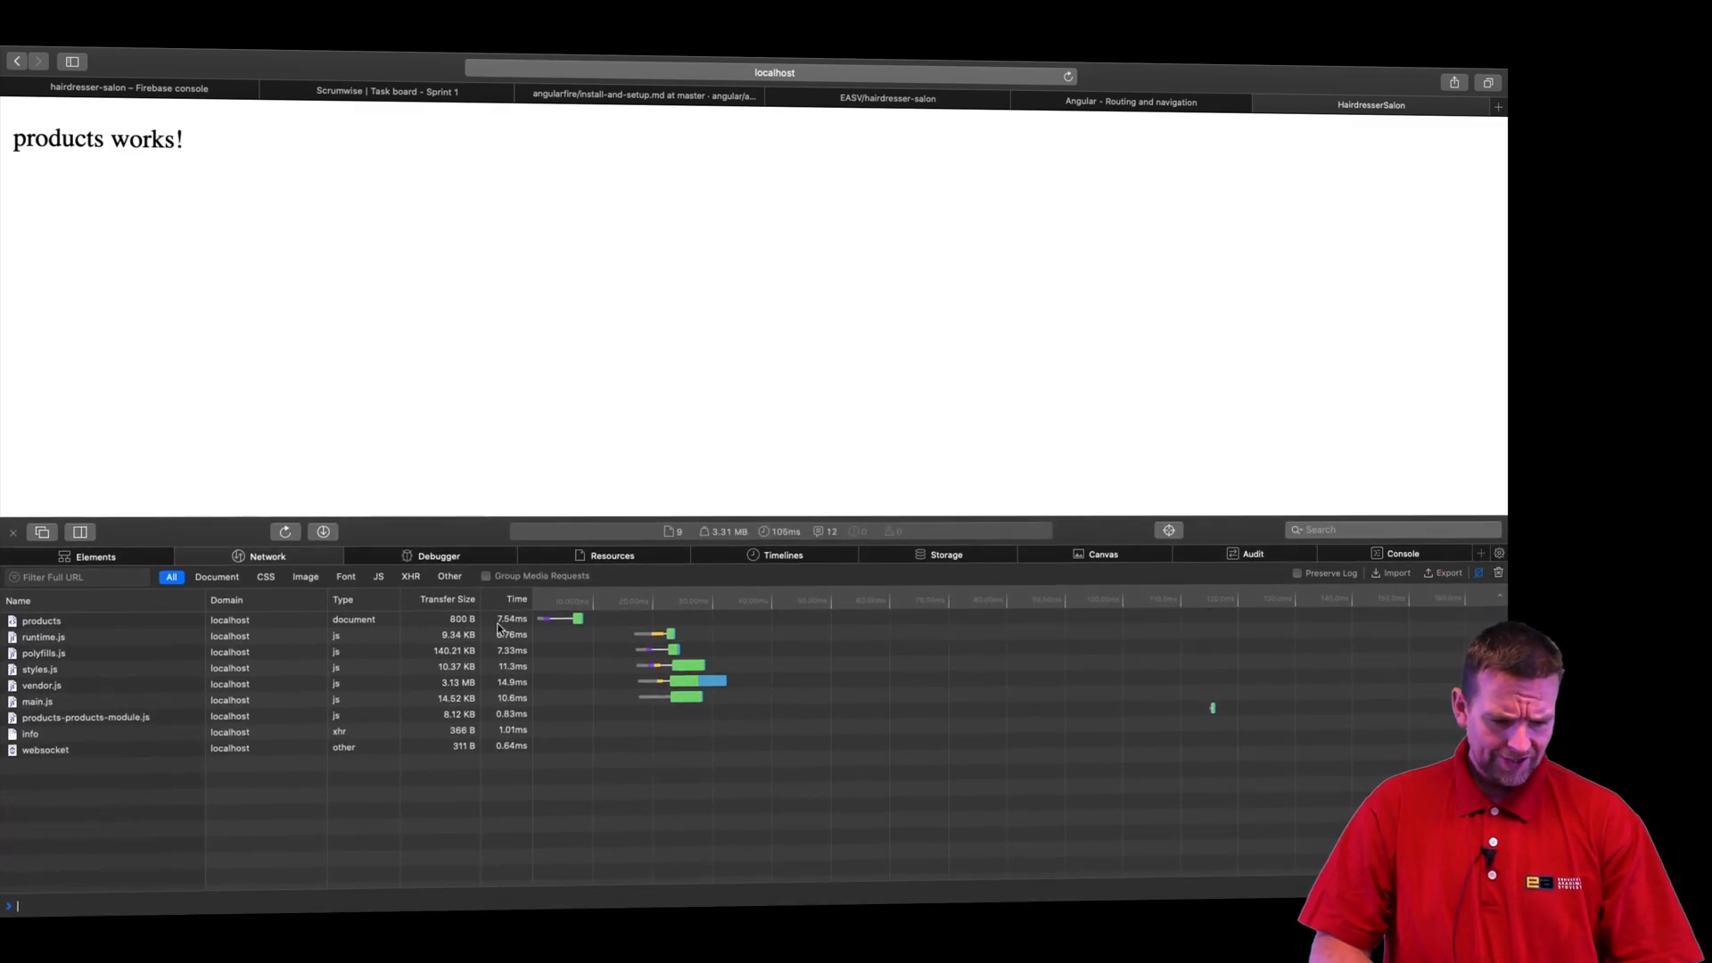
mouse_move(1409, 564)
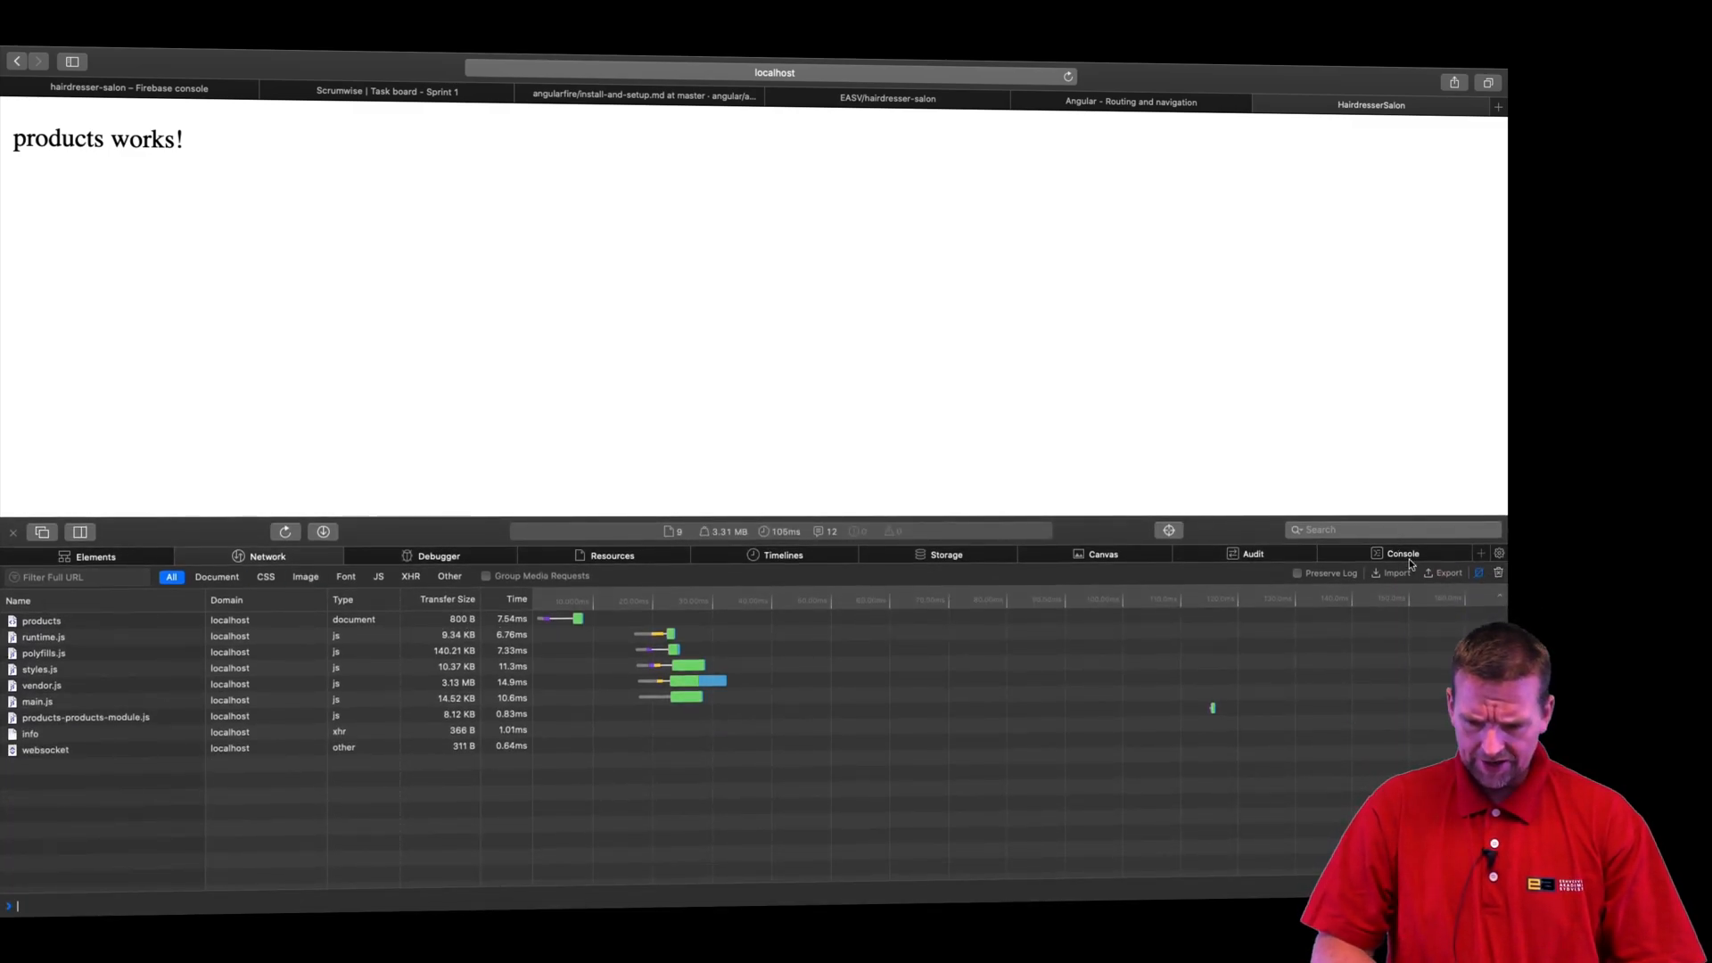
click(12, 531)
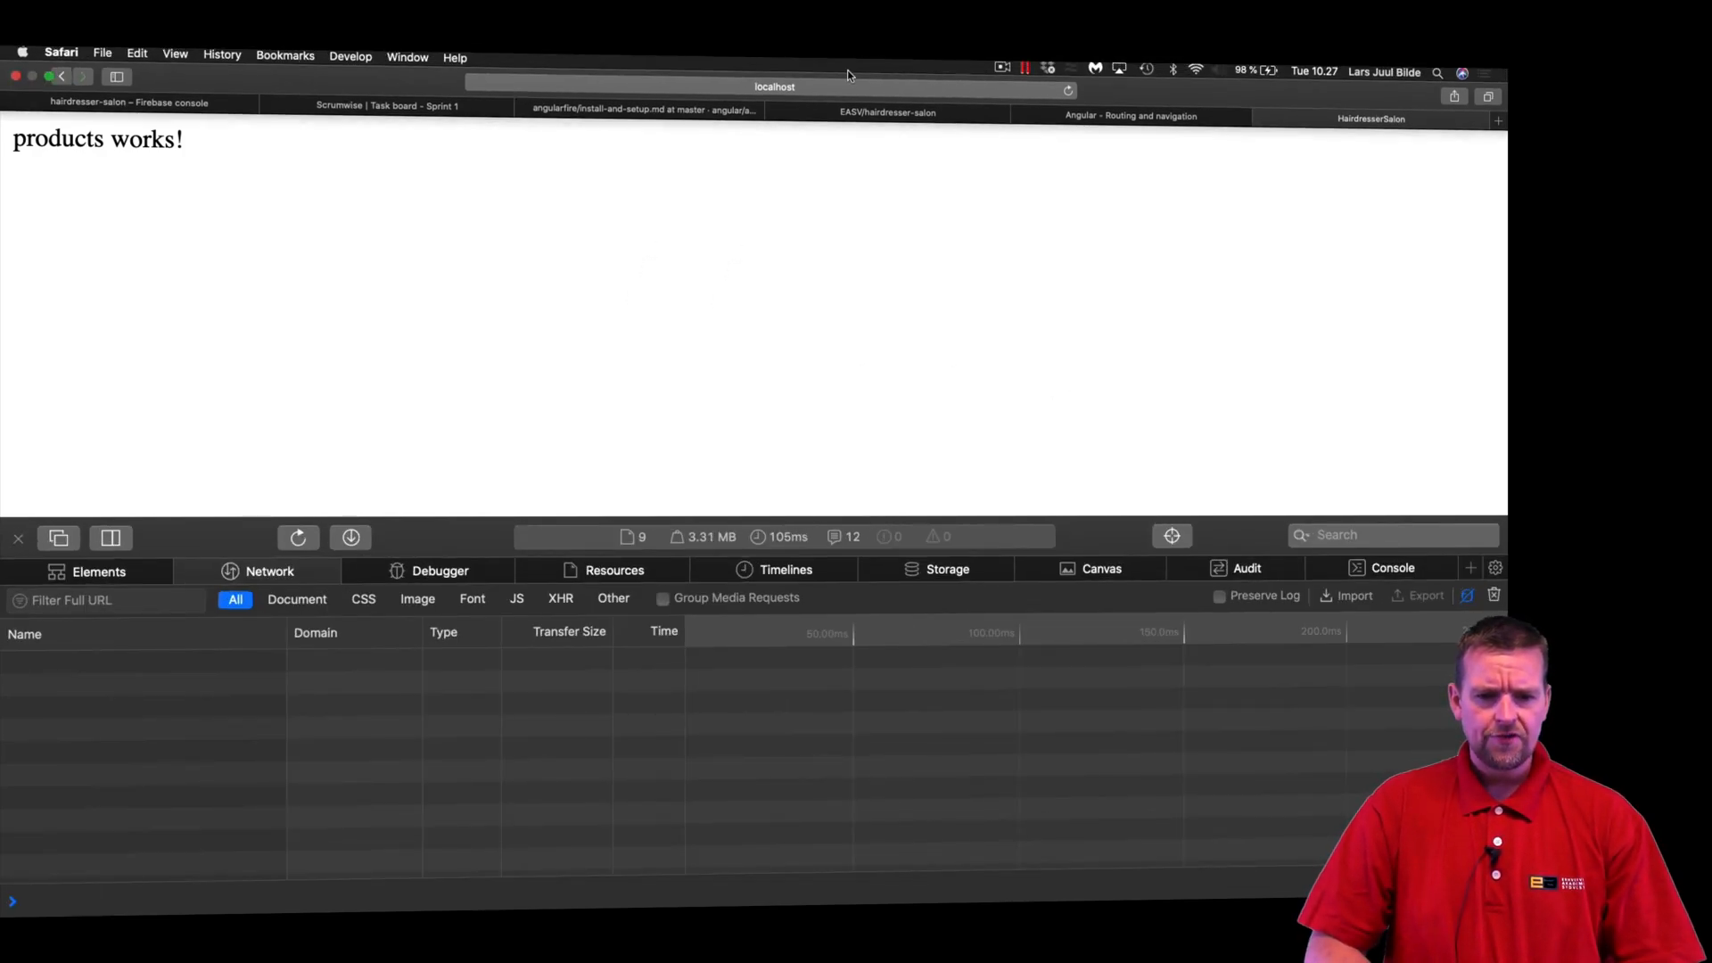
click(298, 537)
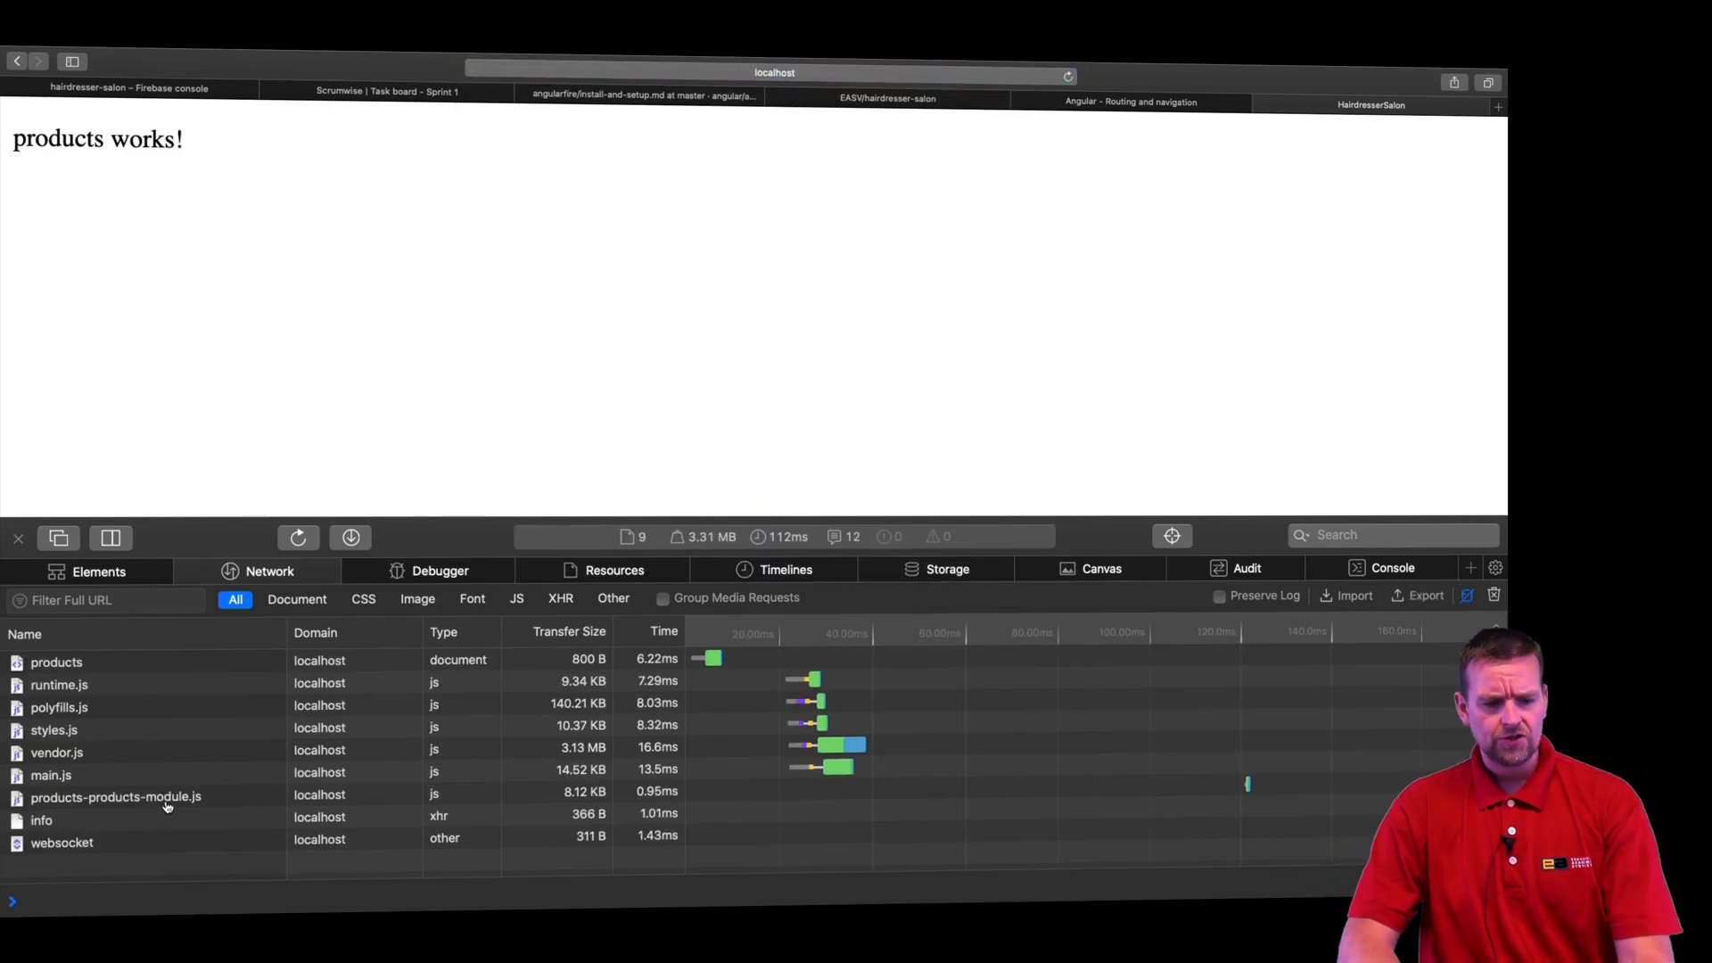
mouse_move(114, 797)
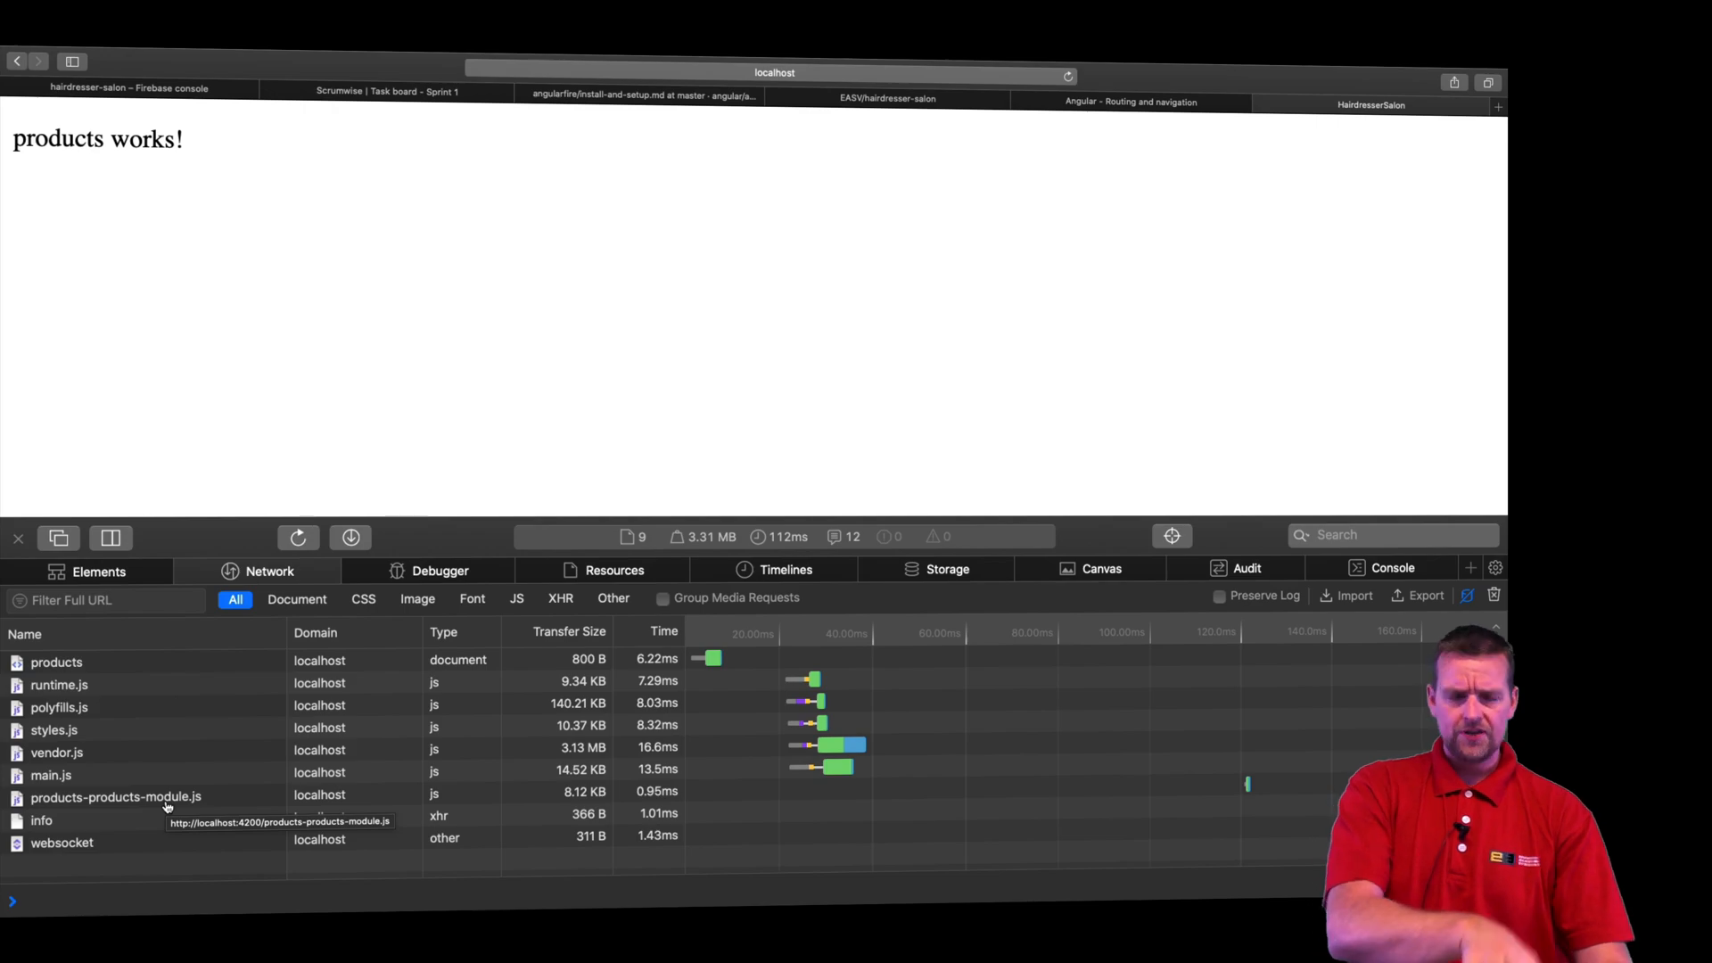
mouse_move(765, 123)
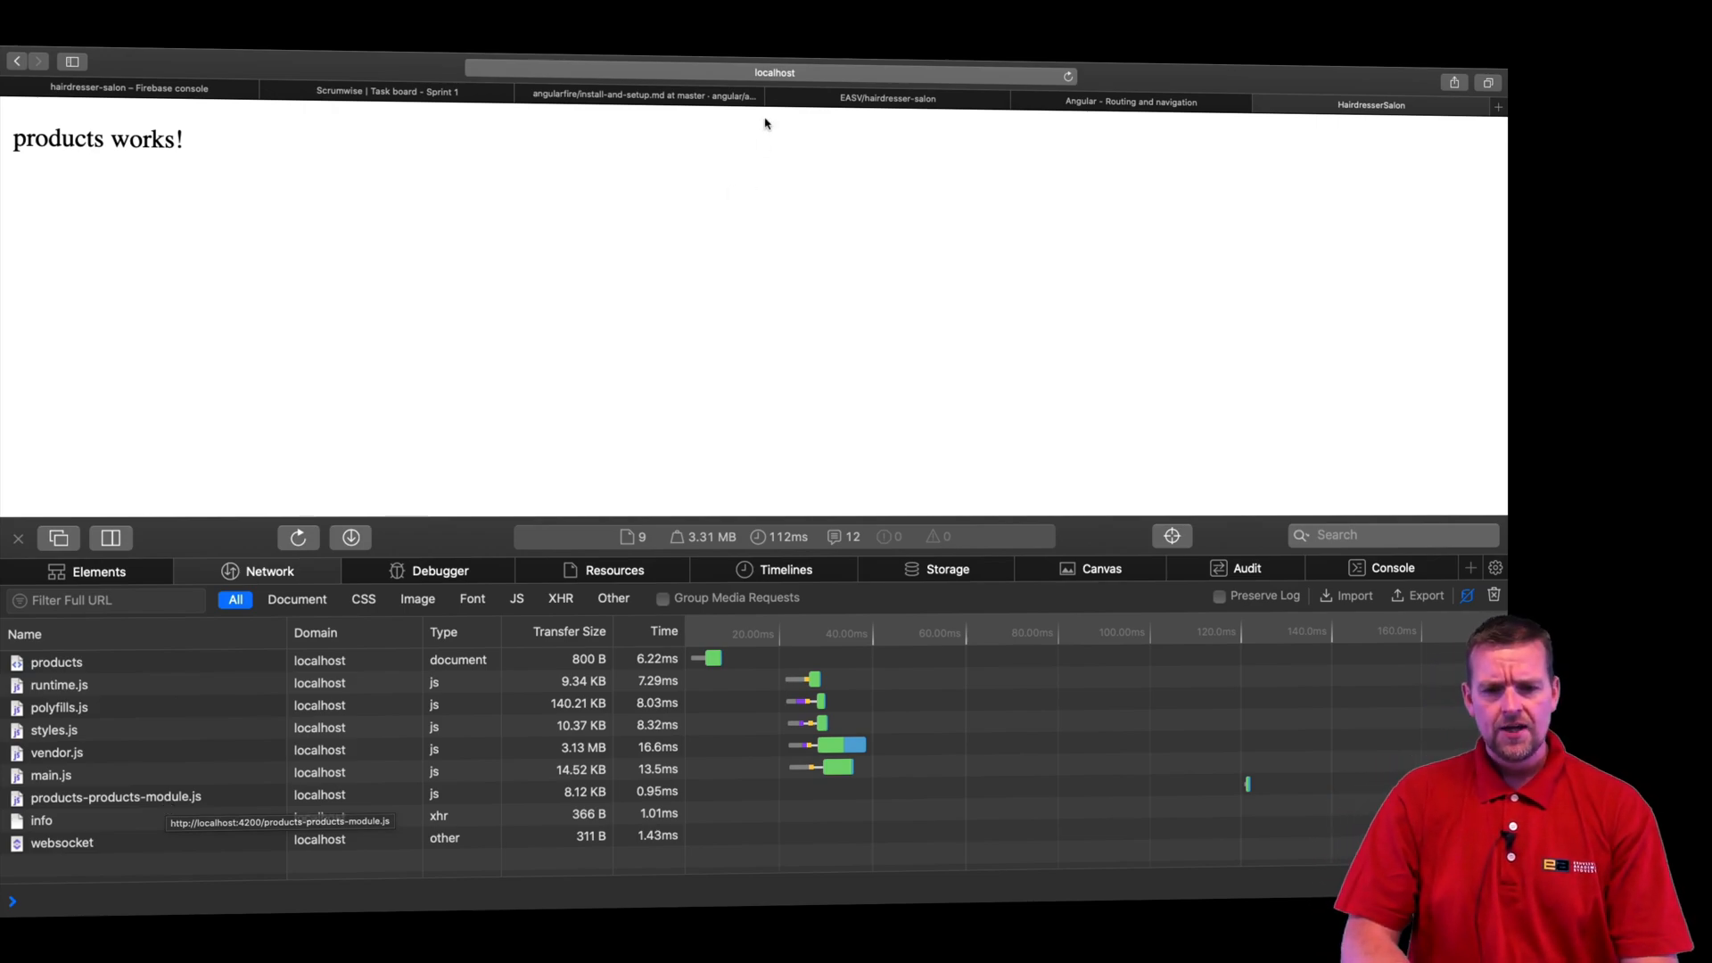
Step: Return to bare localhost to see the welcome module load, then close Web Inspector
click(774, 72)
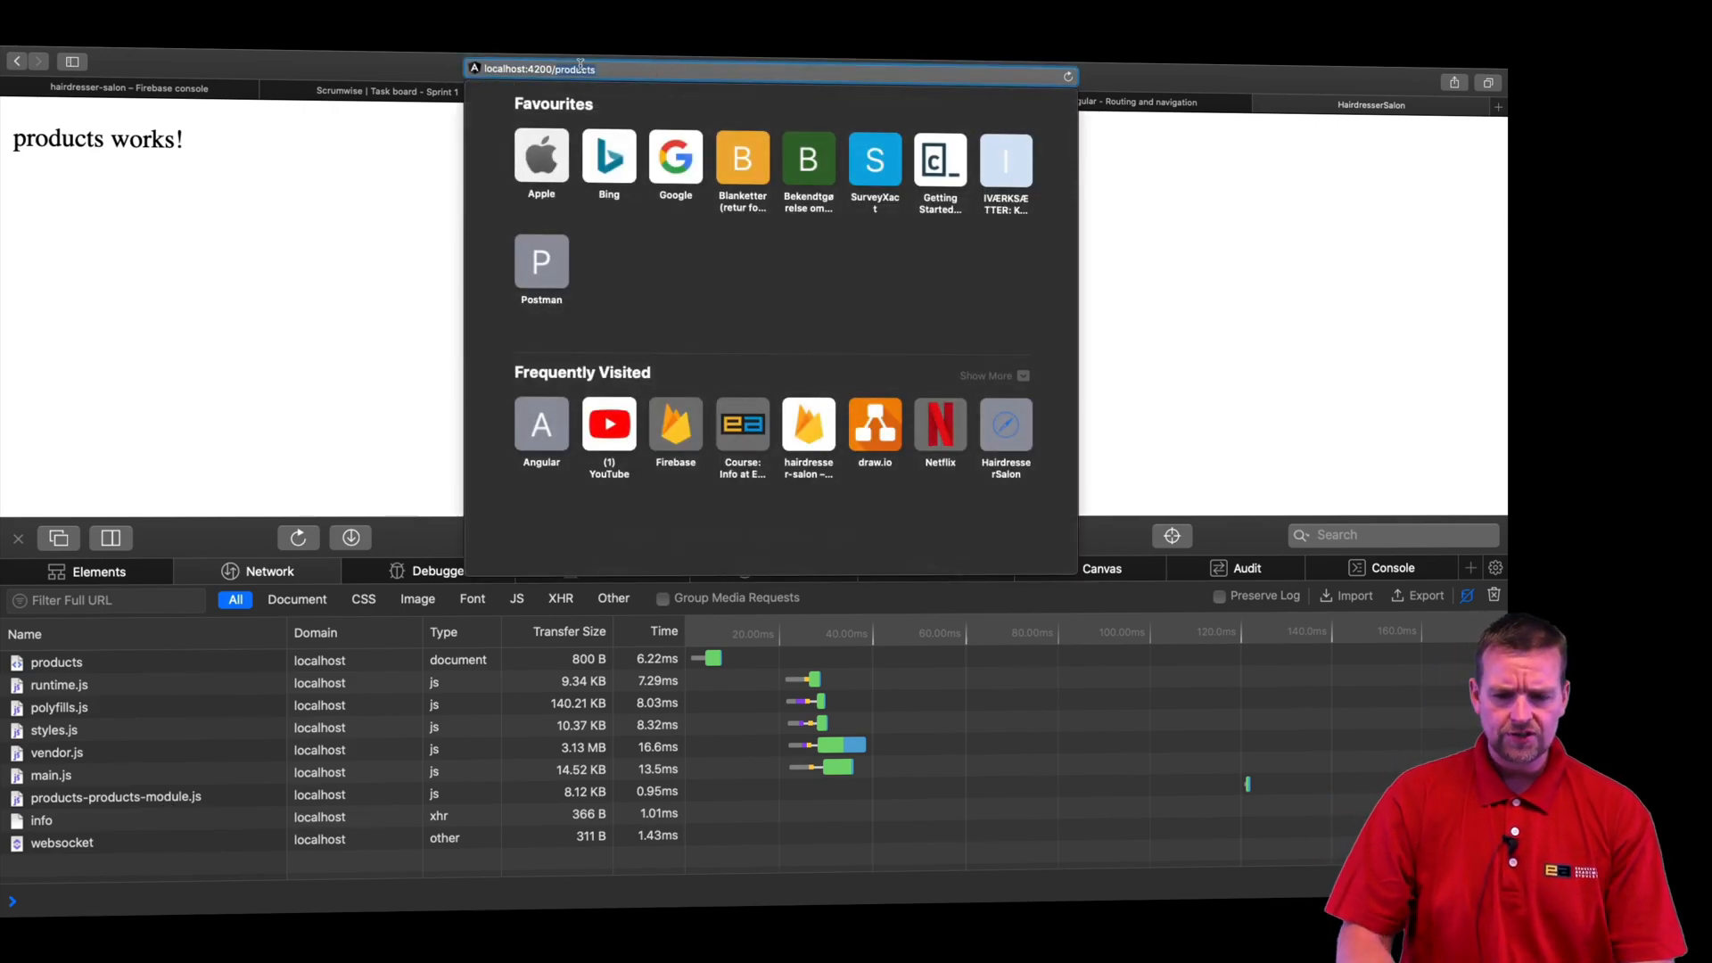
text(localhost)
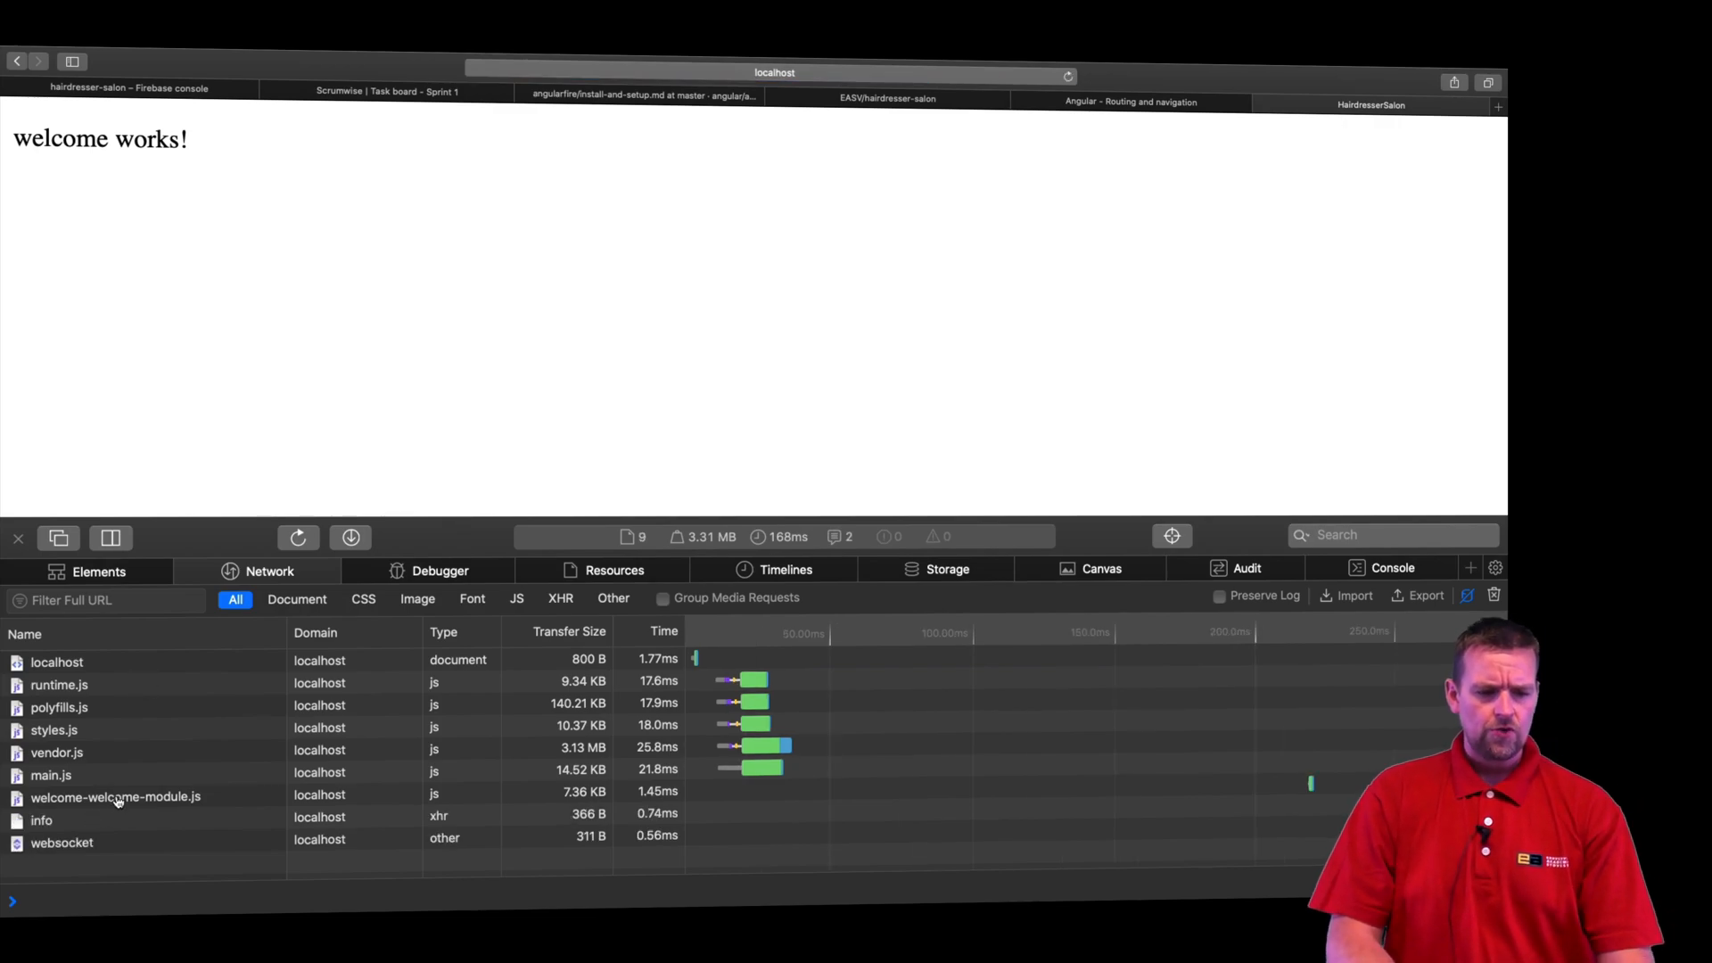
mouse_move(114, 797)
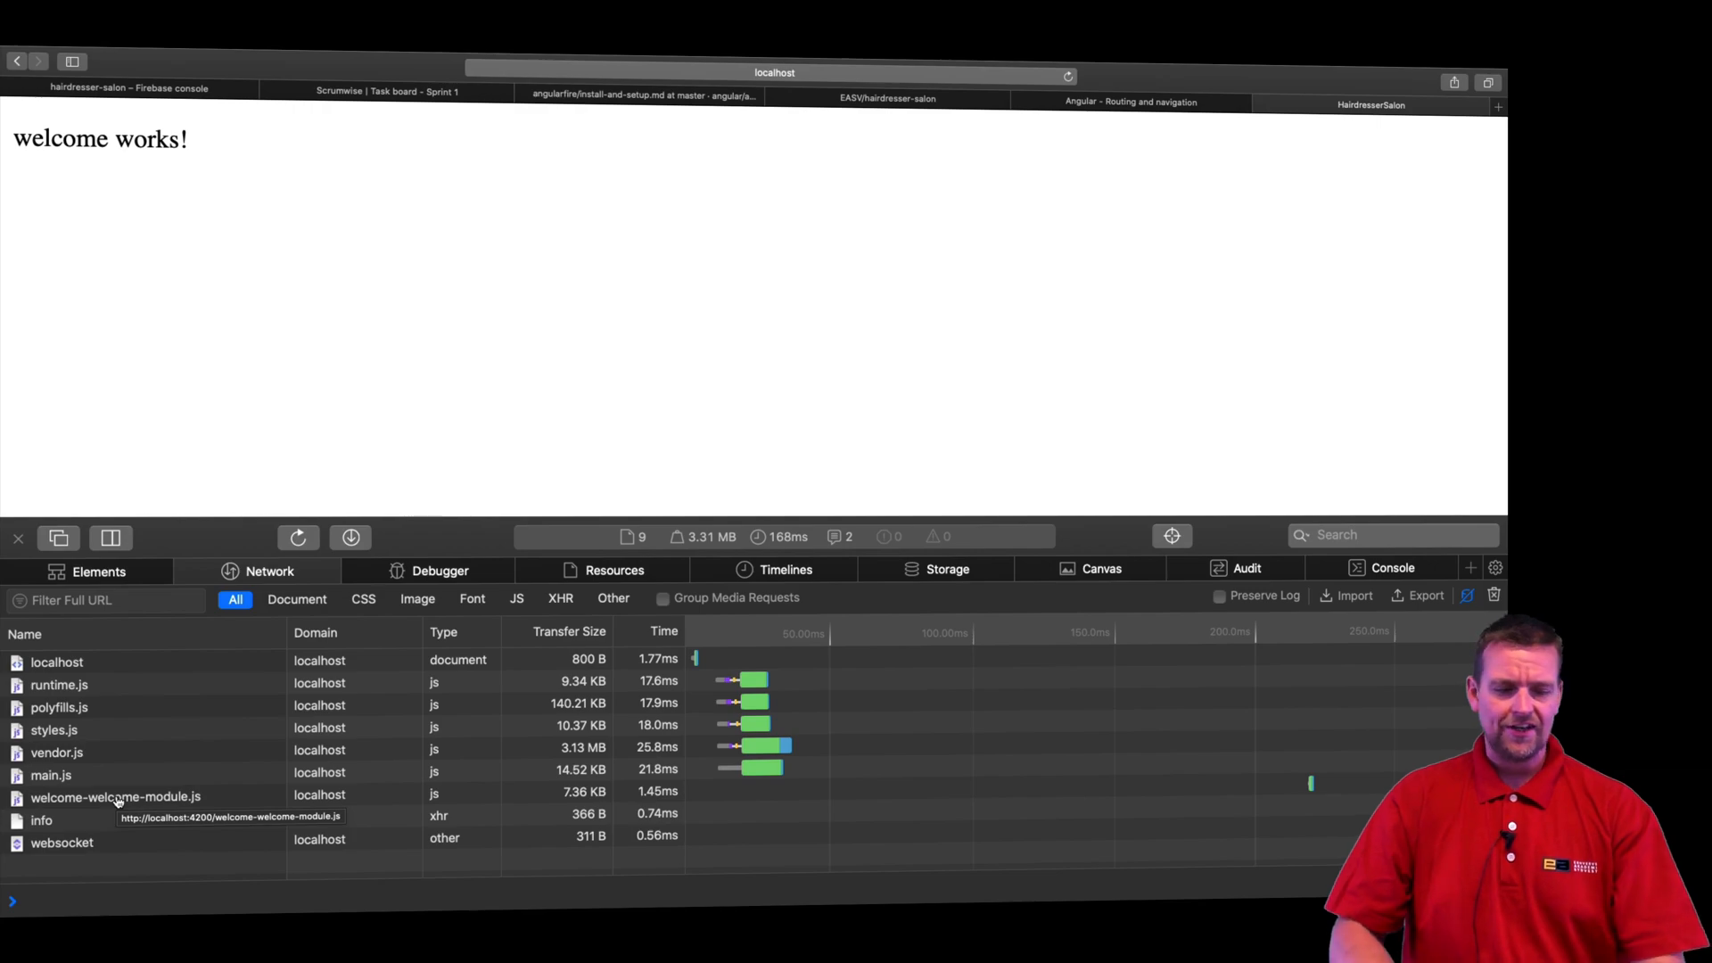
click(18, 537)
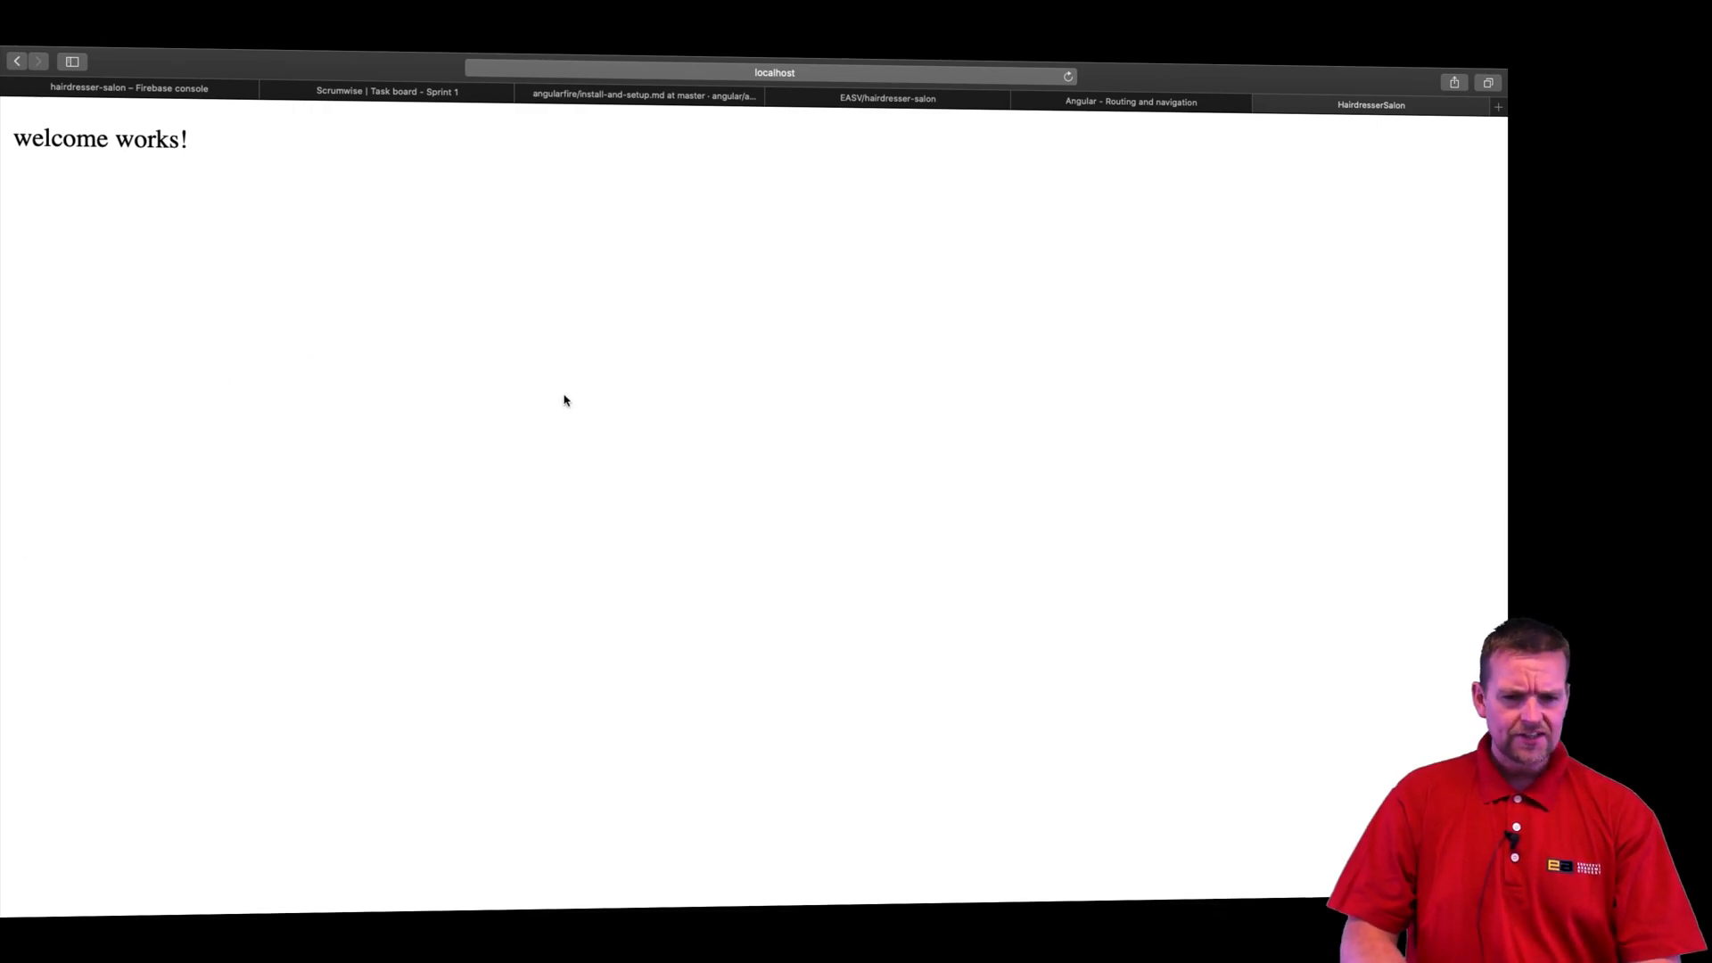
Step: Log 0.2 hours of used time on the landingpage module task in Scrumwise
click(387, 91)
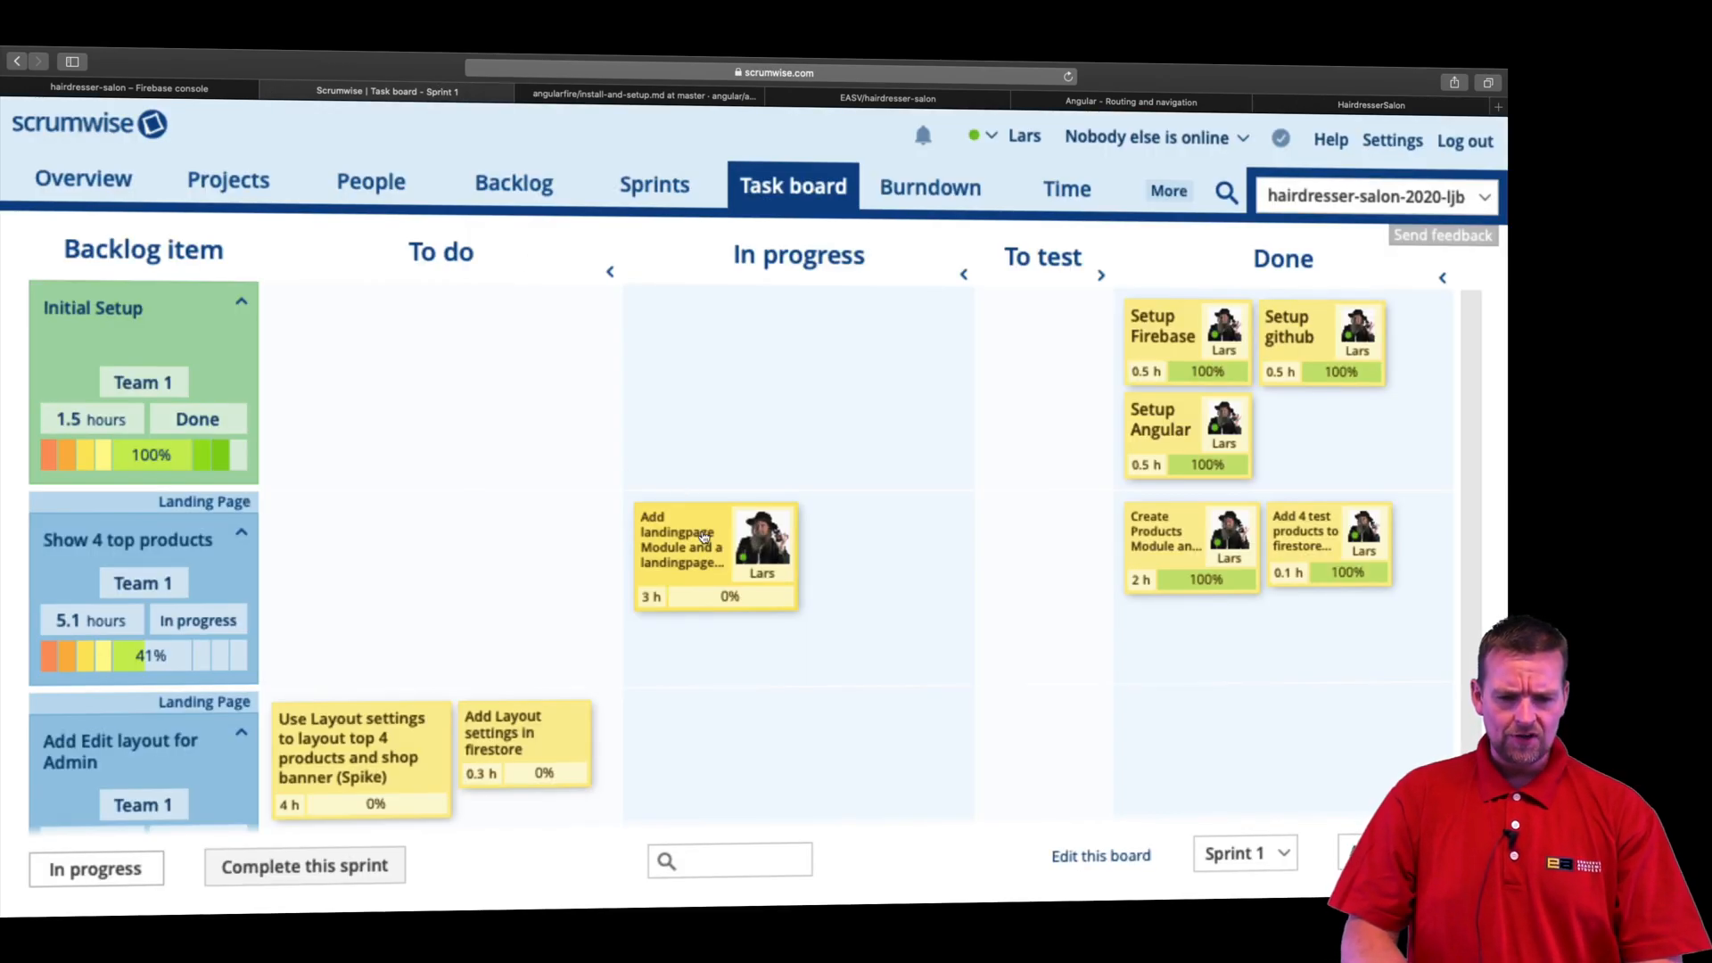
click(715, 546)
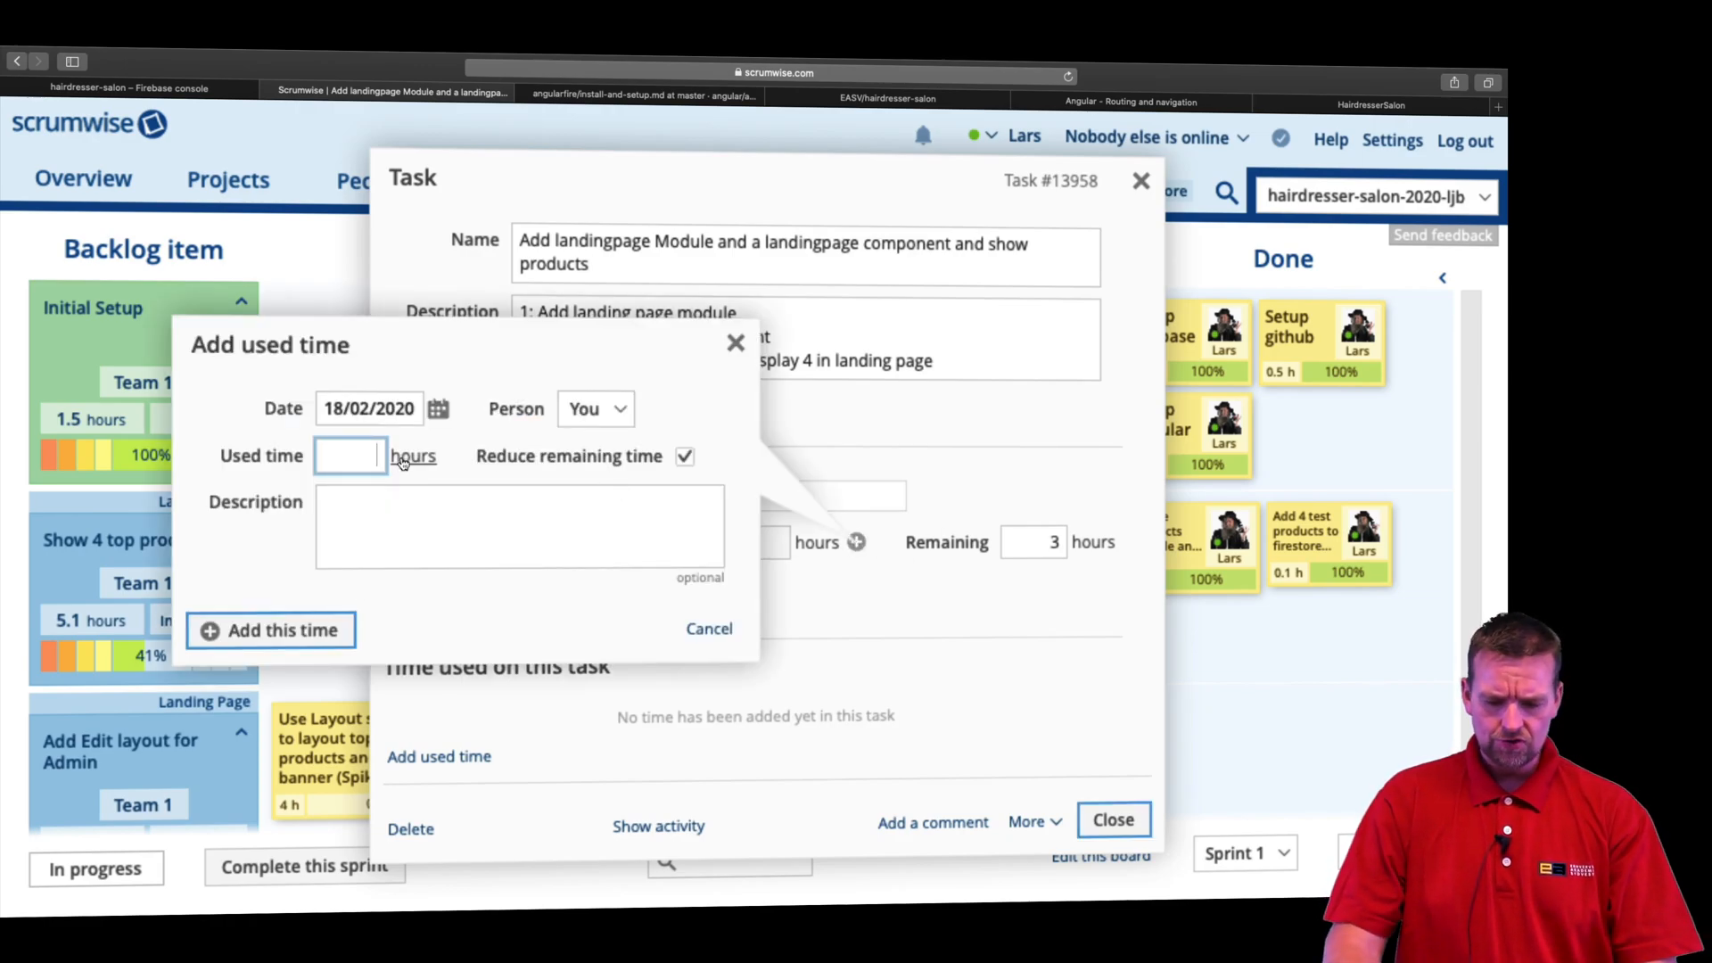
click(269, 629)
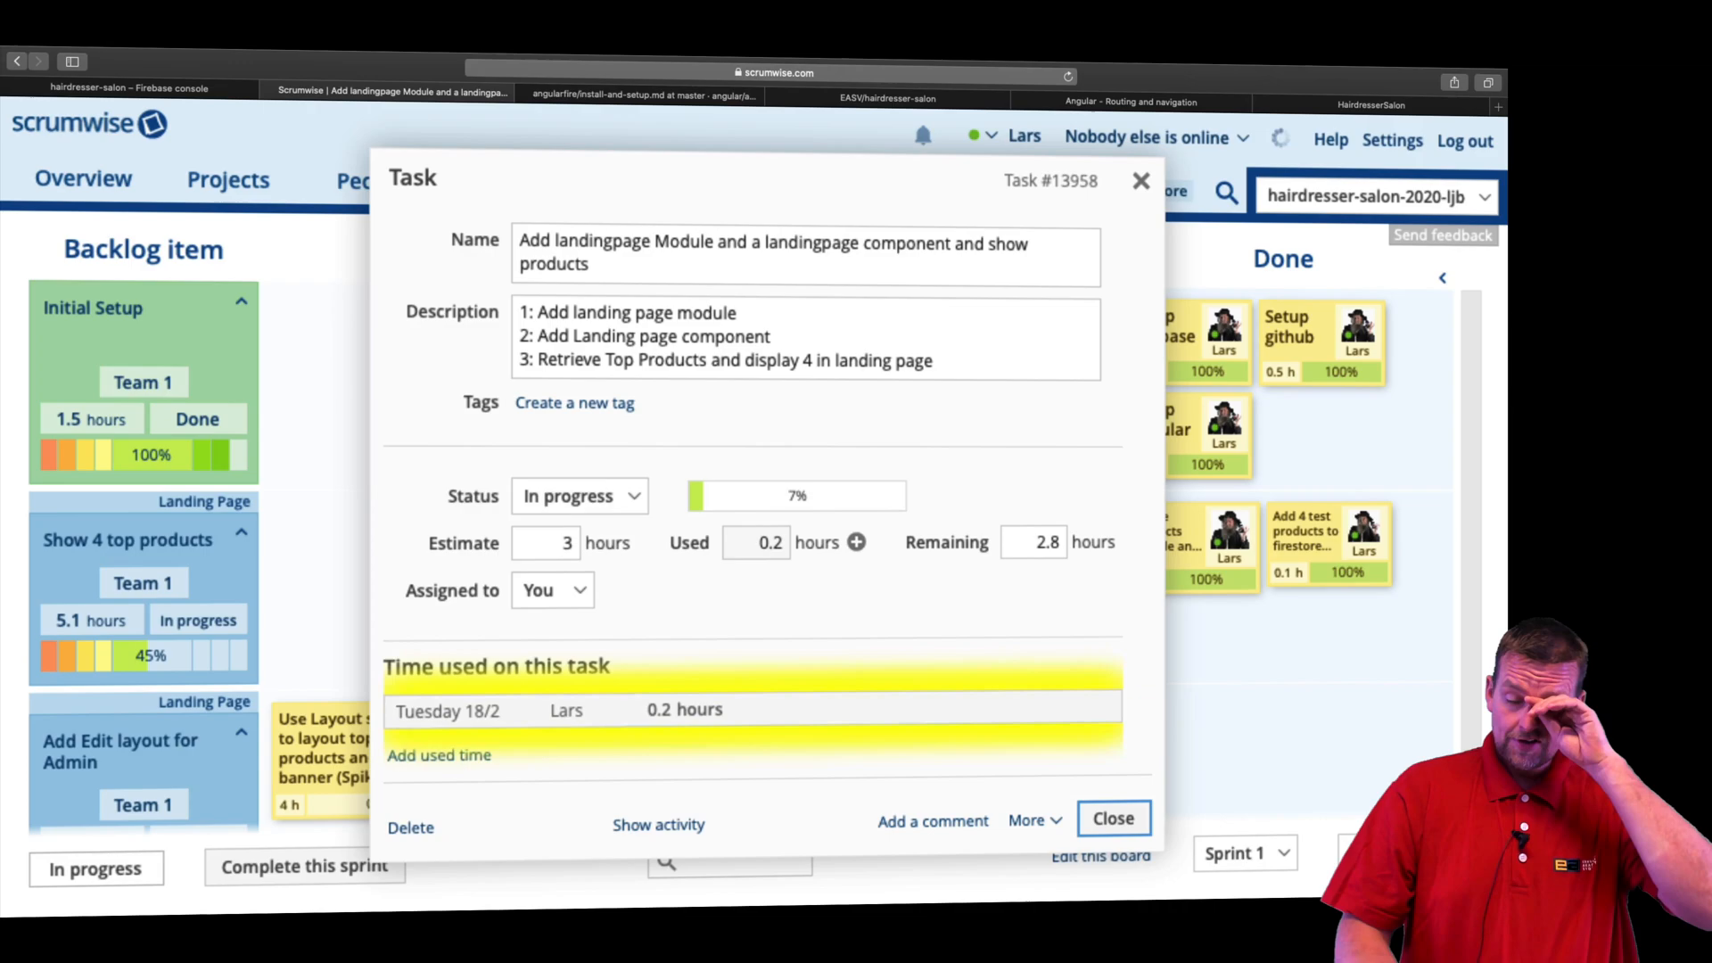
click(1113, 818)
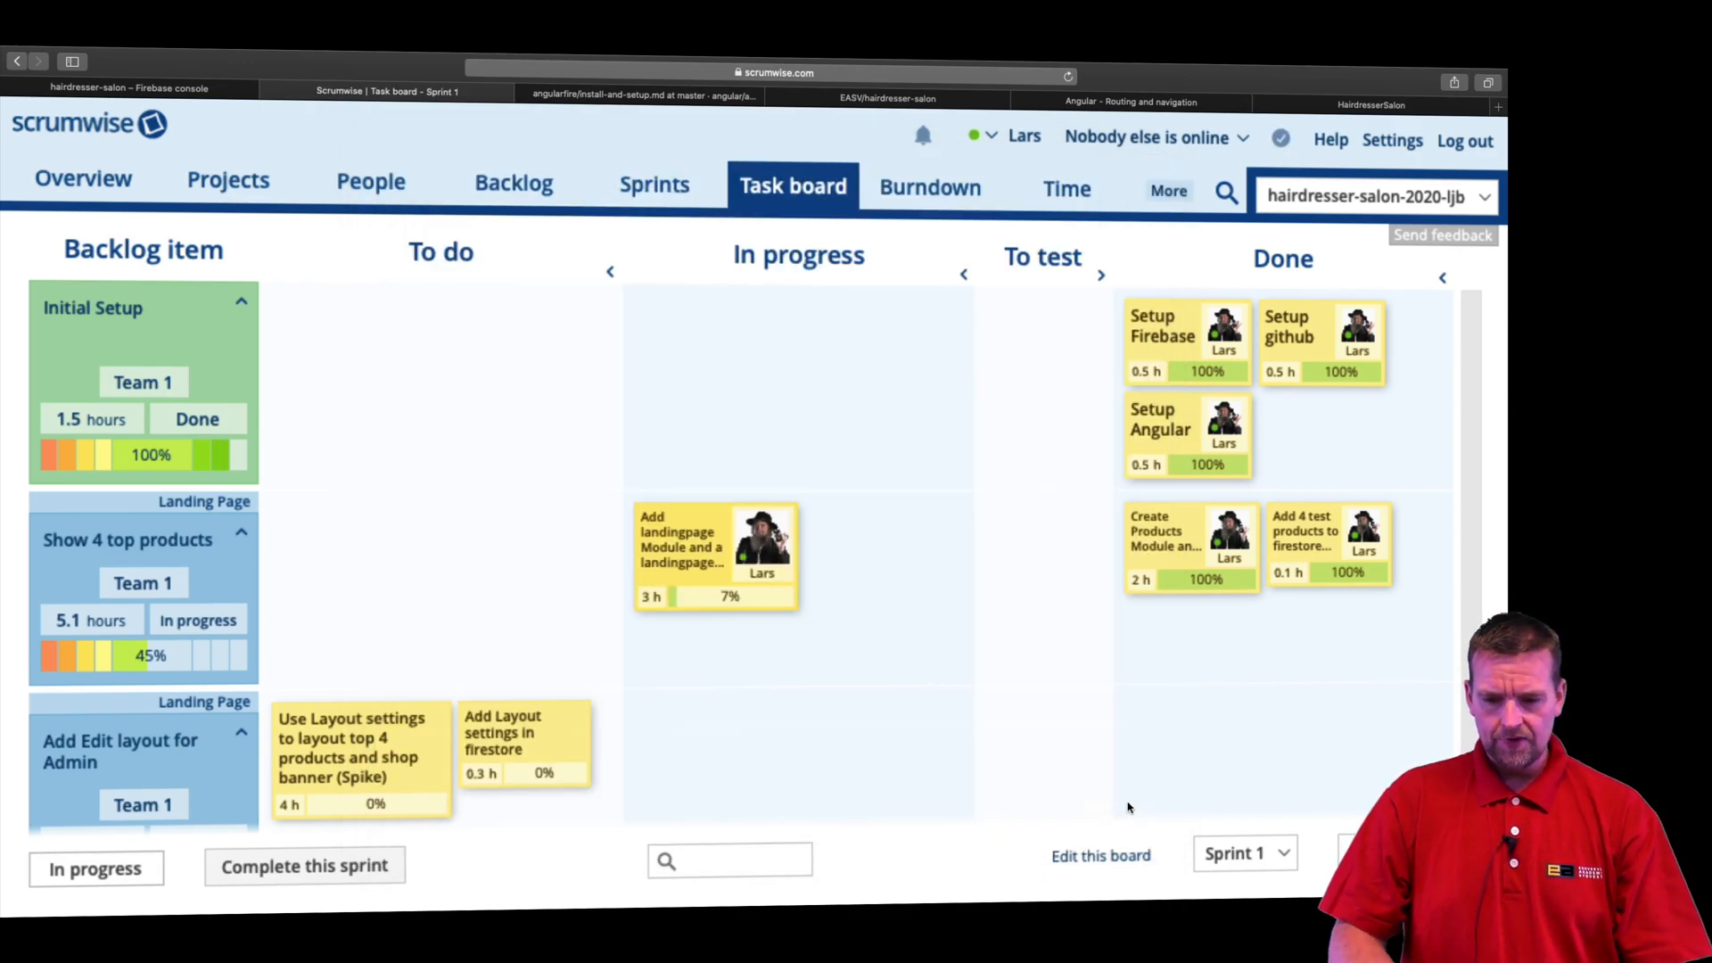
mouse_move(689, 731)
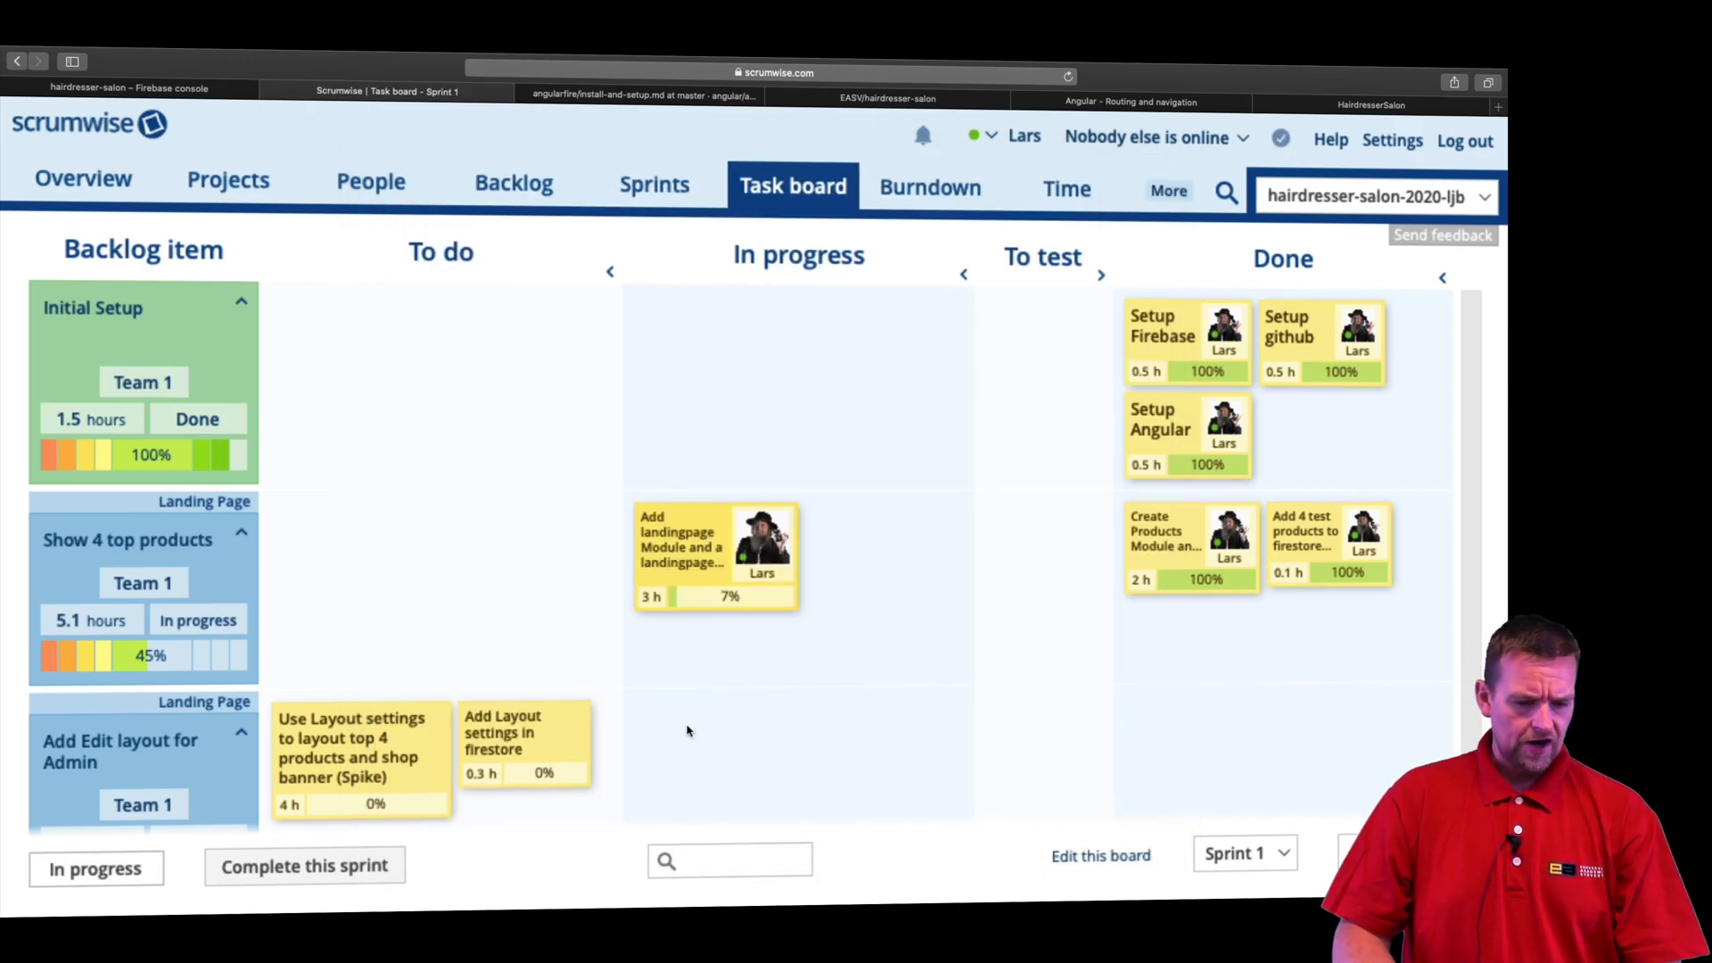
mouse_move(544, 663)
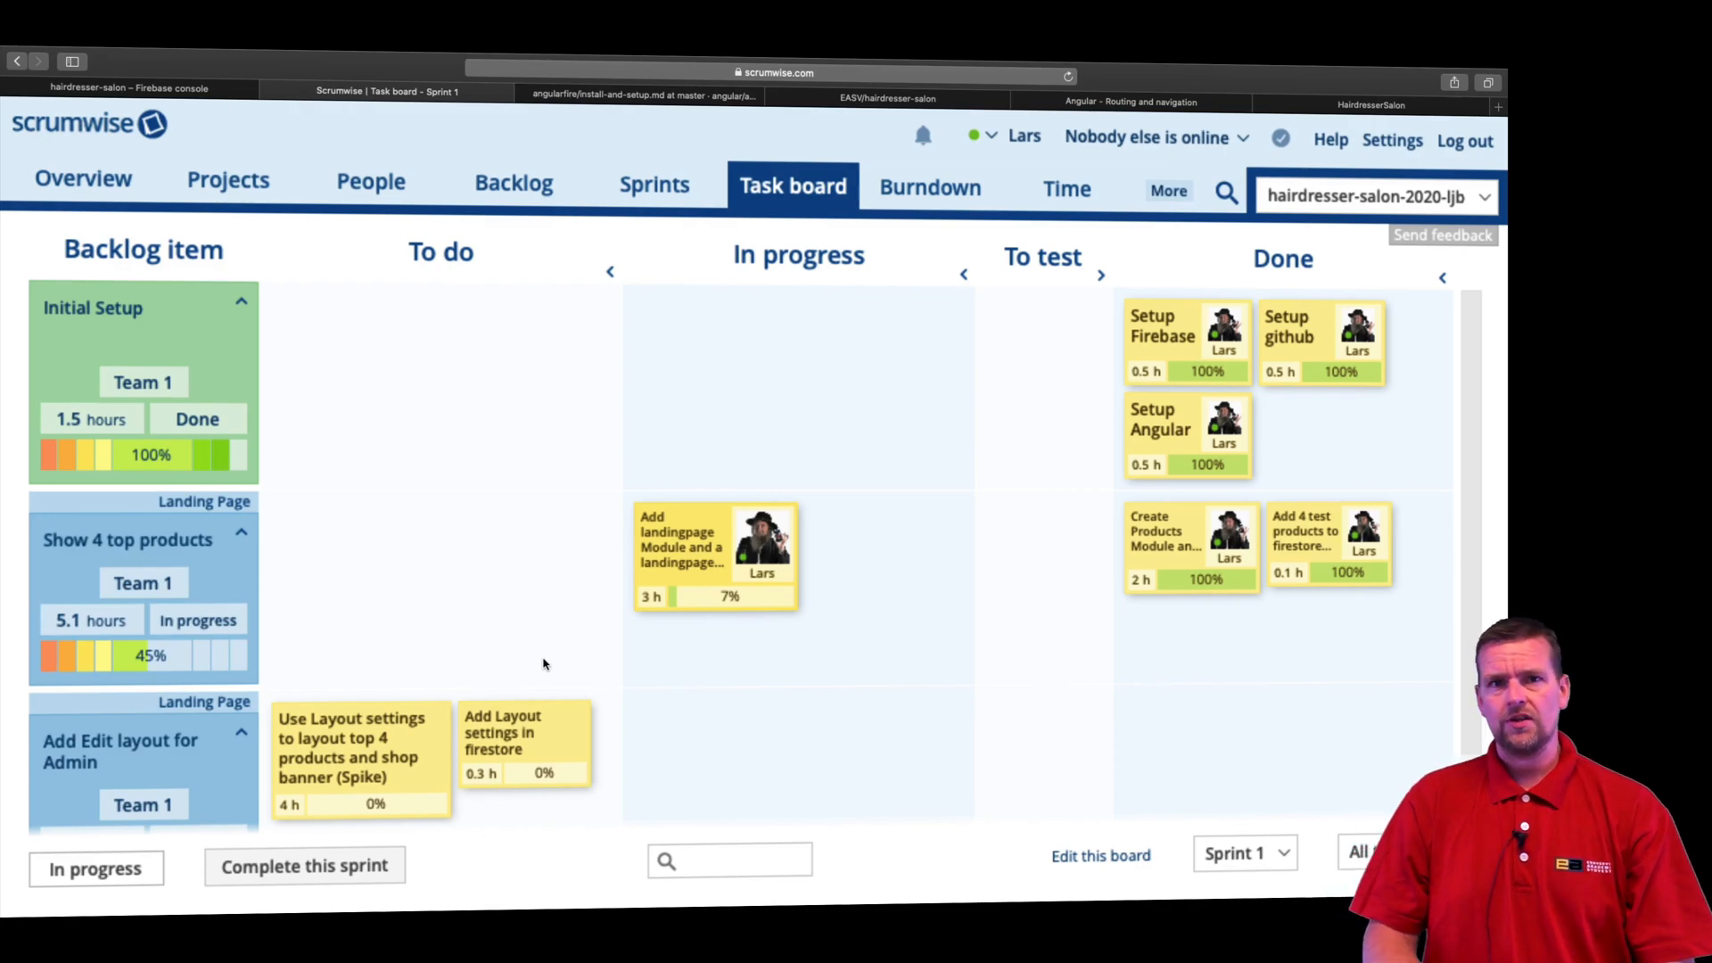